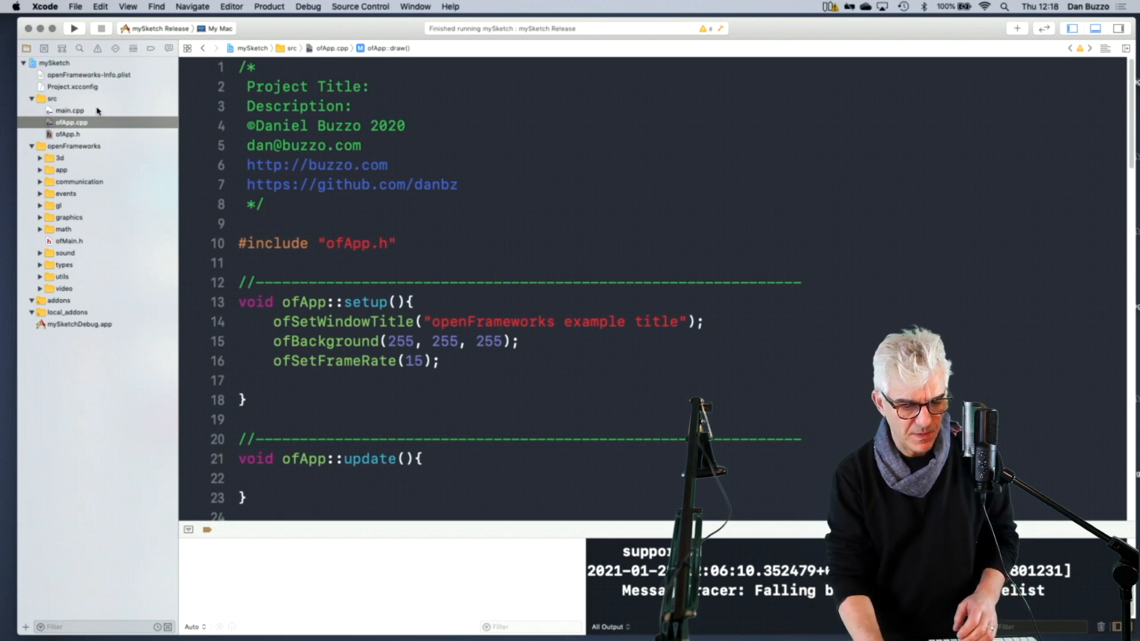
# Review ofApp.h, then return to ofApp.cpp and inspect the existing setup code.
pyautogui.click(68, 134)
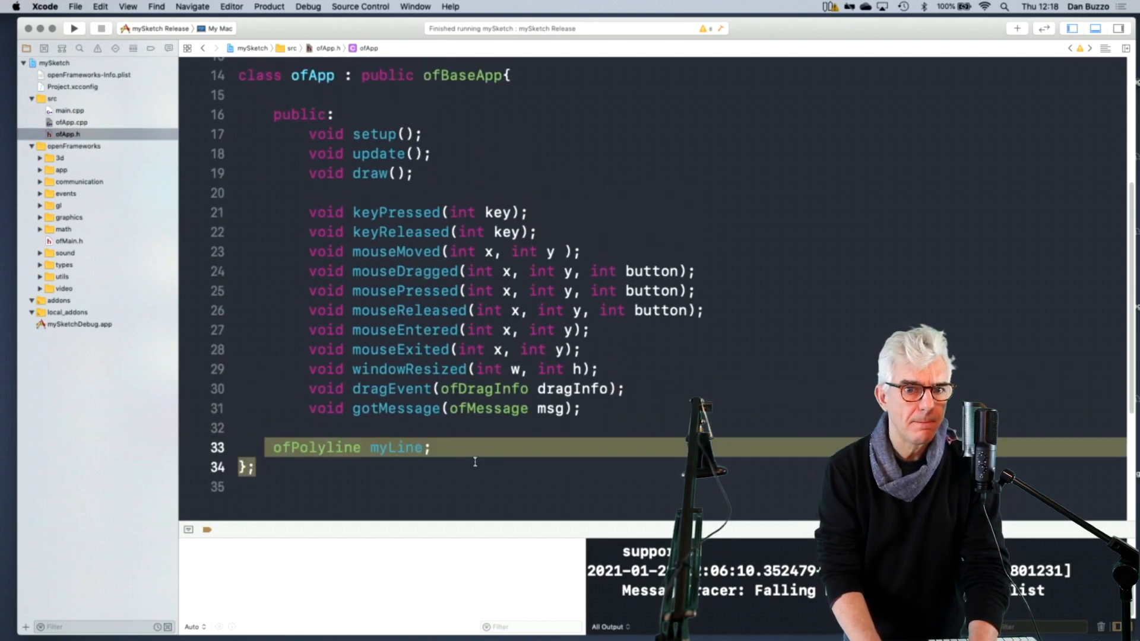
pyautogui.scroll(-3)
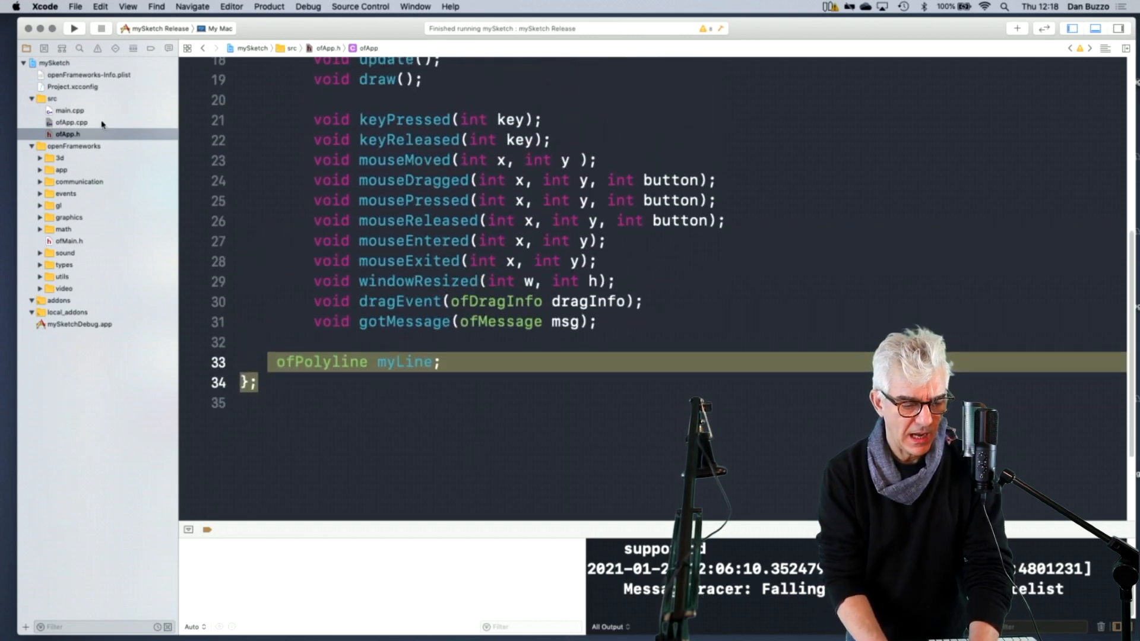
pyautogui.click(70, 122)
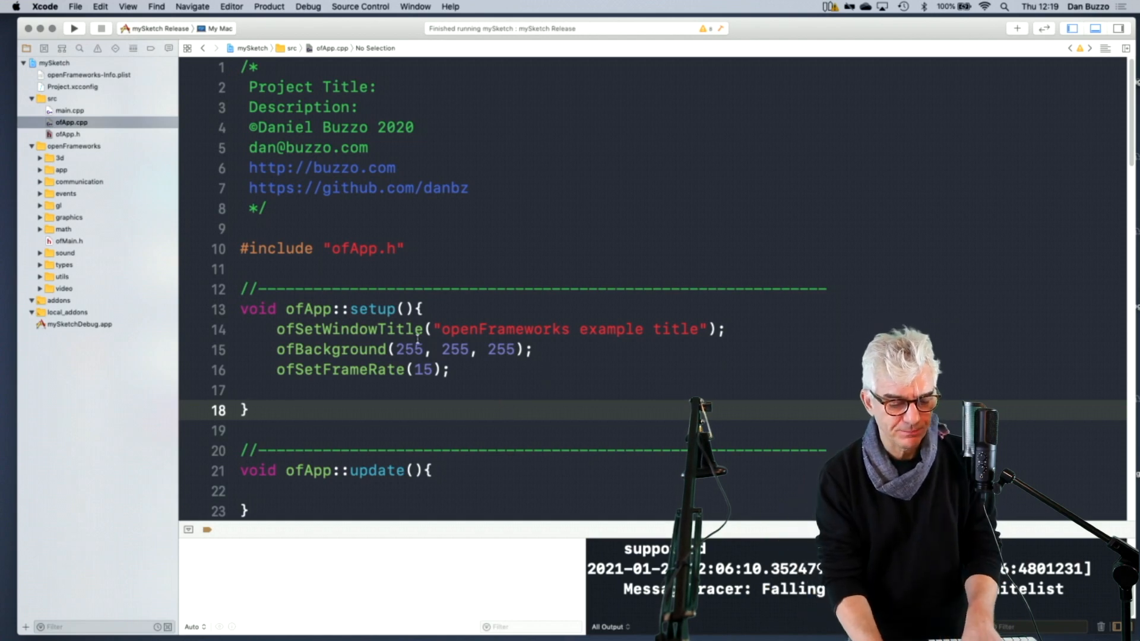
pyautogui.doubleClick(257, 308)
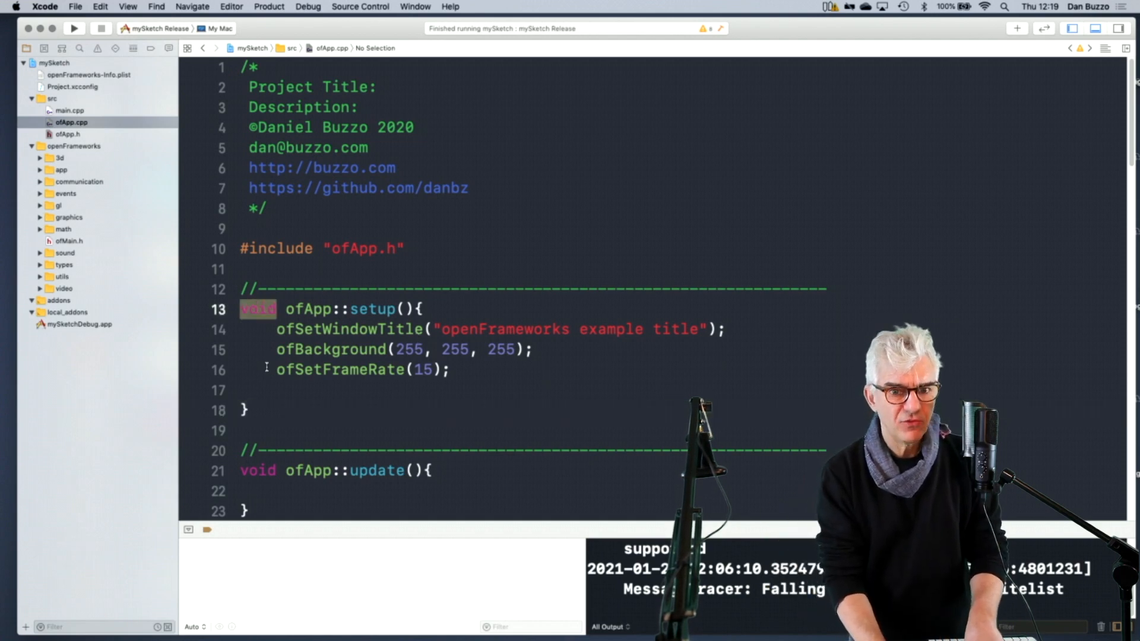
pyautogui.click(257, 471)
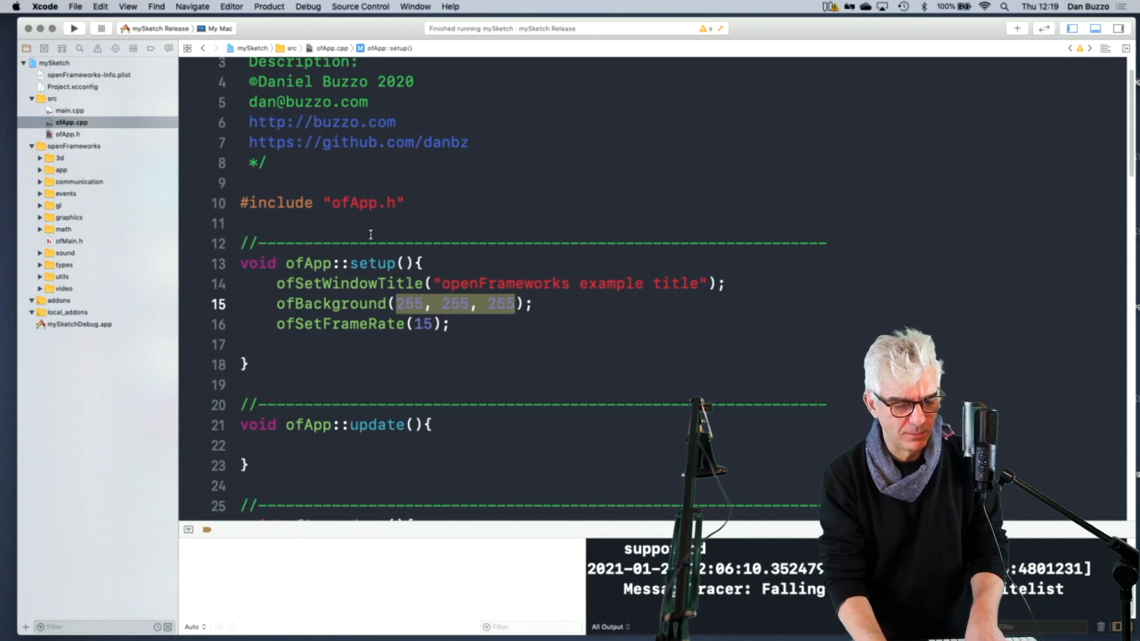
# In Xcode preferences, preview High Contrast (Dark), keep Dusk, and adjust URL and String colours.
pyautogui.click(44, 6)
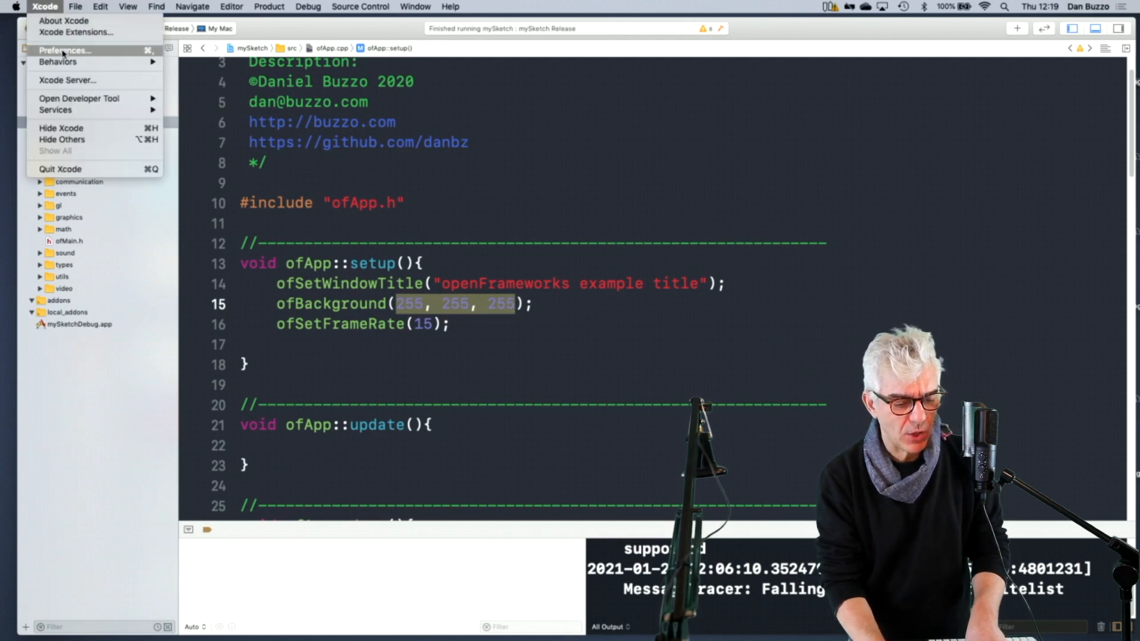
pyautogui.click(65, 49)
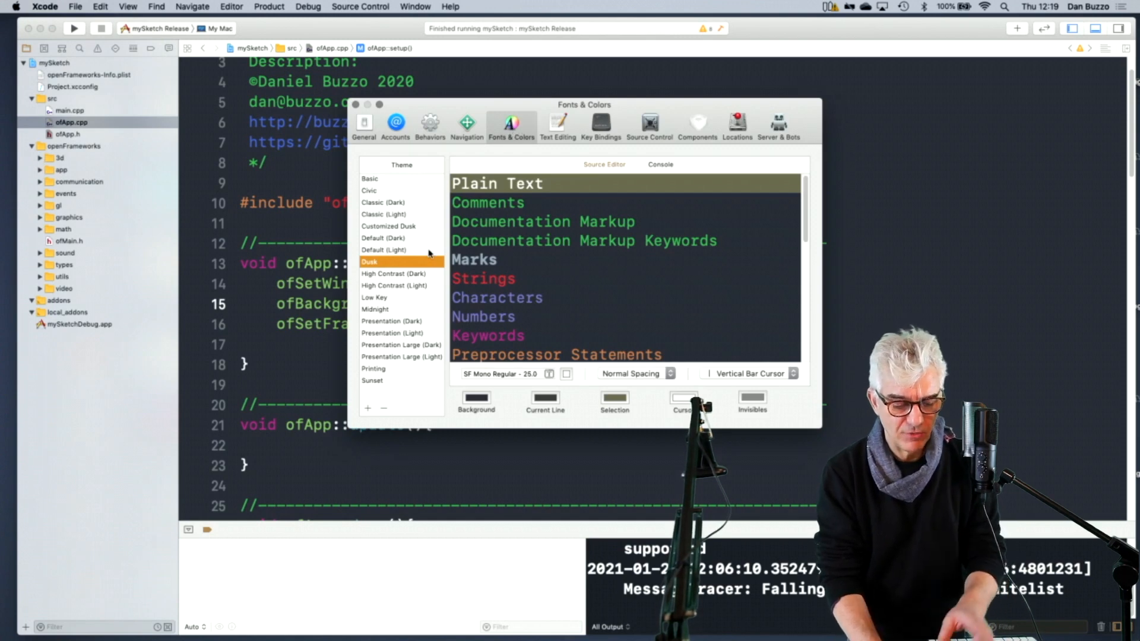
pyautogui.moveTo(417, 249)
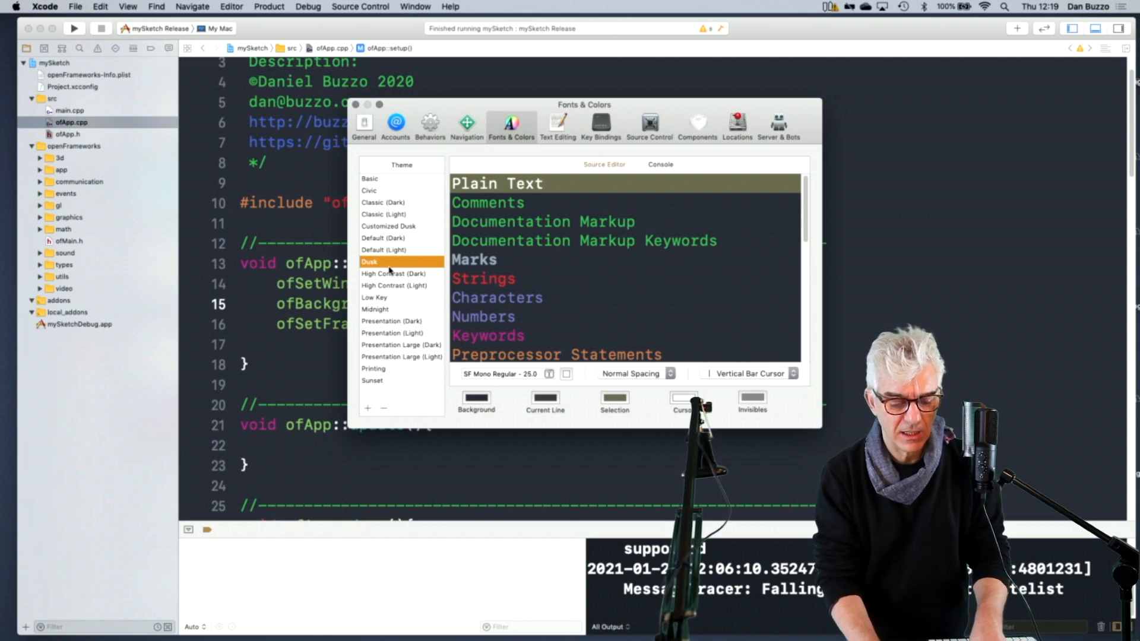
pyautogui.click(395, 273)
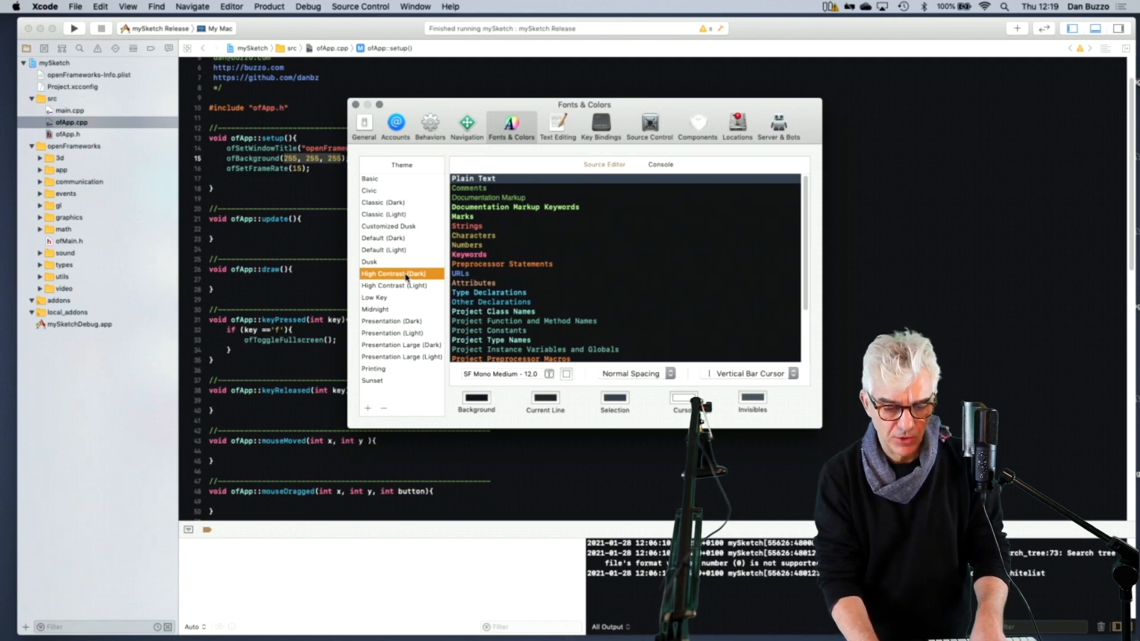
pyautogui.click(369, 262)
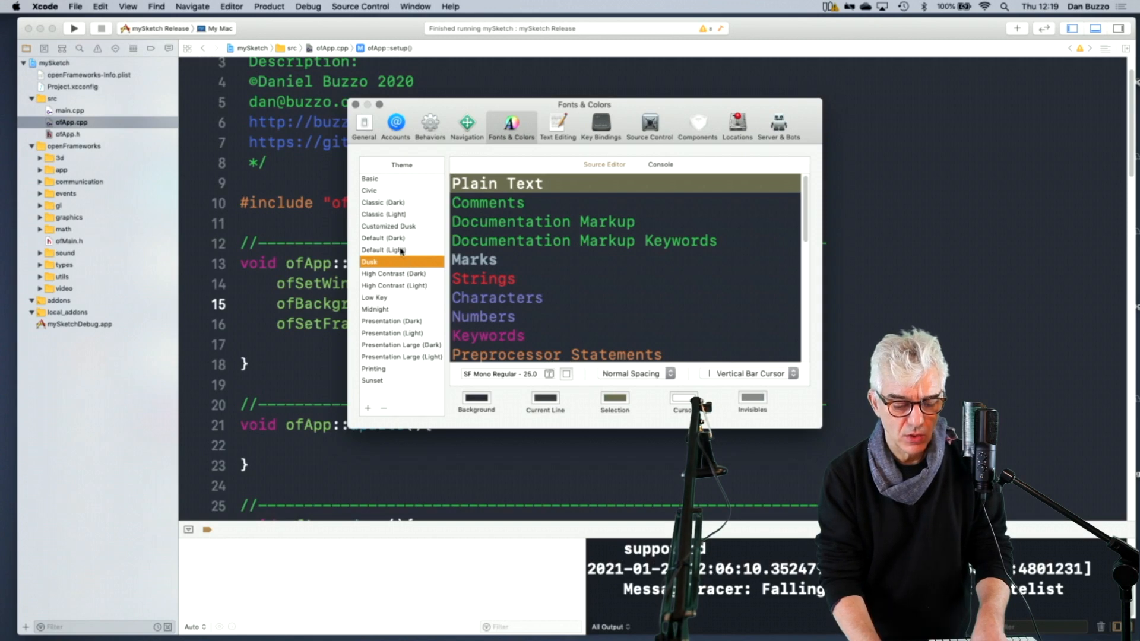
pyautogui.moveTo(480, 329)
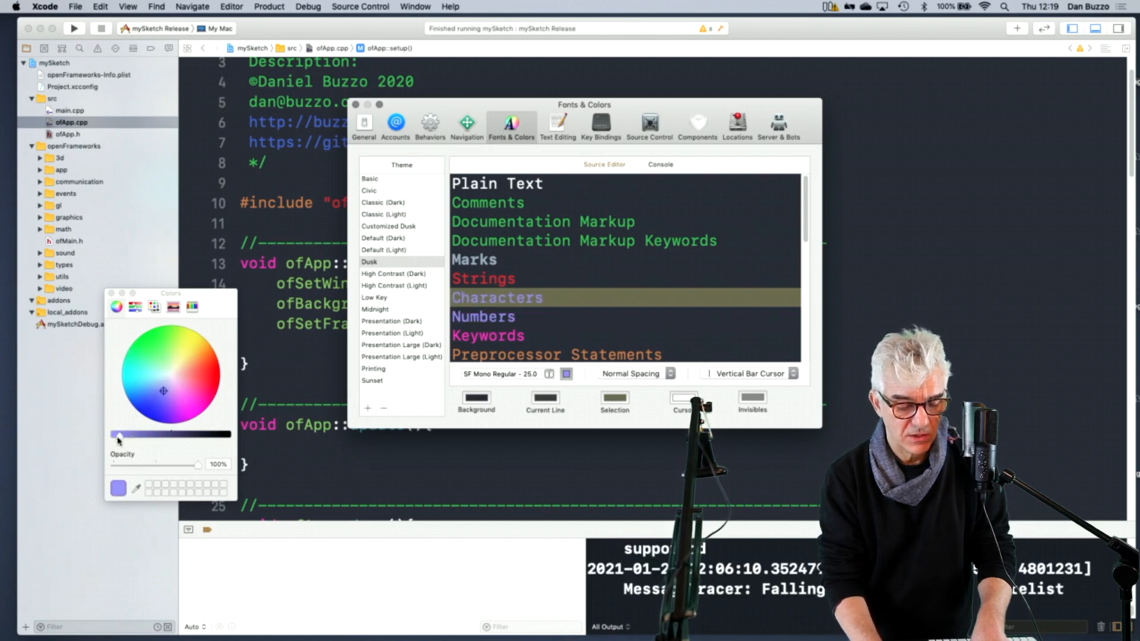
pyautogui.scroll(-3)
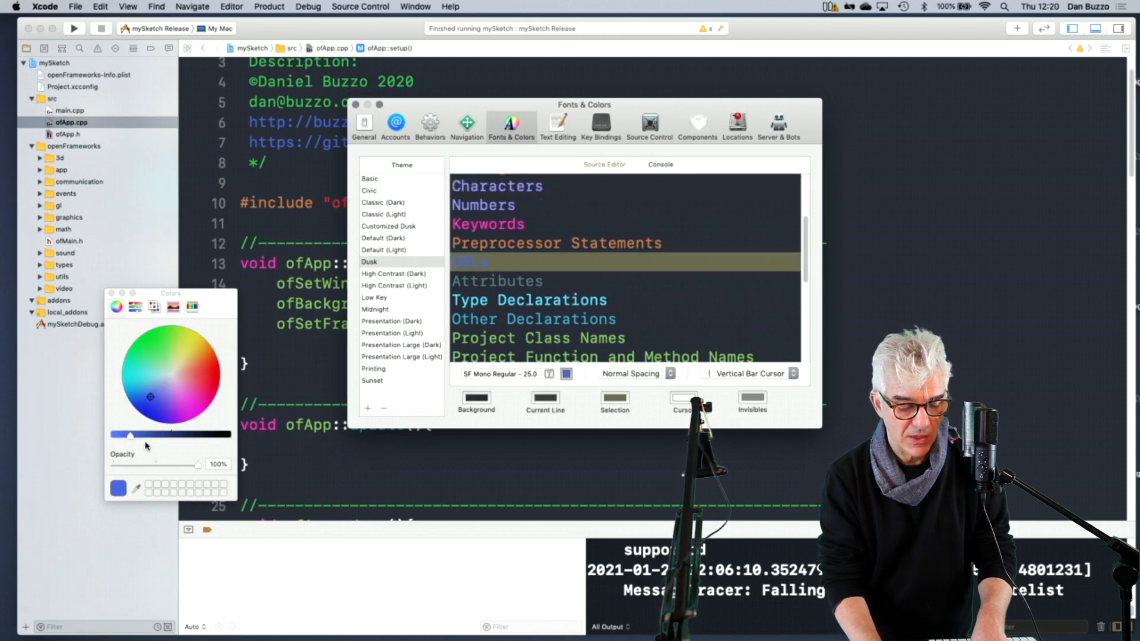
pyautogui.moveTo(129, 434); pyautogui.dragTo(114, 436)
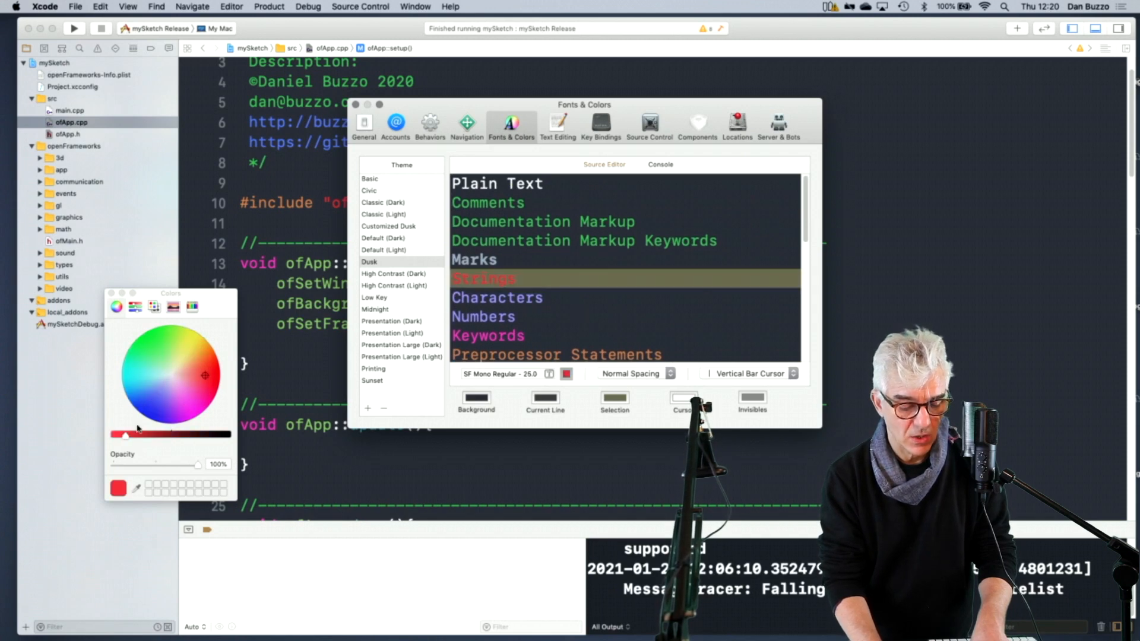
pyautogui.moveTo(171, 434); pyautogui.dragTo(114, 437)
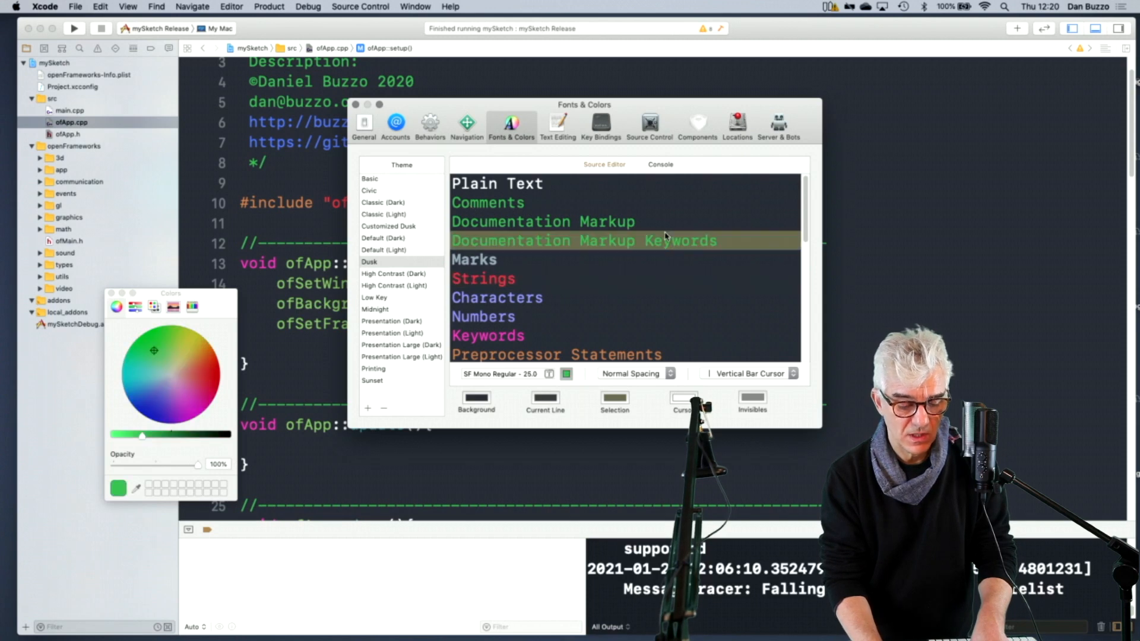
pyautogui.moveTo(288, 313)
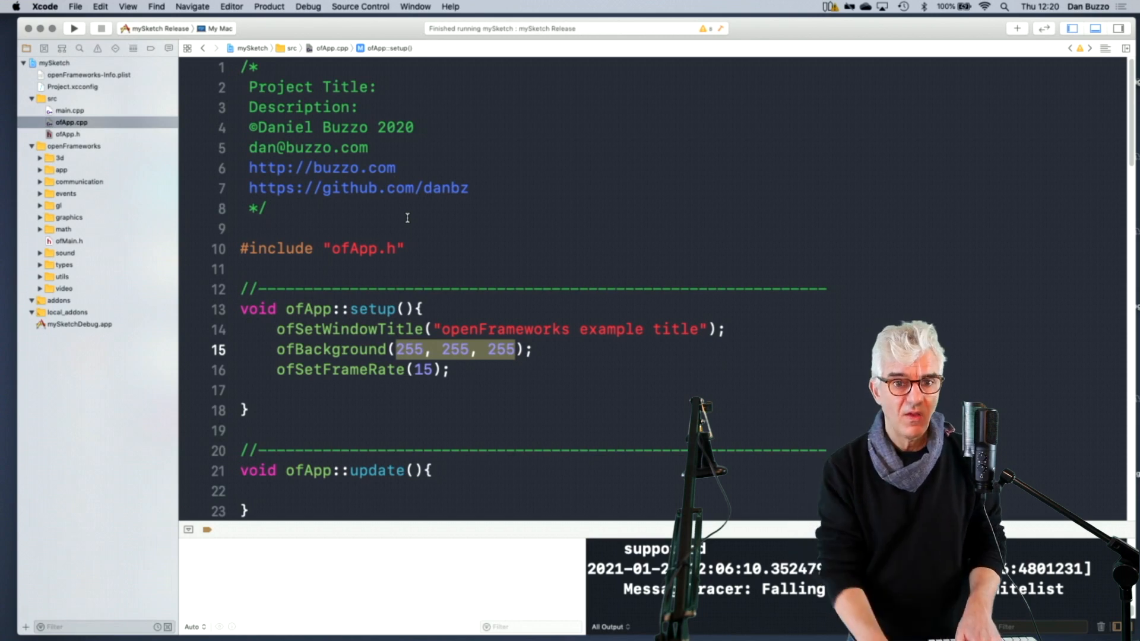
pyautogui.click(437, 268)
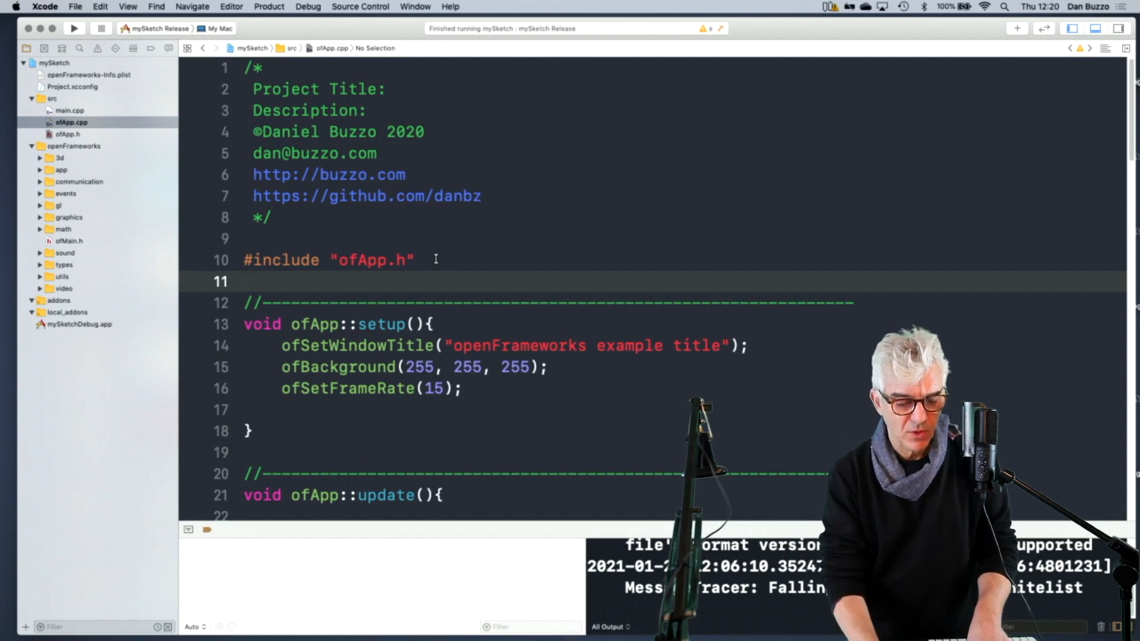
# Recheck ofApp.h, then add myLine.draw(); inside draw() in ofApp.cpp.
pyautogui.click(68, 134)
pyautogui.write('ofPoly')
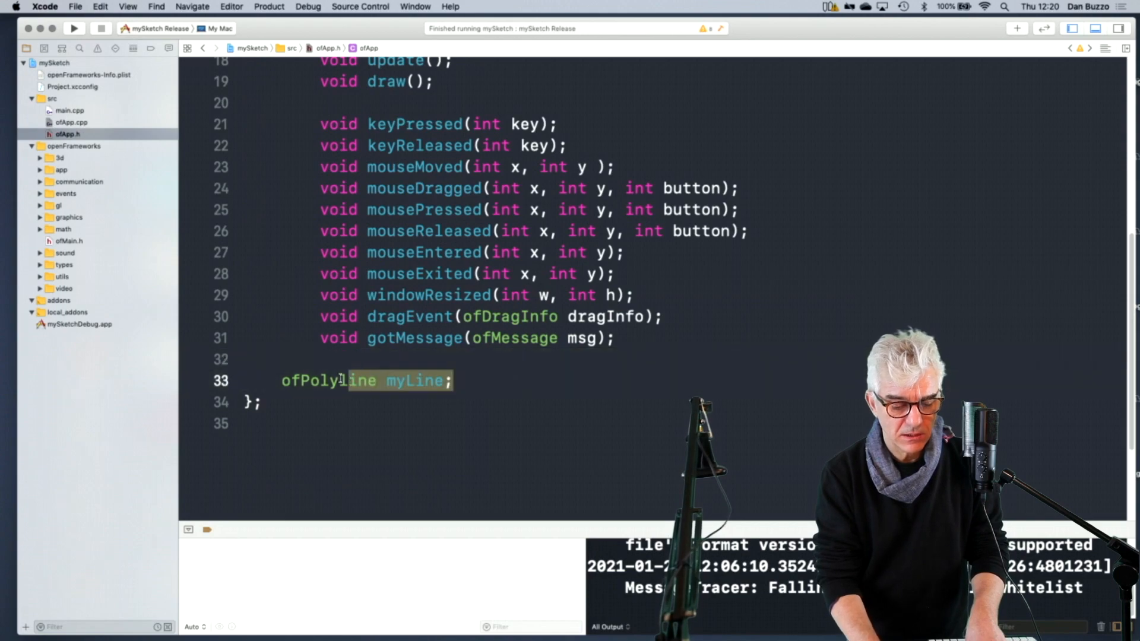
pyautogui.click(71, 123)
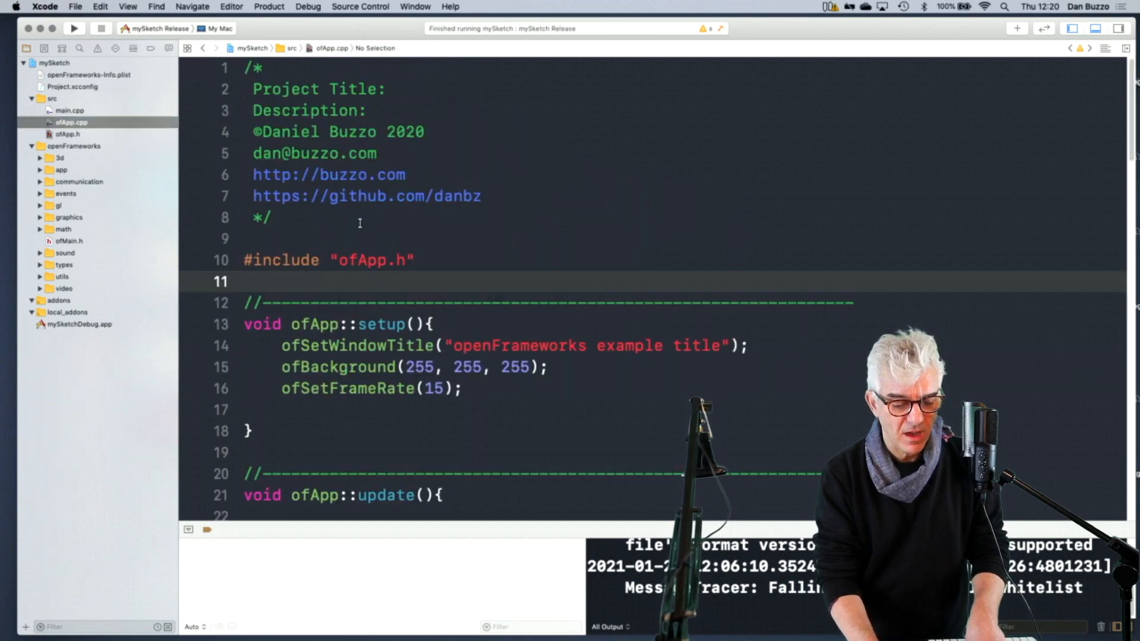
pyautogui.scroll(-3)
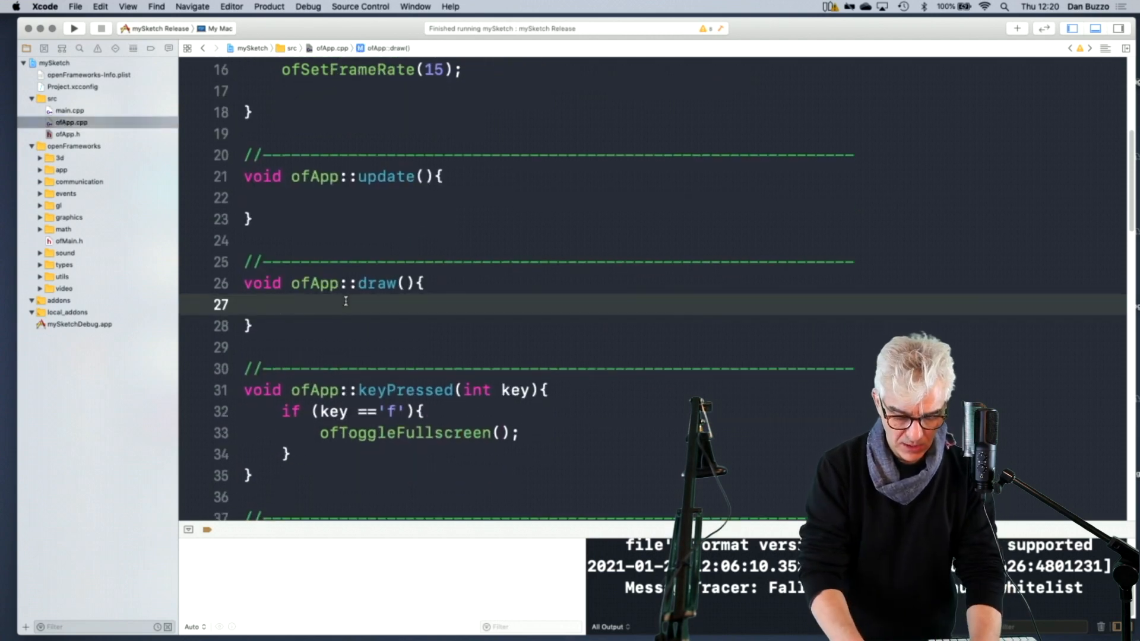
pyautogui.write('myline')
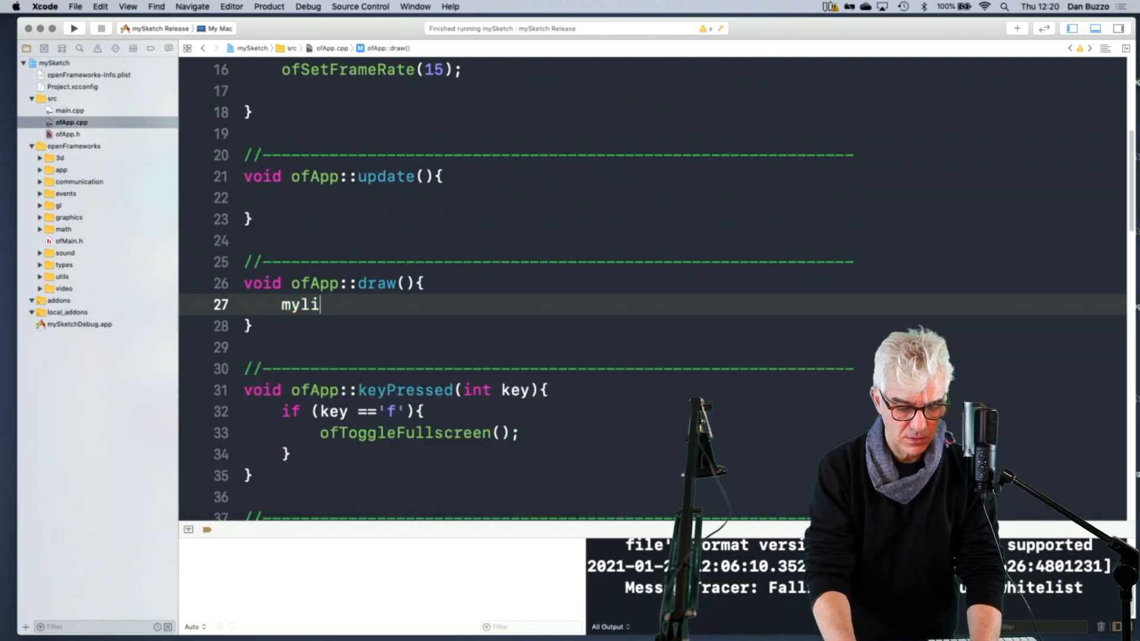
pyautogui.write('ne.')
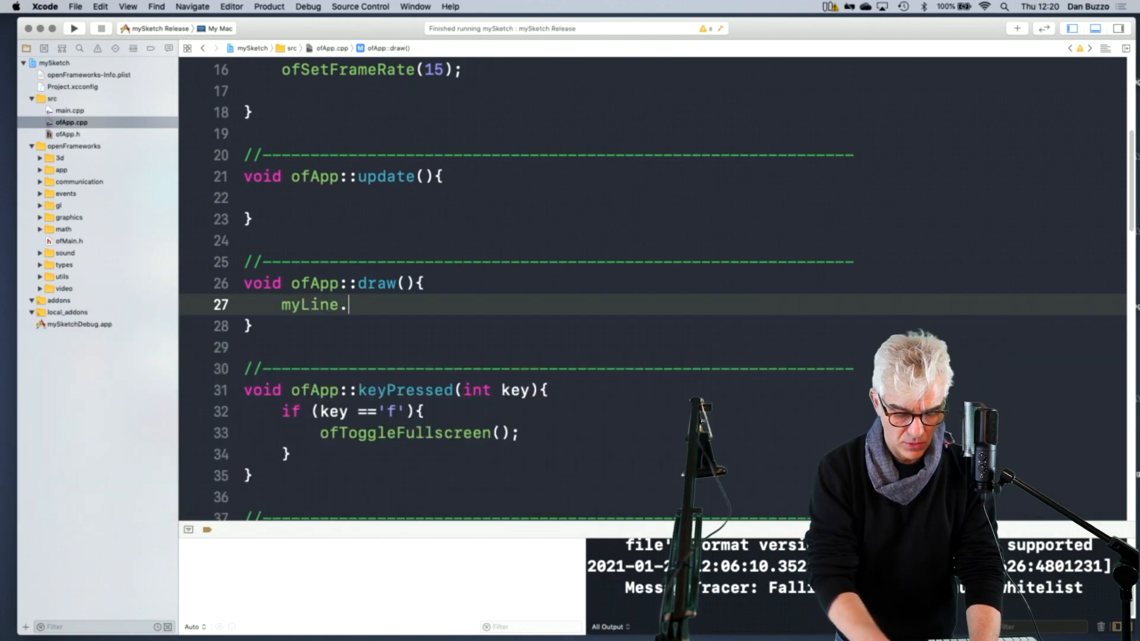
pyautogui.write('draw()')
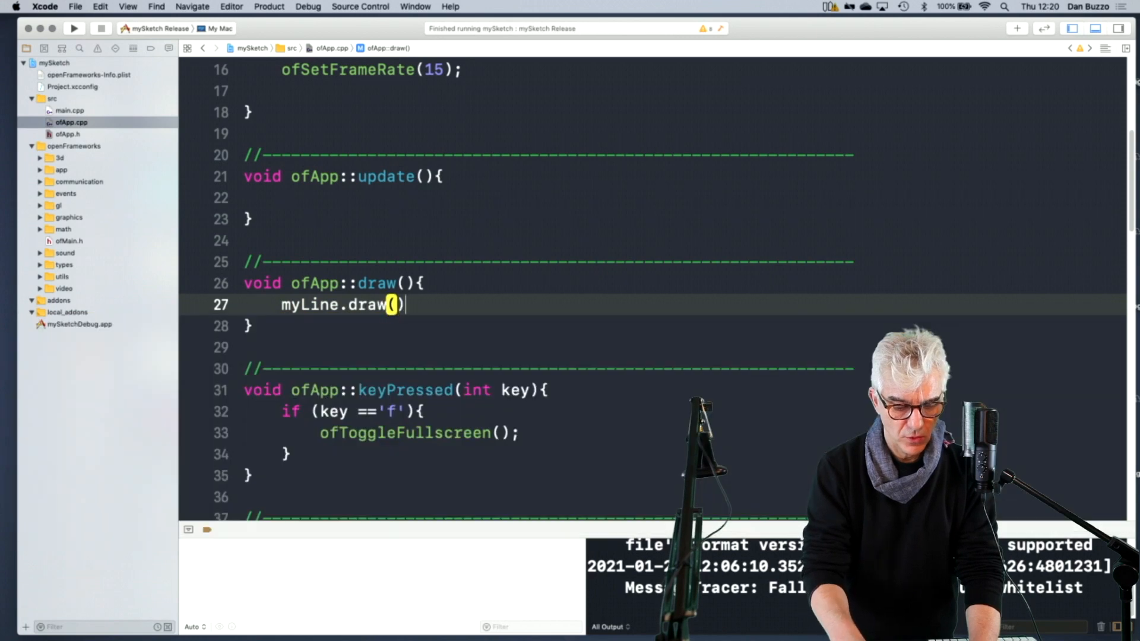
pyautogui.write(';')
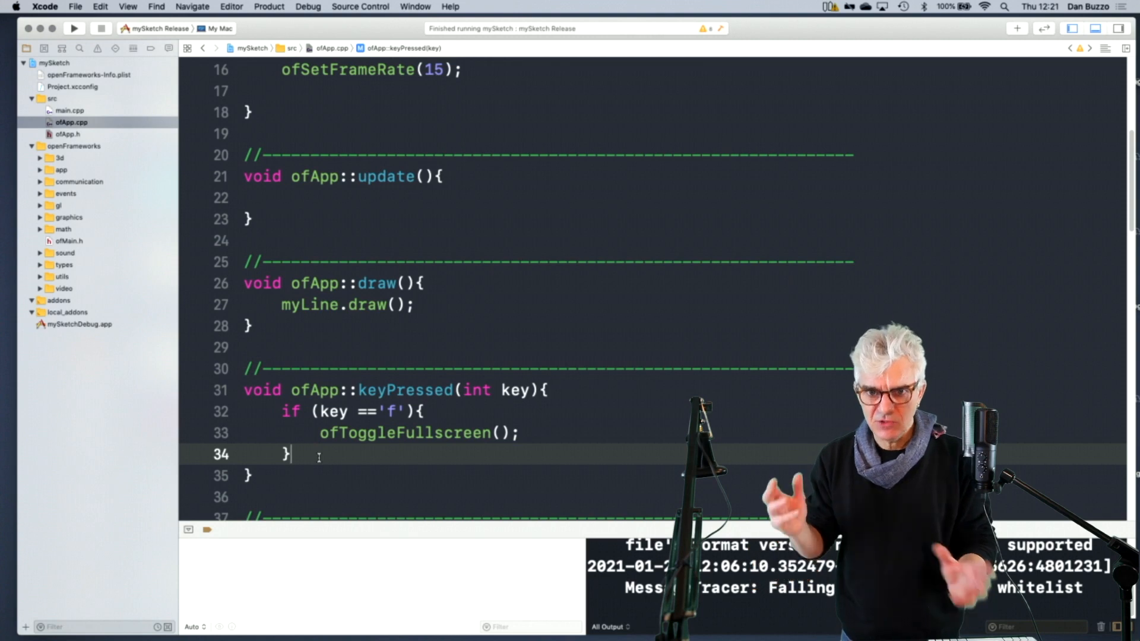
# Add an if (key == 'd') block in keyPressed.
pyautogui.scroll(-3)
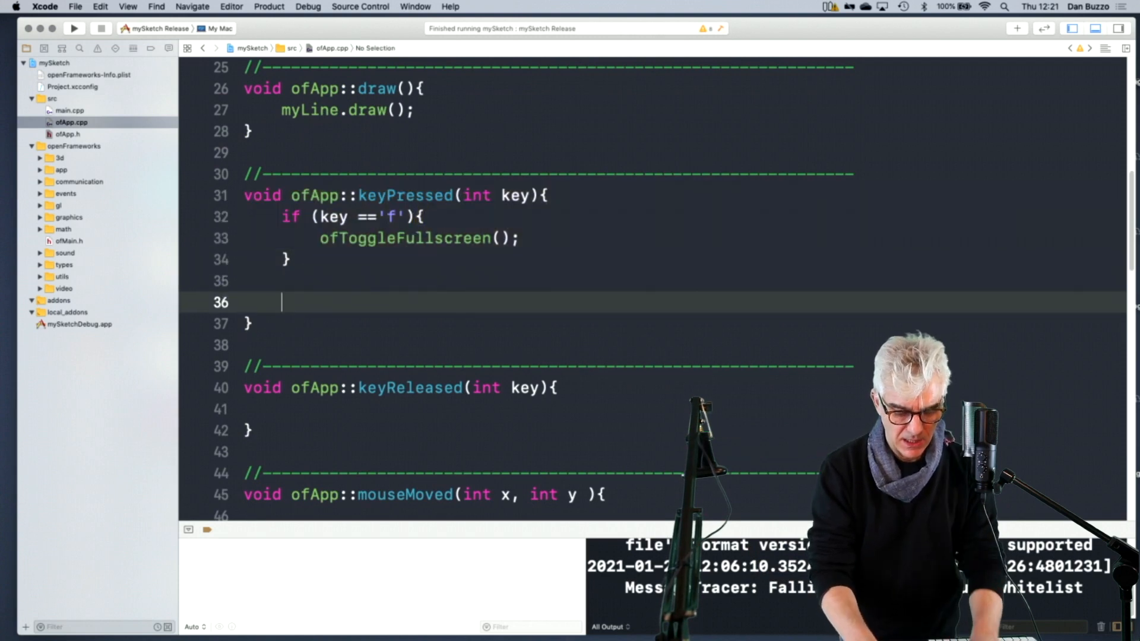
pyautogui.write('if')
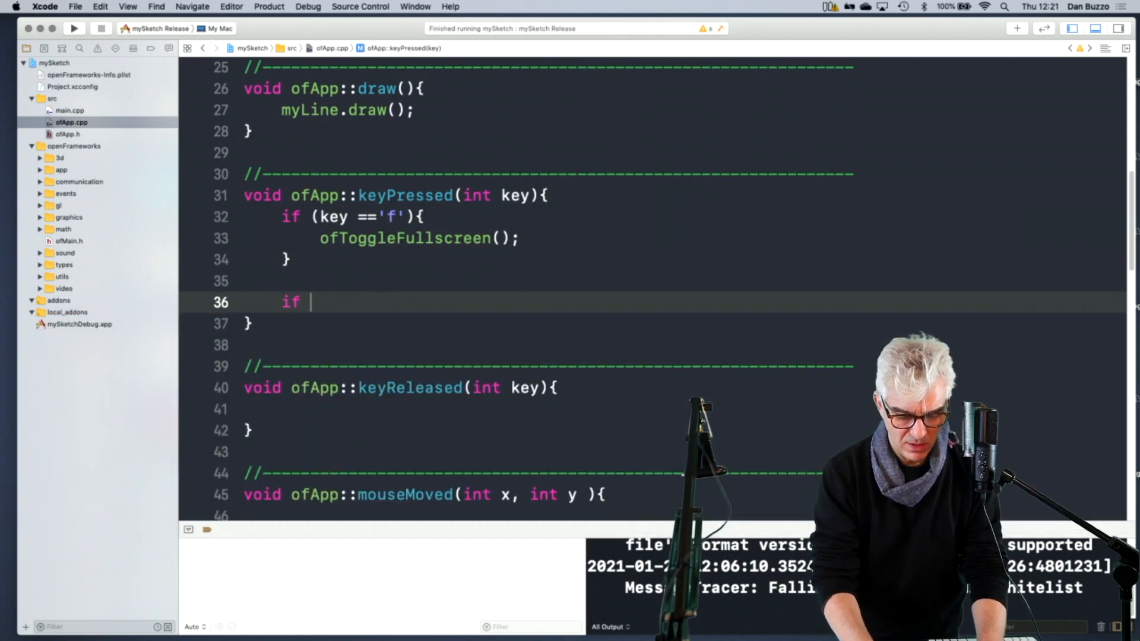
pyautogui.write('(')
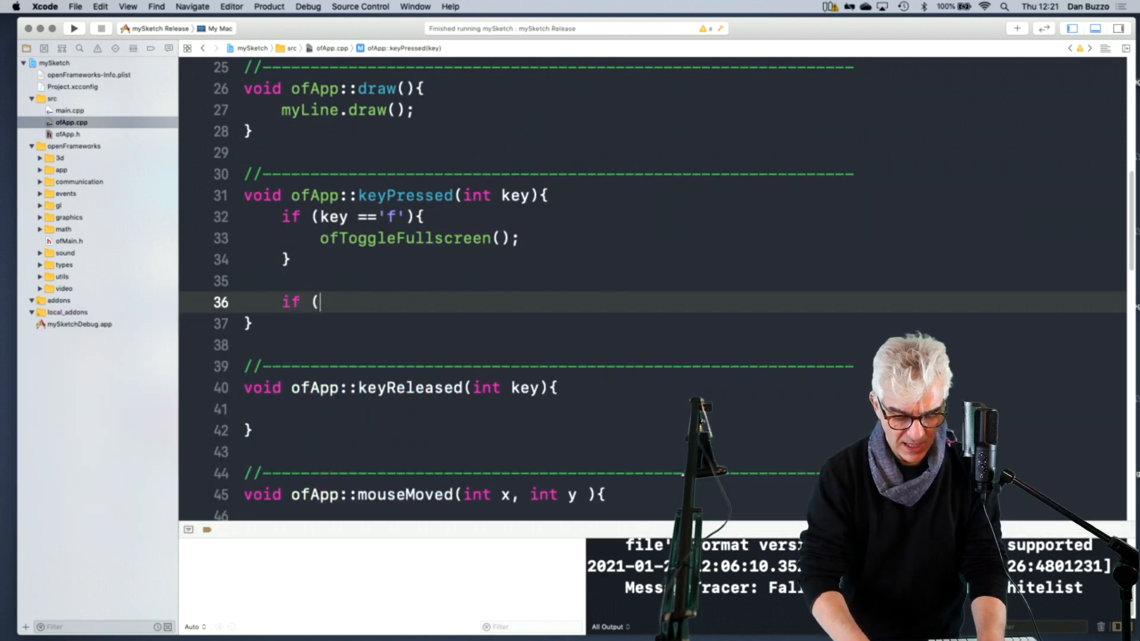
pyautogui.write('key ==')
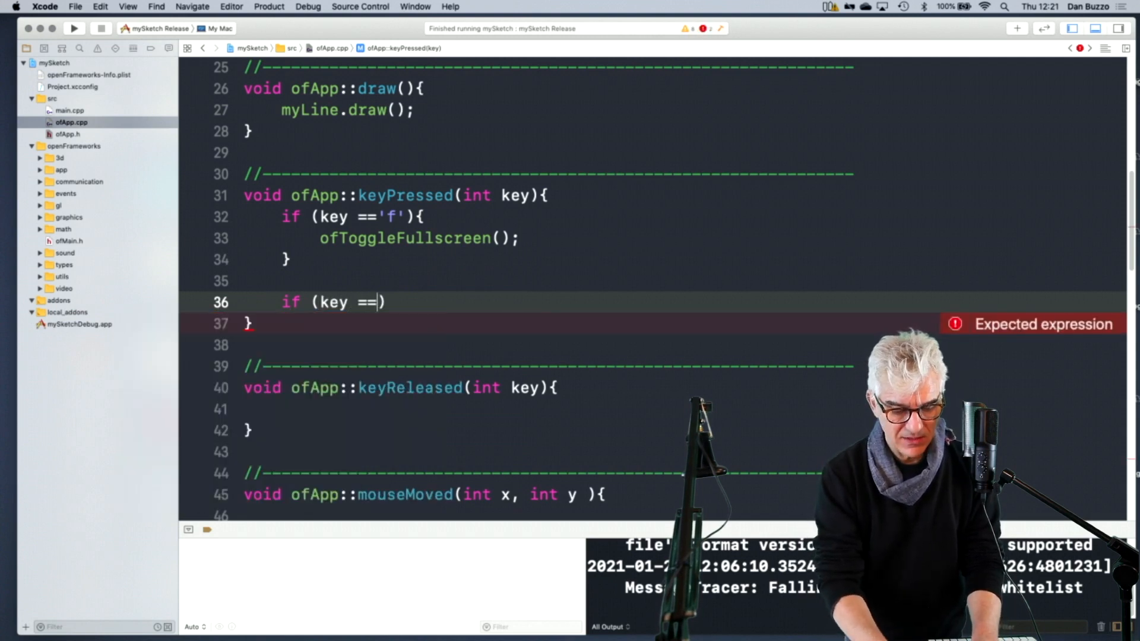
pyautogui.write("'s")
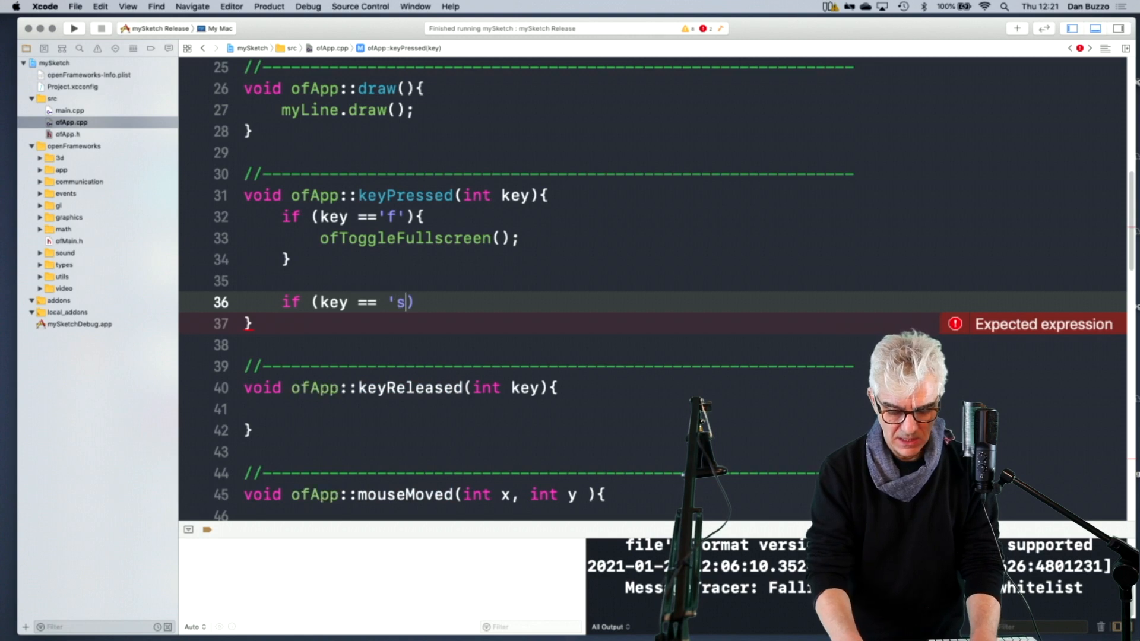
pyautogui.press('backspace')
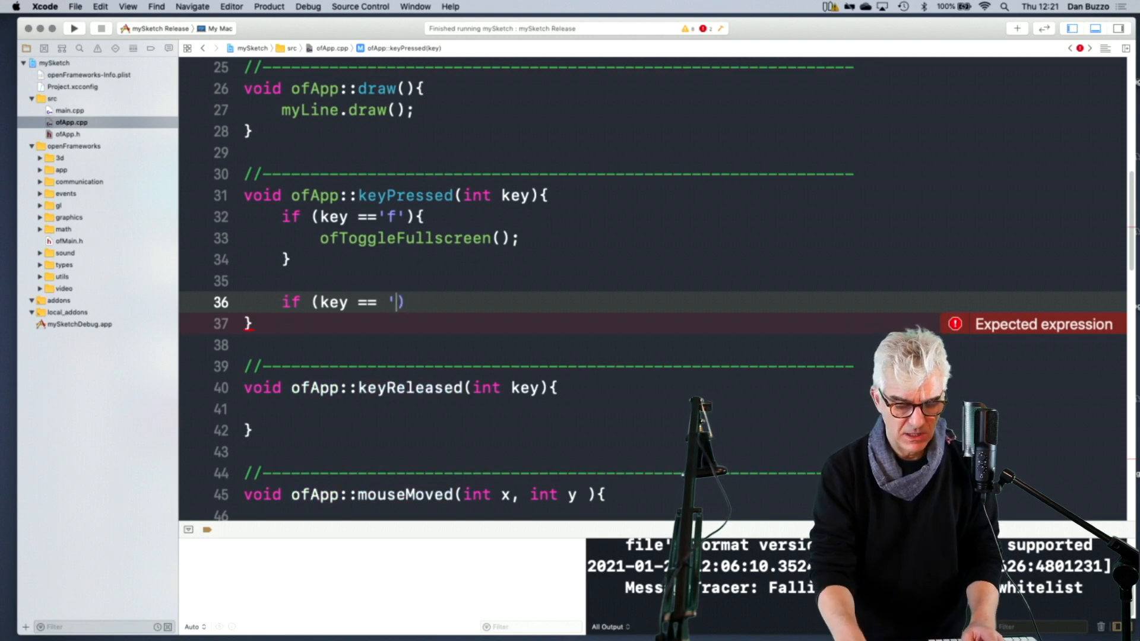
pyautogui.write('d')
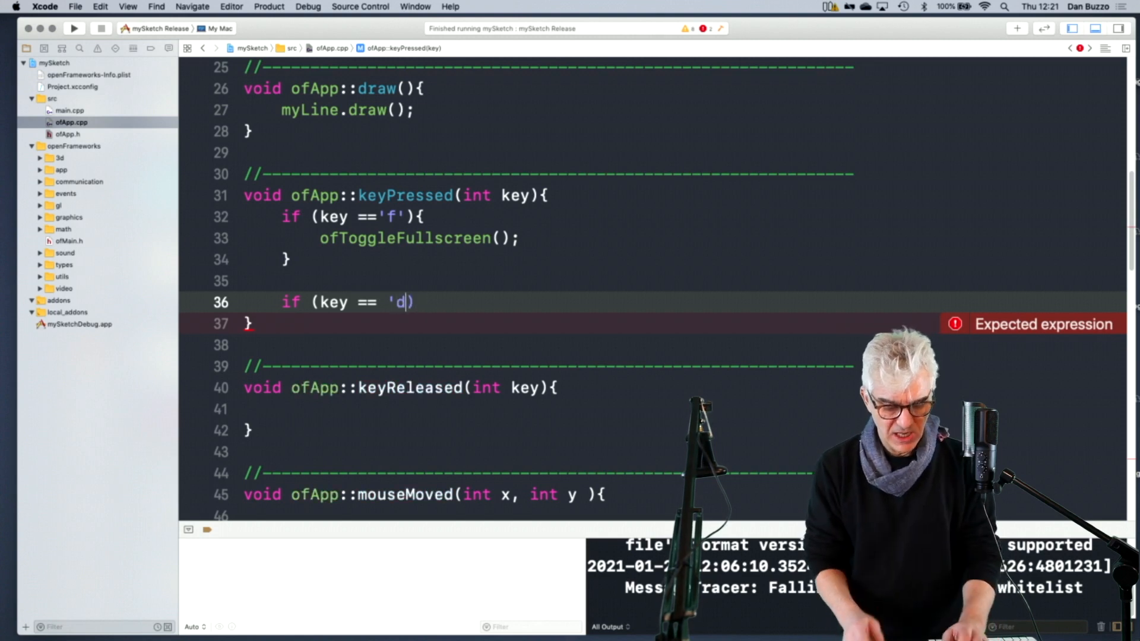
pyautogui.write(')')
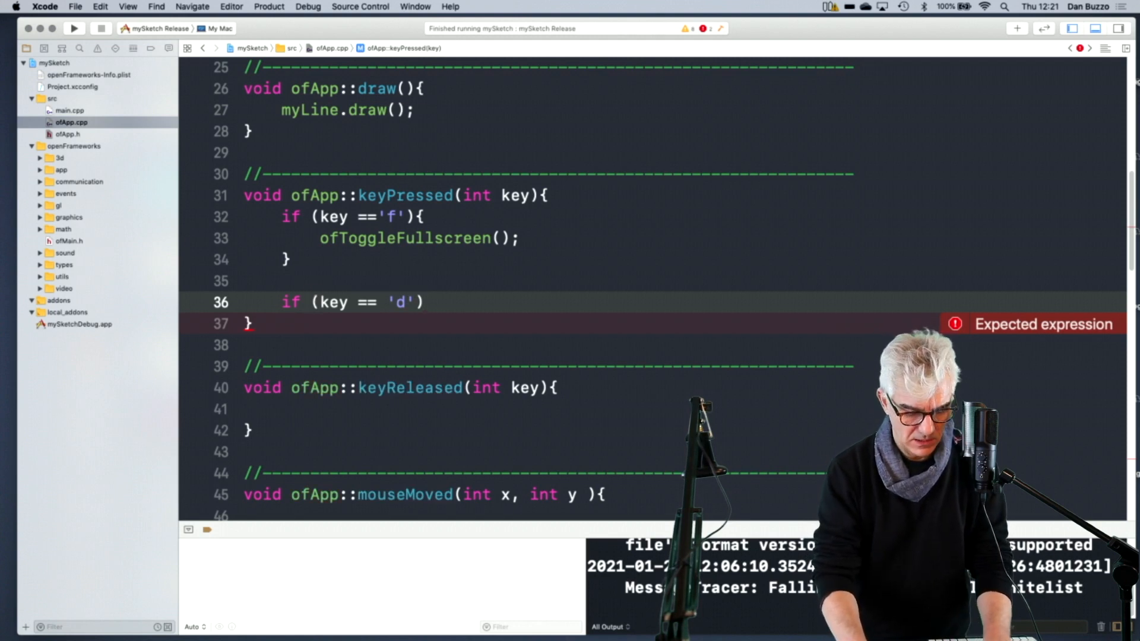
pyautogui.write('{')
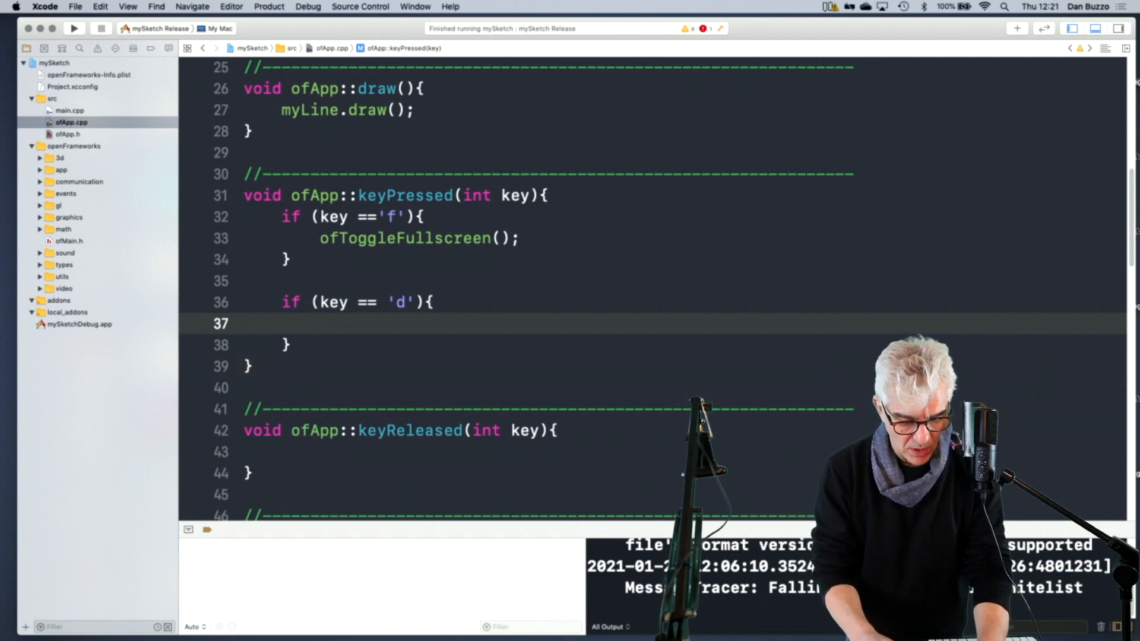
# Write a for loop from i = 0 while i < 10 inside the 'd' block.
pyautogui.write('for (int )')
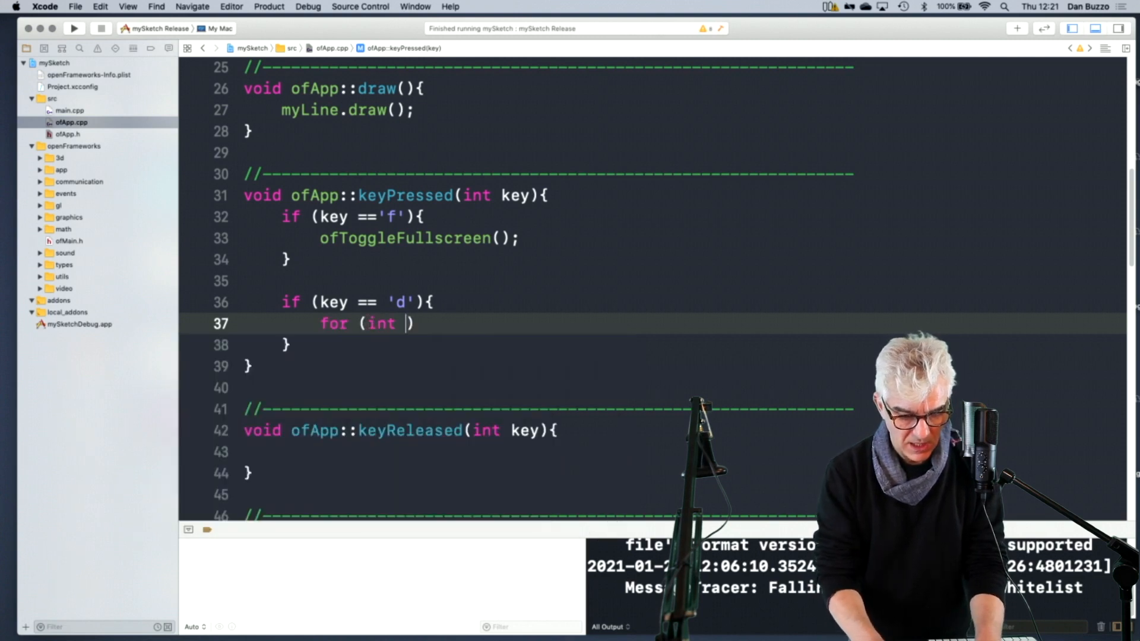
pyautogui.write('i')
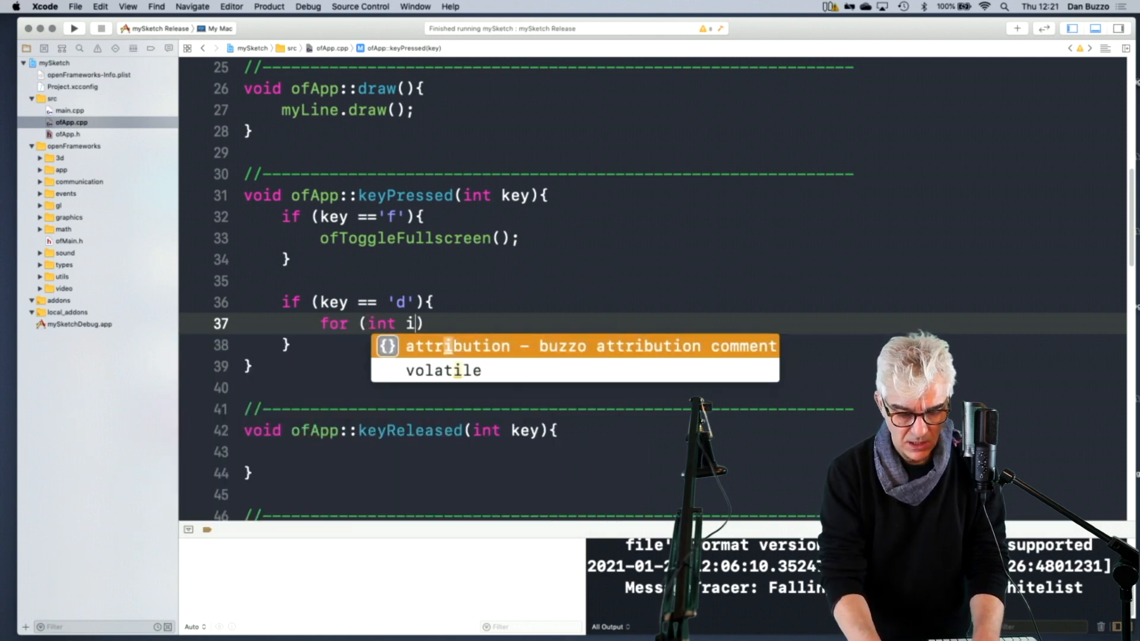
pyautogui.write('=0;')
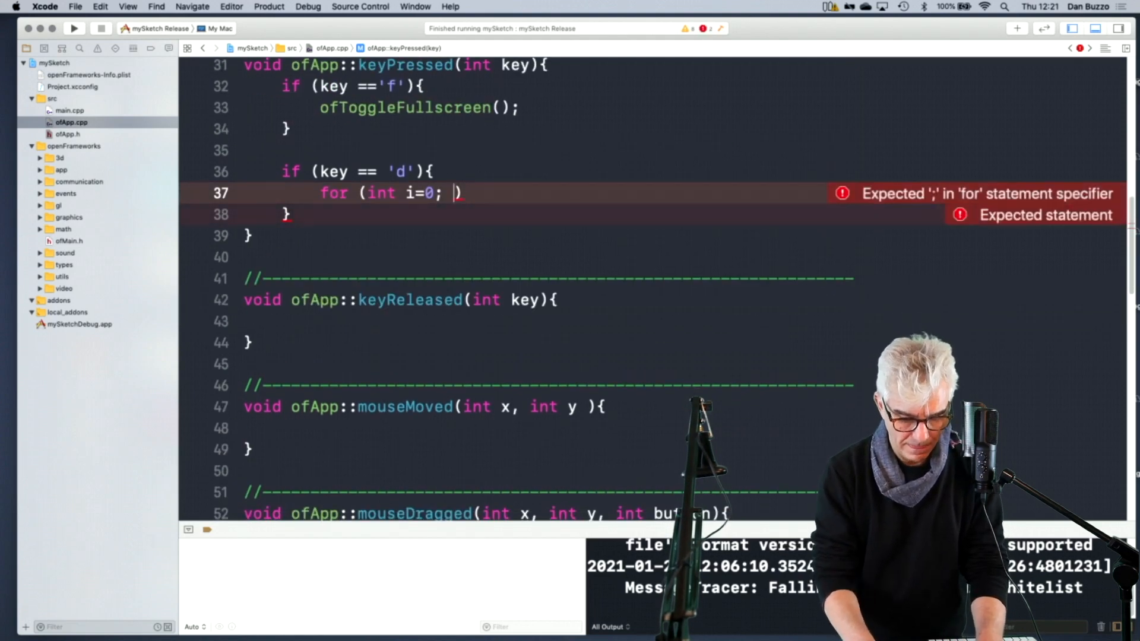
pyautogui.write('i <')
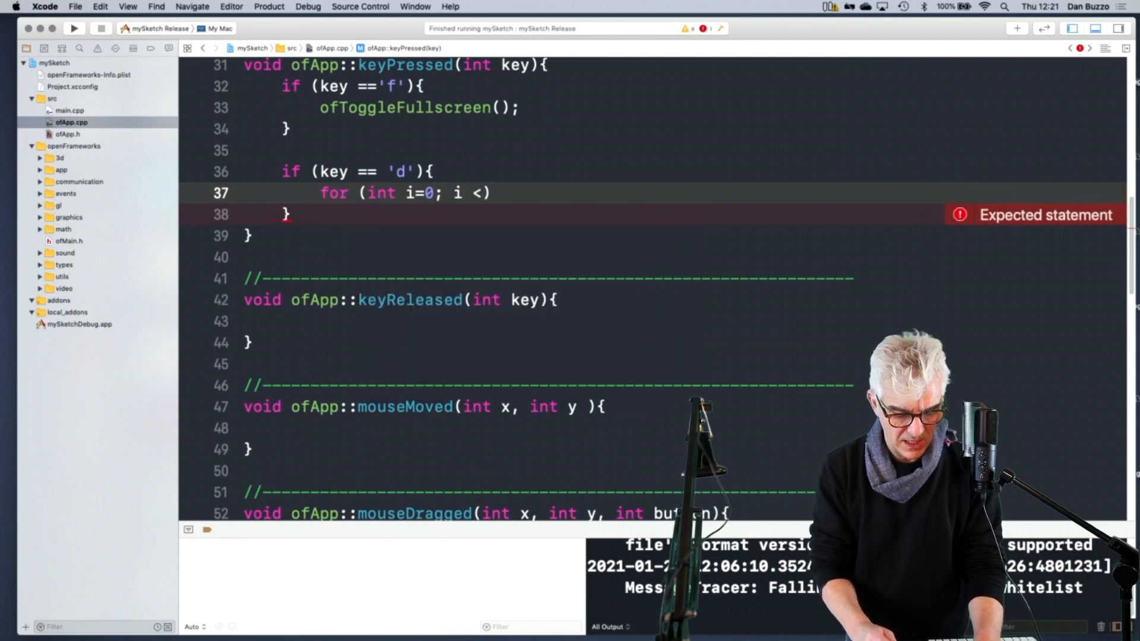
pyautogui.write('10)')
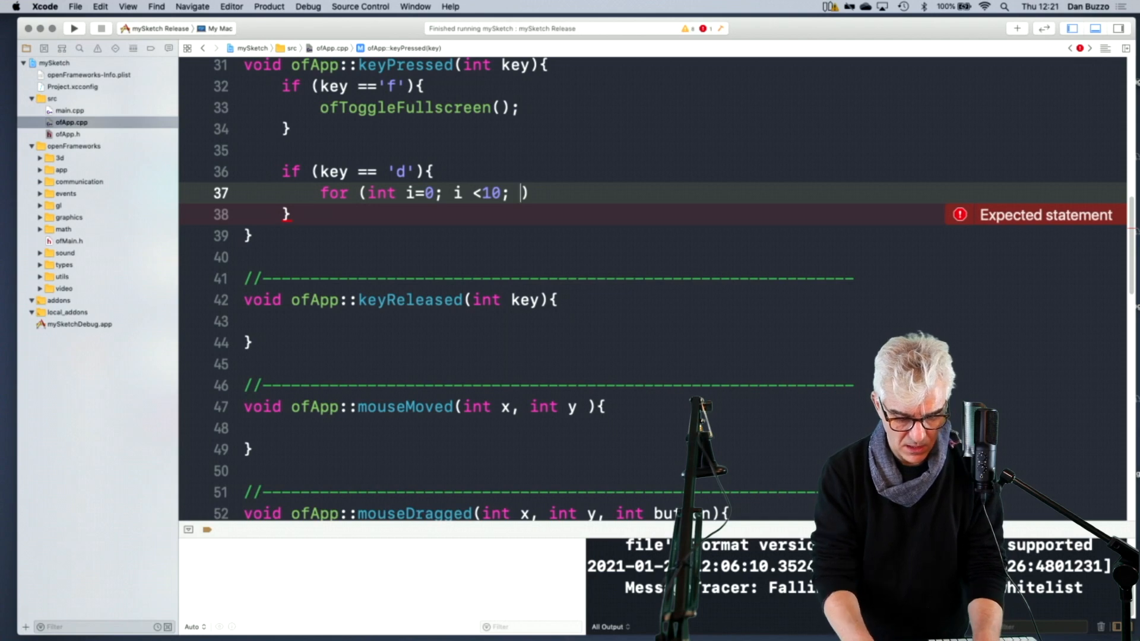
pyautogui.write('i++')
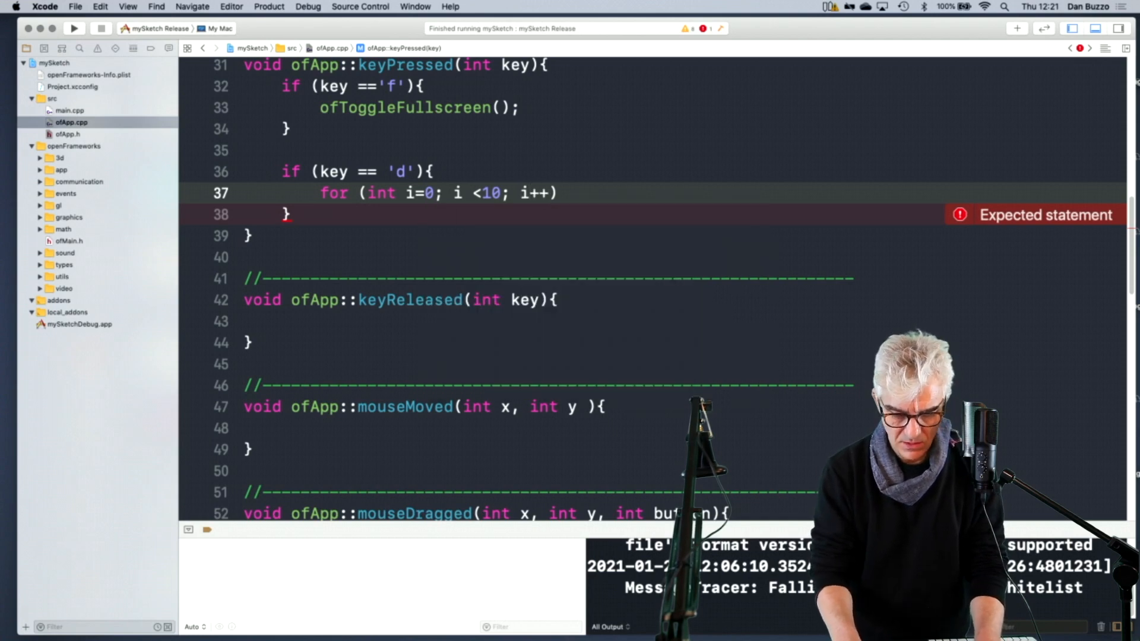
pyautogui.write('{')
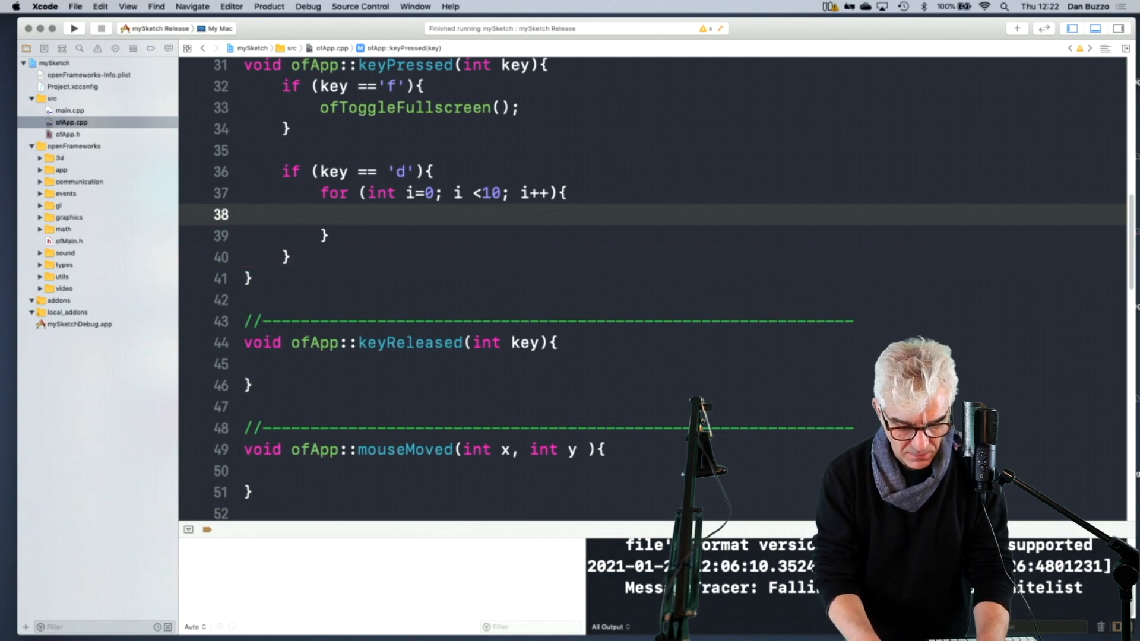
# Call myLine.addVertex(ofRandom(ofGetWidth()), ofRandom(ofGetHeight())) inside the loop.
pyautogui.write('myLine')
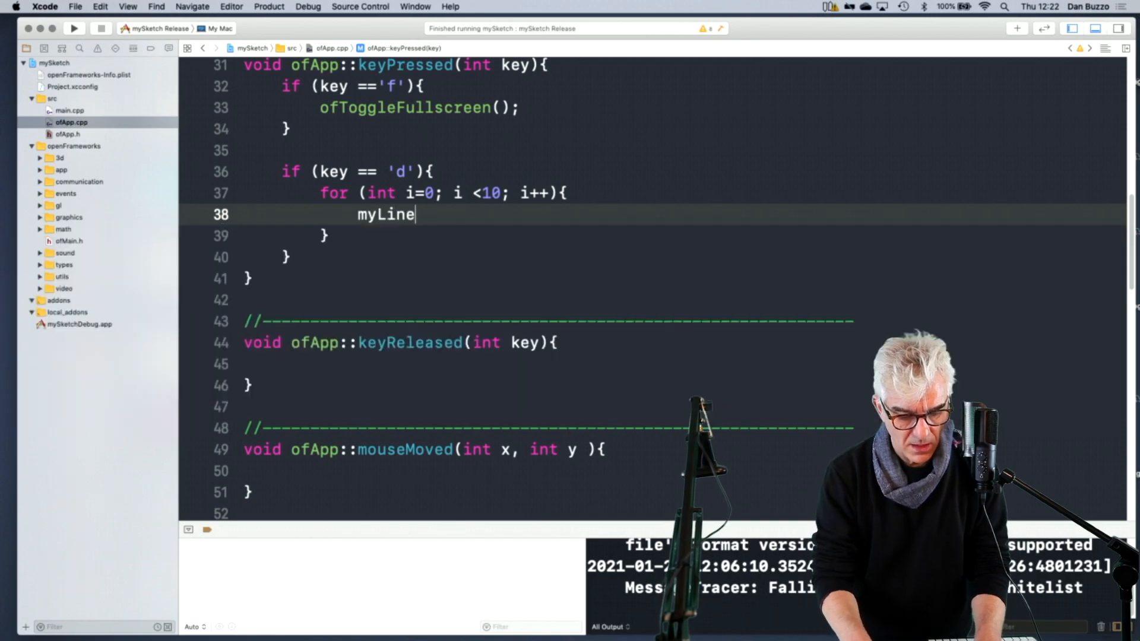
pyautogui.write('.addVertex(float x, float y)')
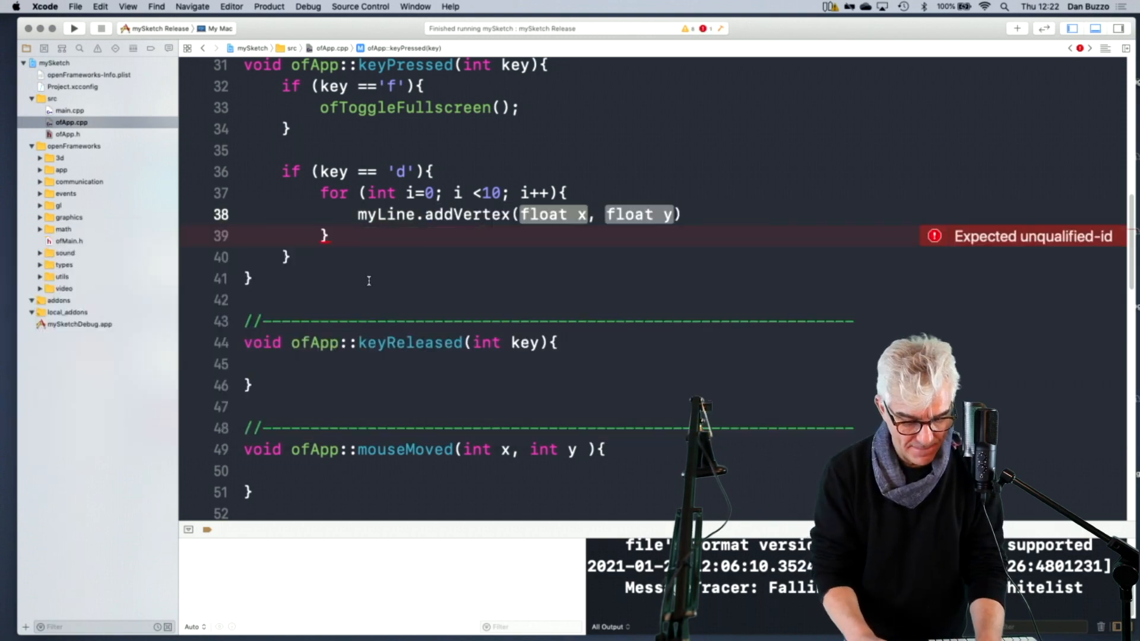
pyautogui.write('ofRandom(o)')
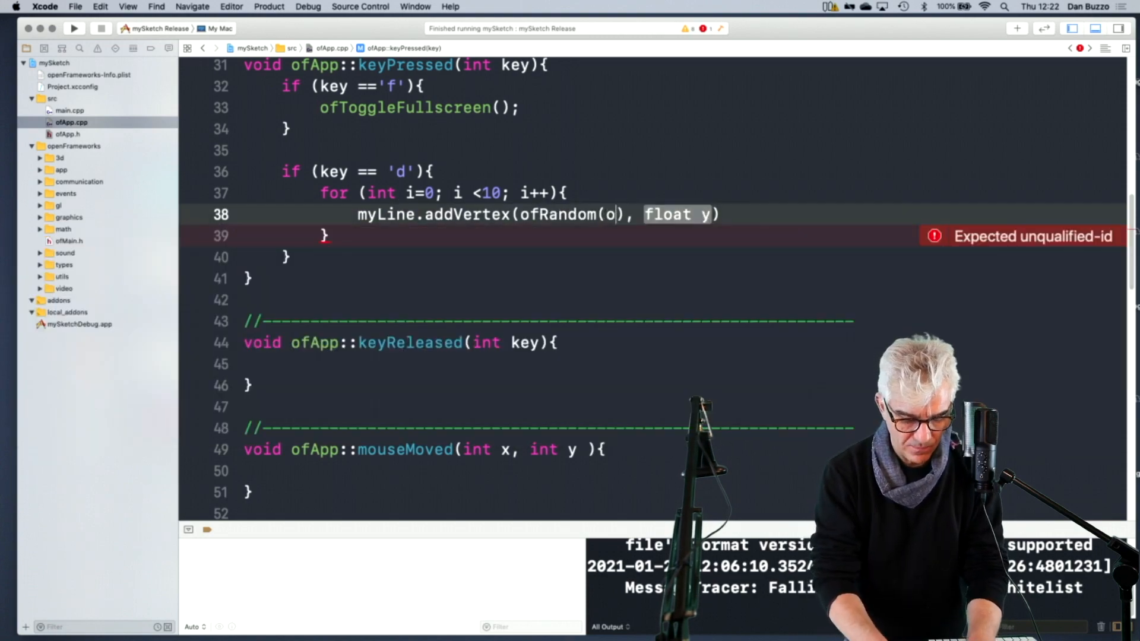
pyautogui.write('fg')
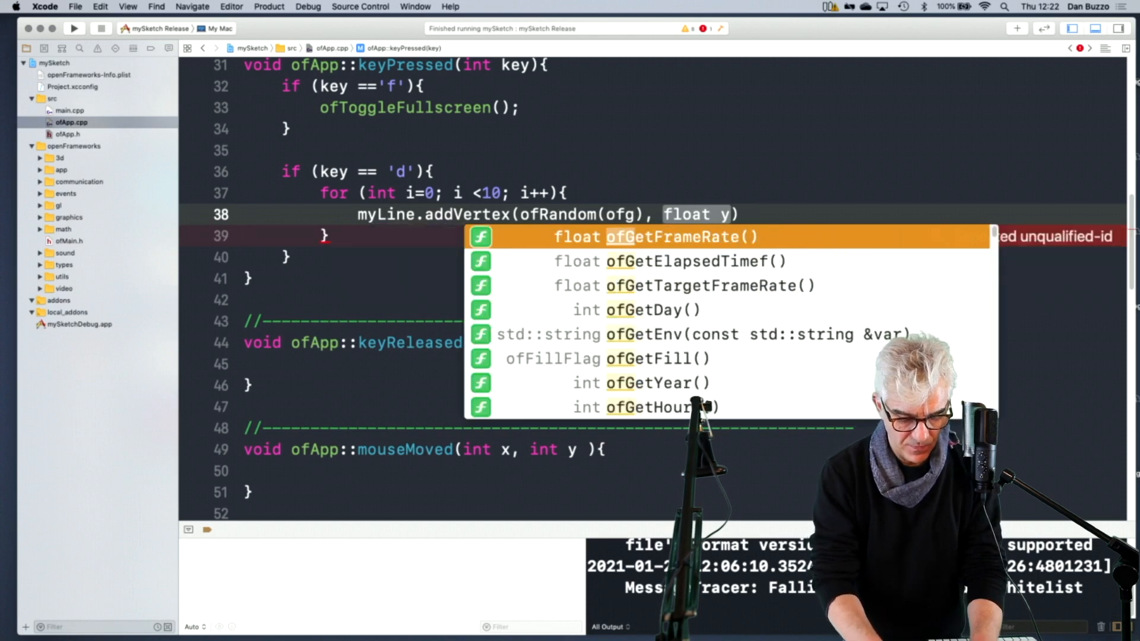
pyautogui.write('etw')
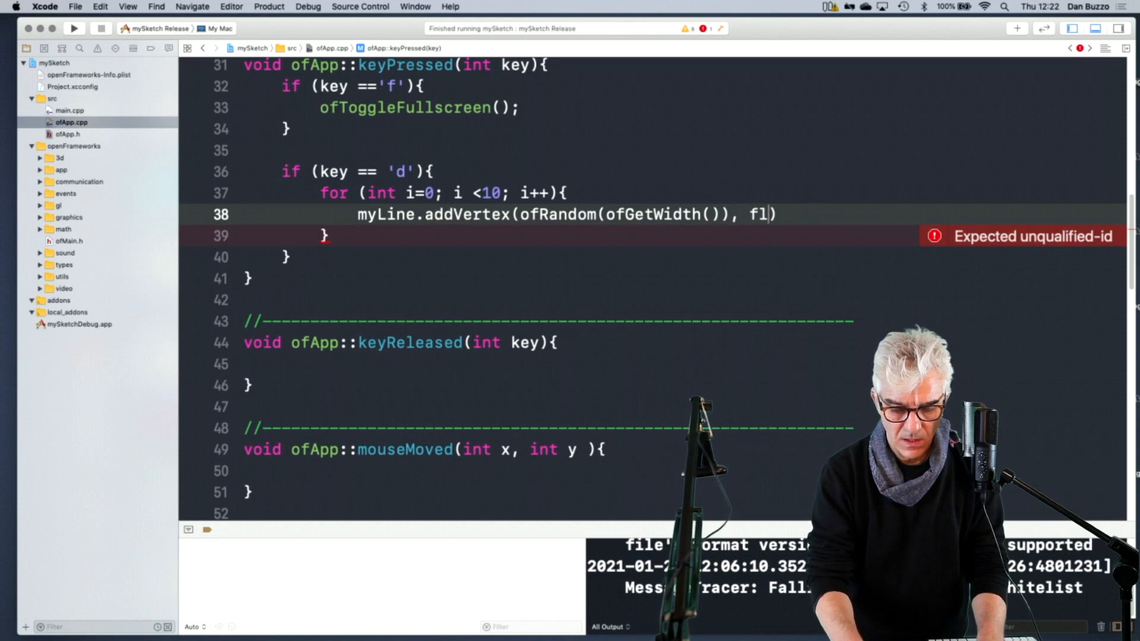
pyautogui.write('ofrqa')
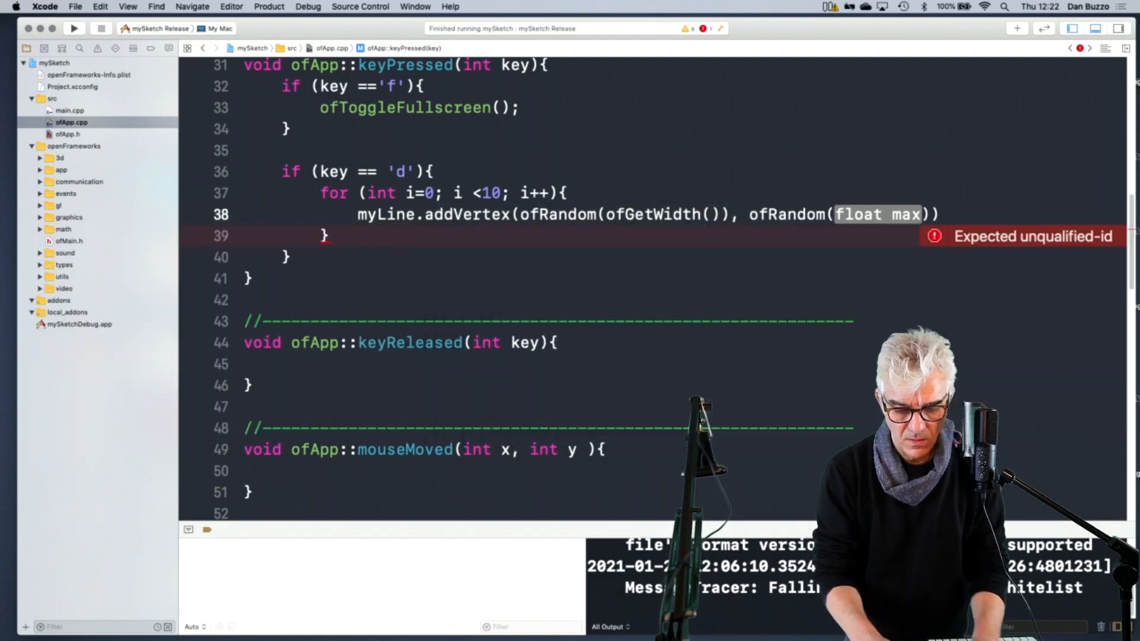
pyautogui.write('of')
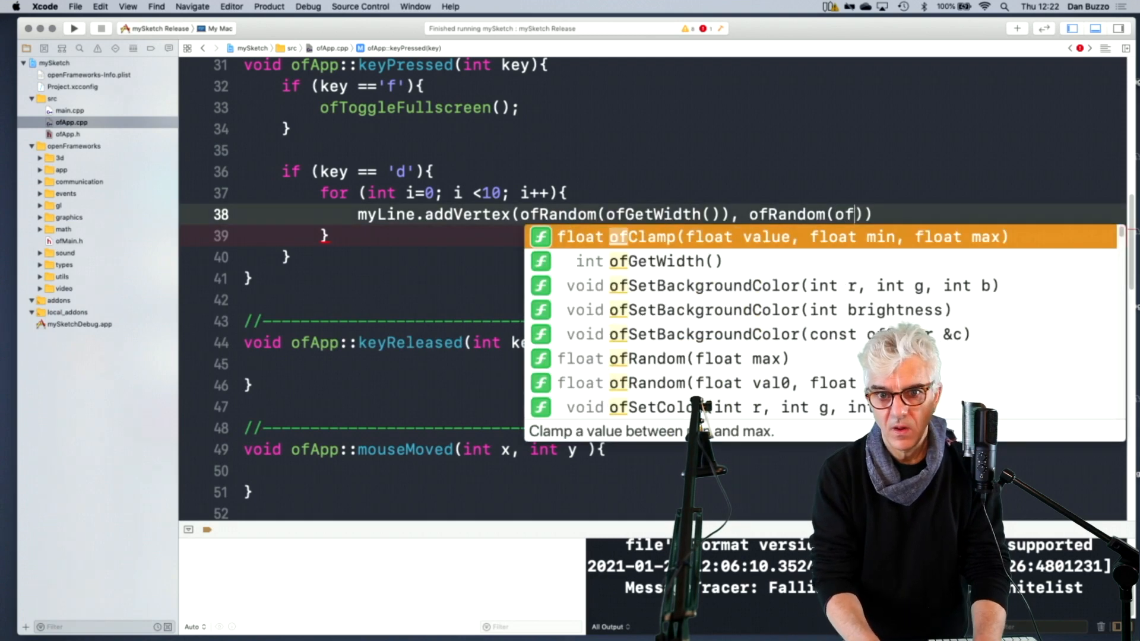
pyautogui.write('get')
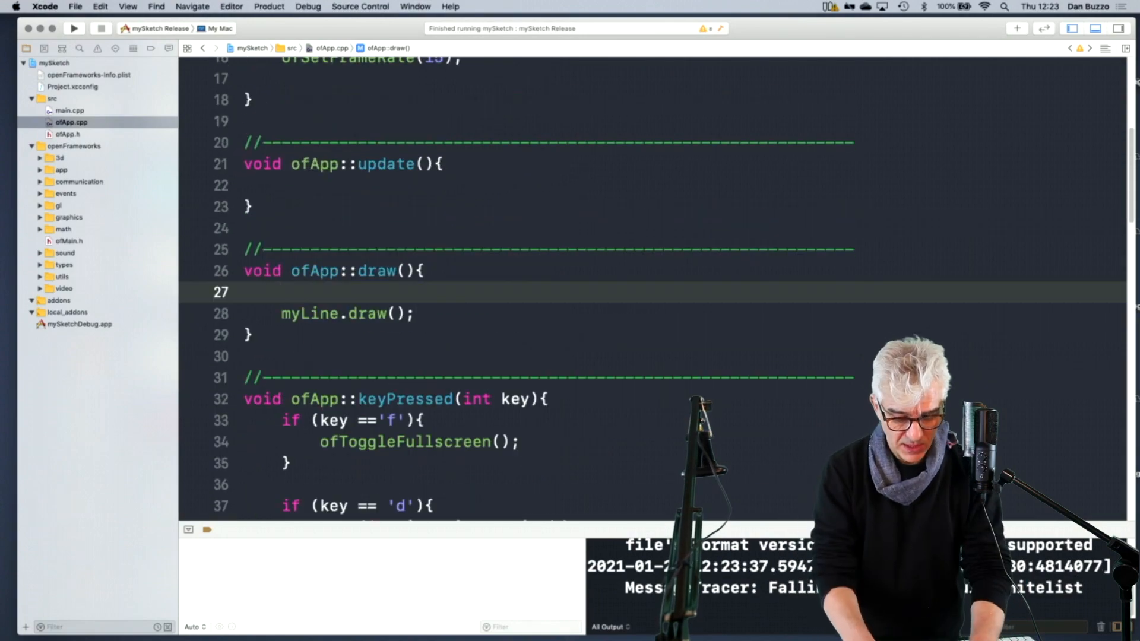
# Add ofSetColor(50, 50, 255) and ofSetLineWidth(10) above myLine.draw(), then run the sketch.
pyautogui.write('of')
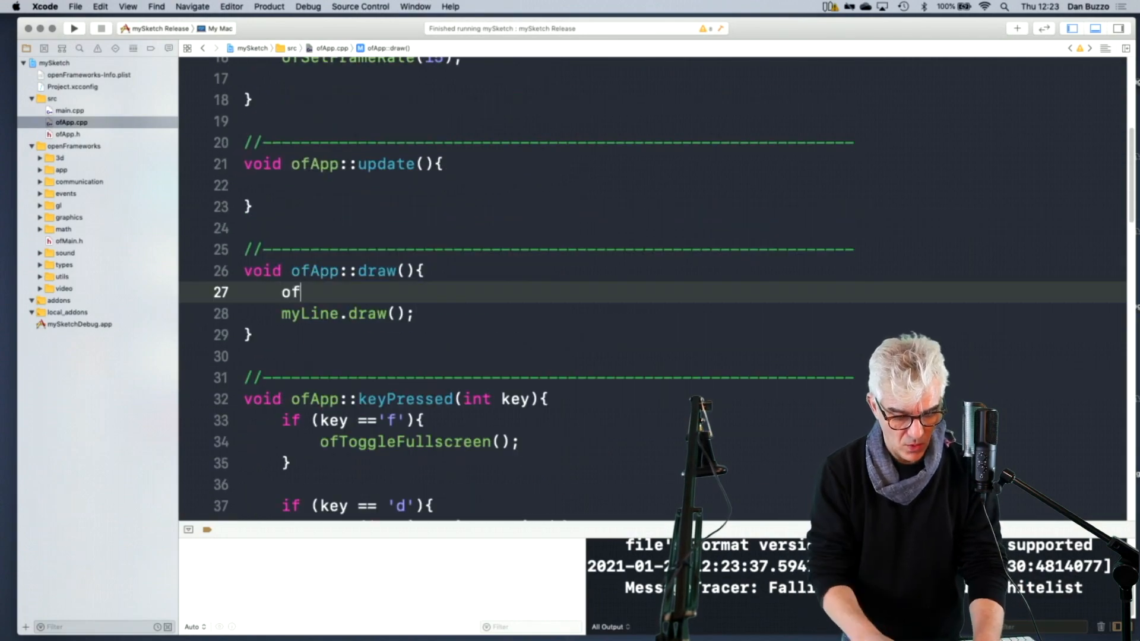
pyautogui.write('set')
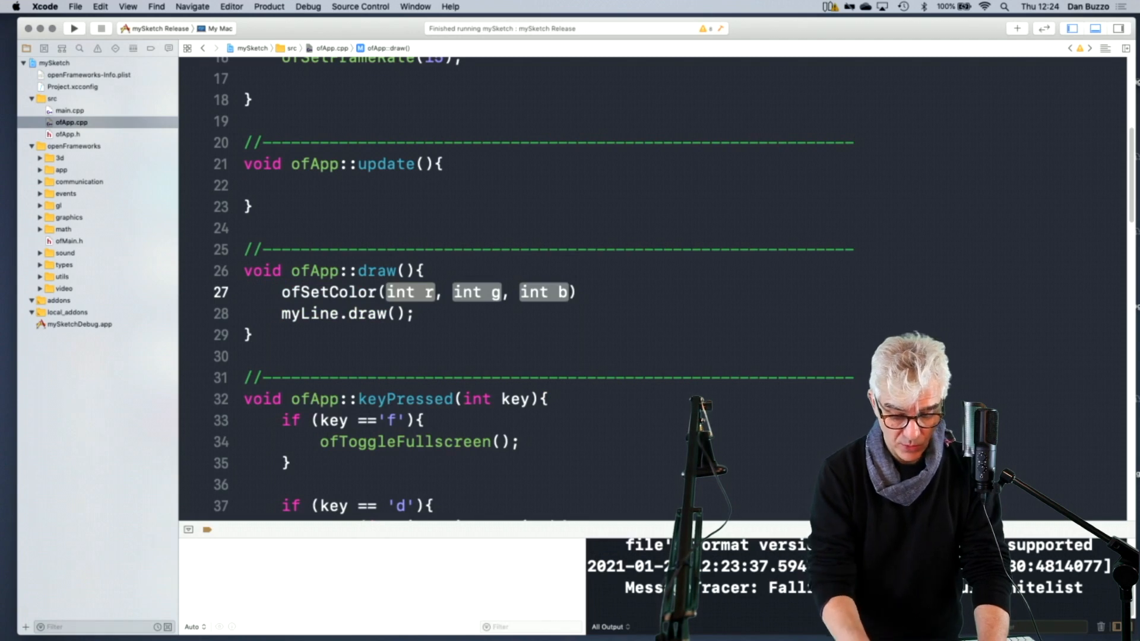
pyautogui.write('50, 50, 50')
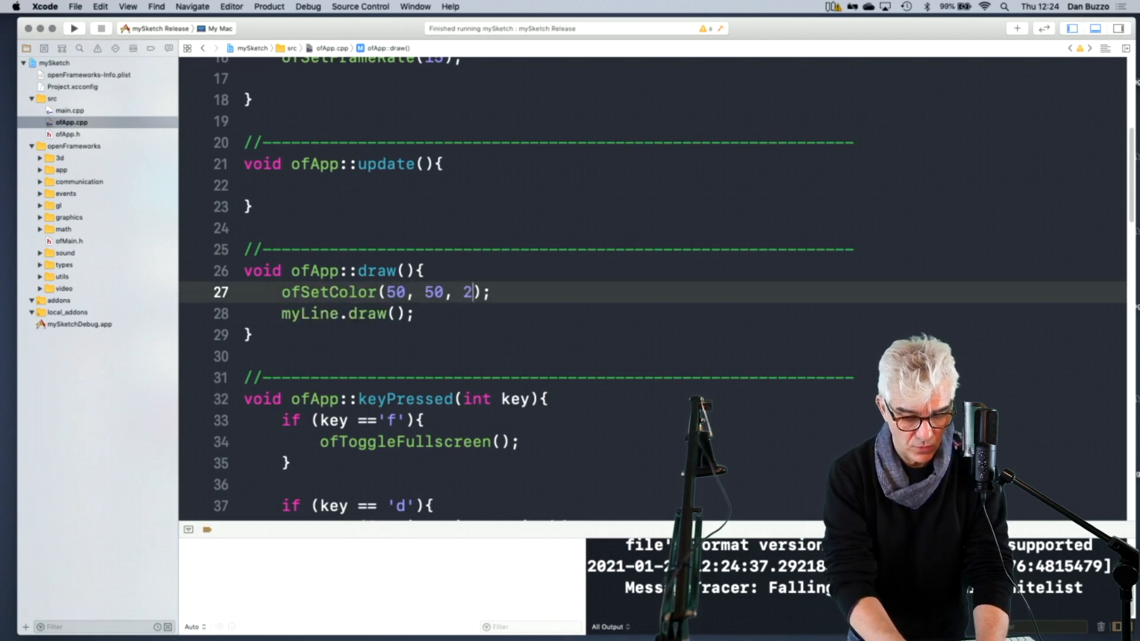
pyautogui.write('55')
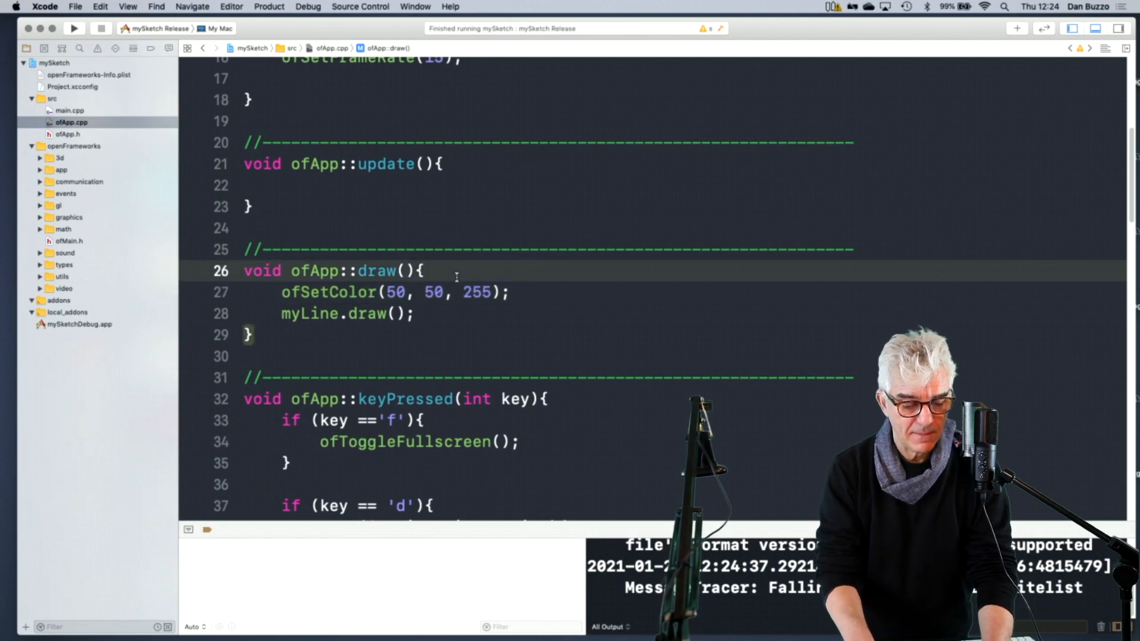
pyautogui.press('Return')
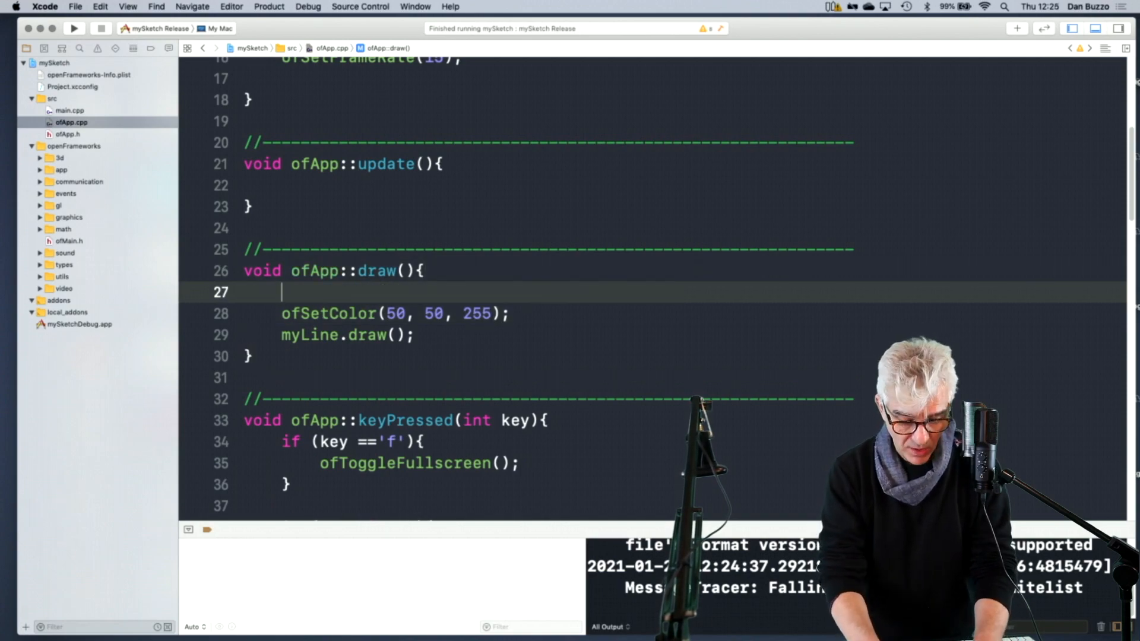
pyautogui.write('ofsetl')
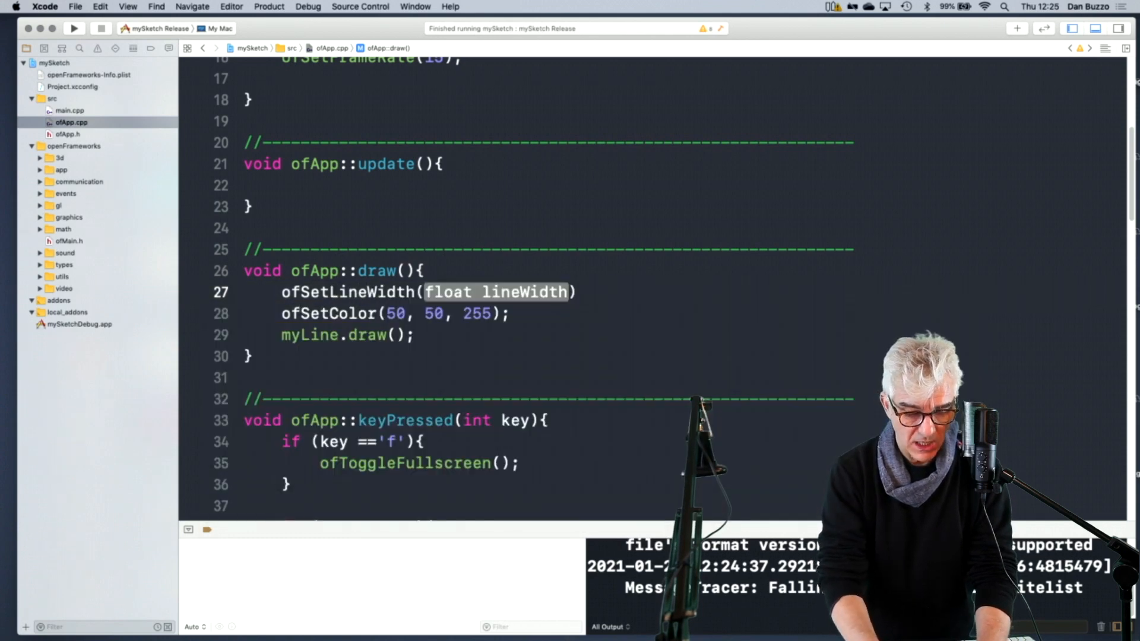
pyautogui.write('10')
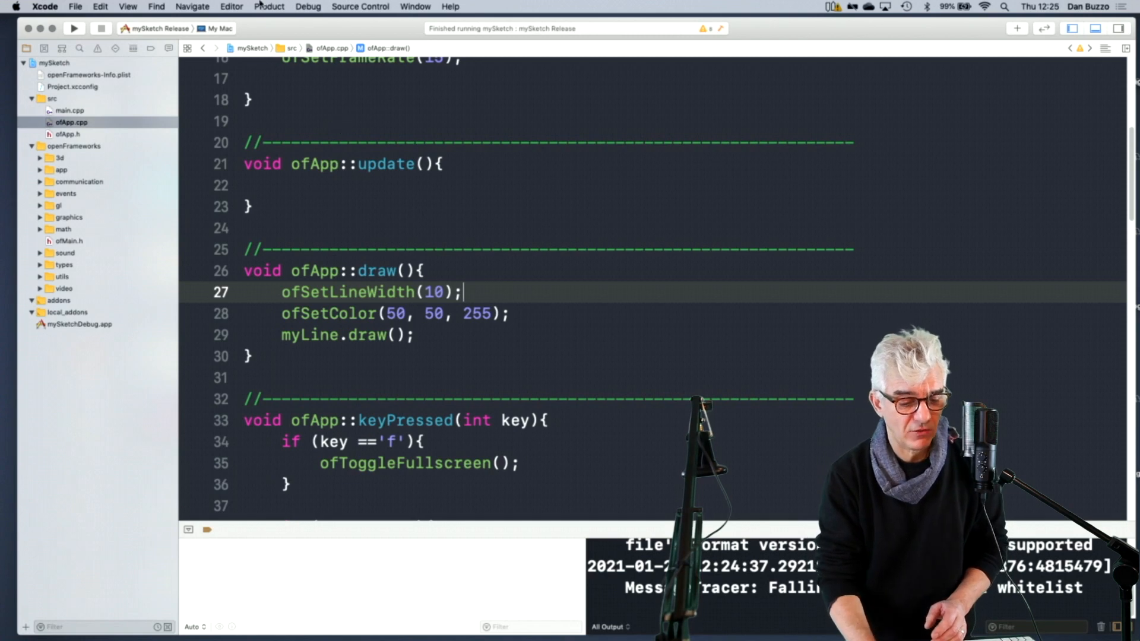
pyautogui.click(74, 29)
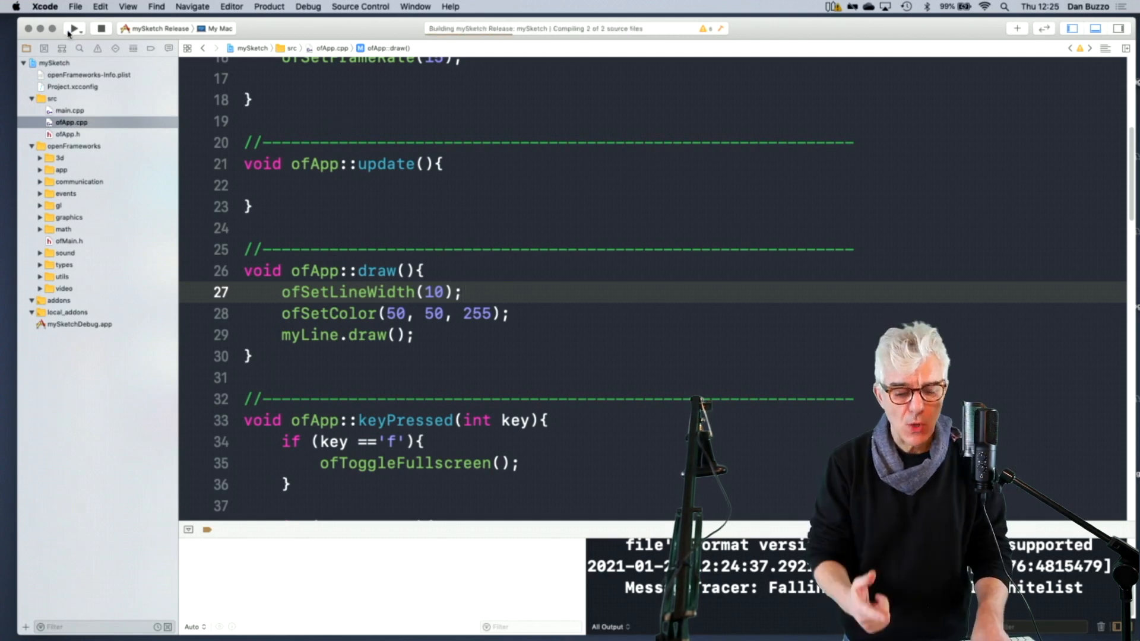
pyautogui.click(74, 28)
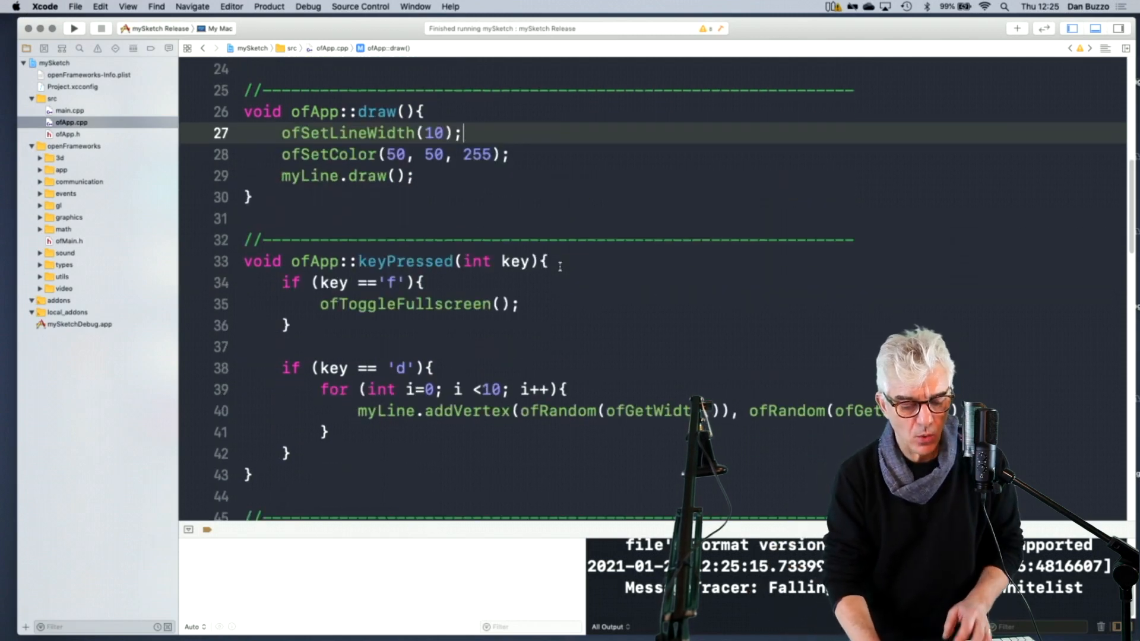
# Insert myLine.clear(); at the top of the 'd' handler and rebuild mySketch.
pyautogui.scroll(-3)
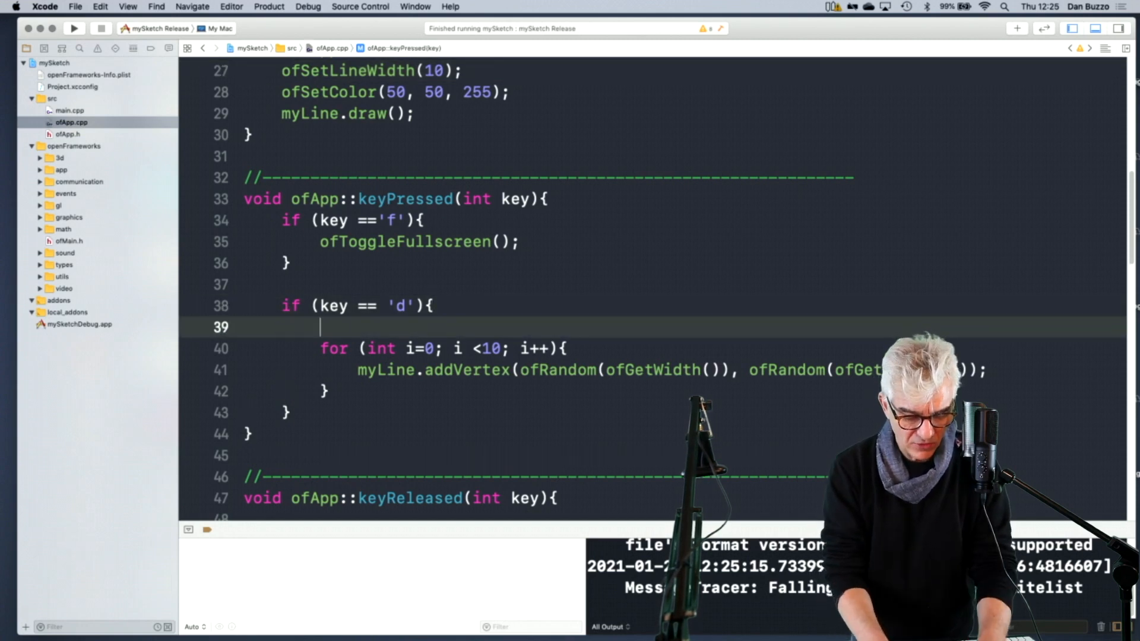
pyautogui.write('myli')
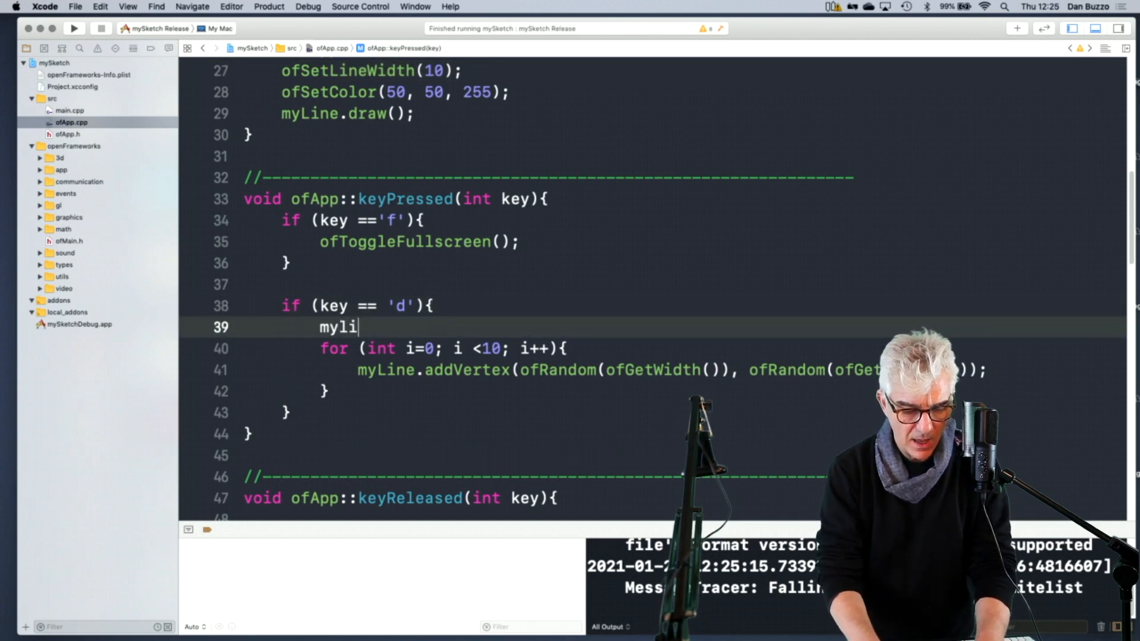
pyautogui.write('ne')
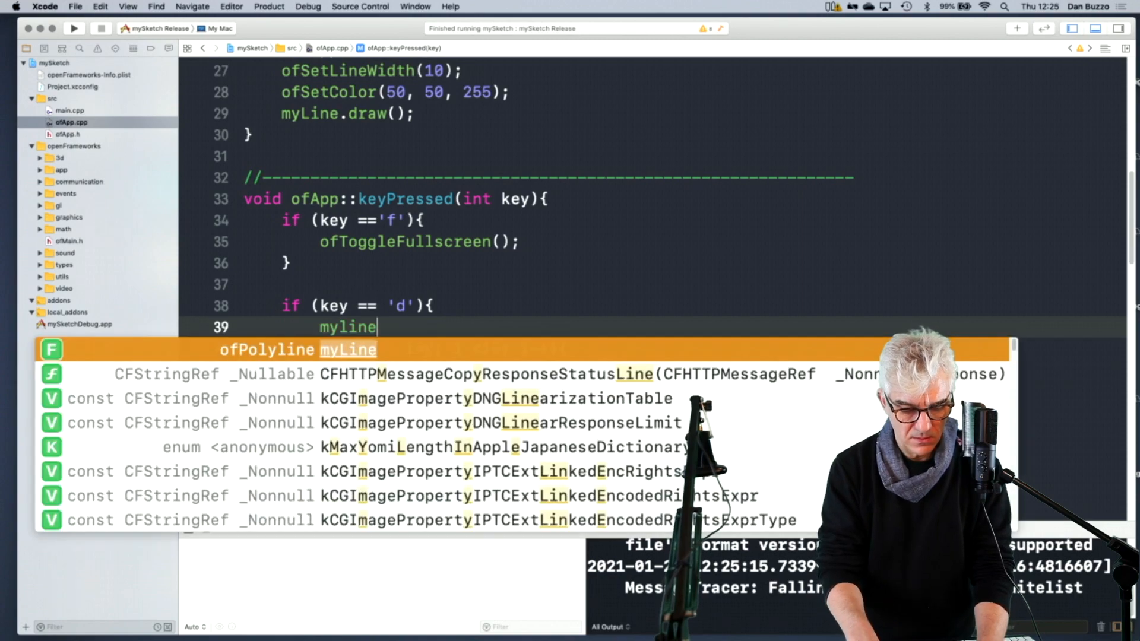
pyautogui.write('.clear(')
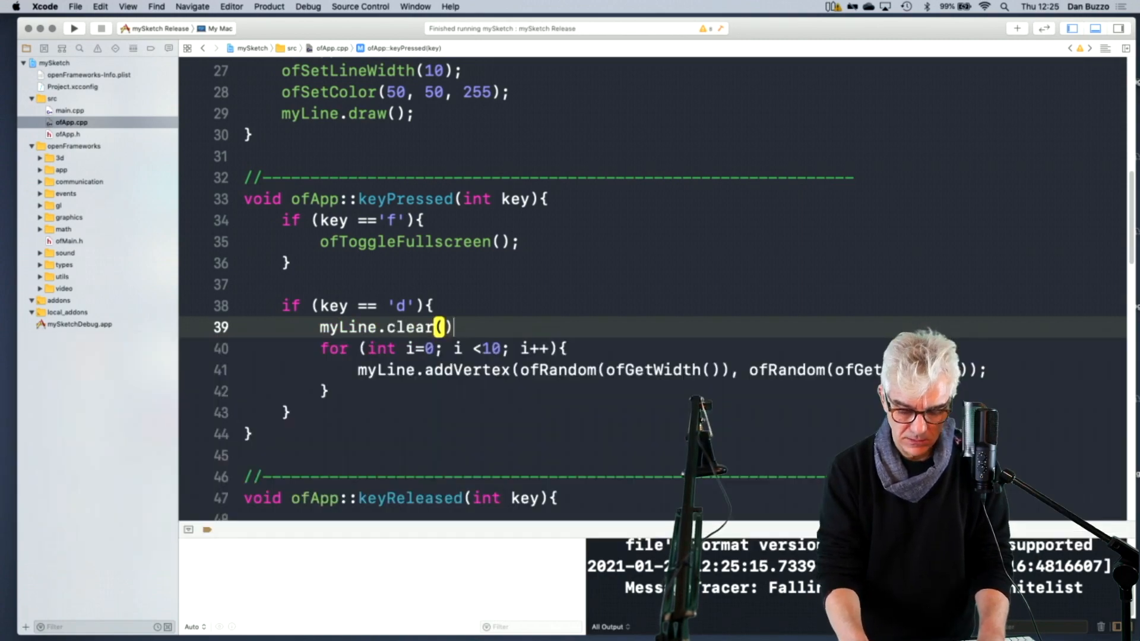
pyautogui.write(';')
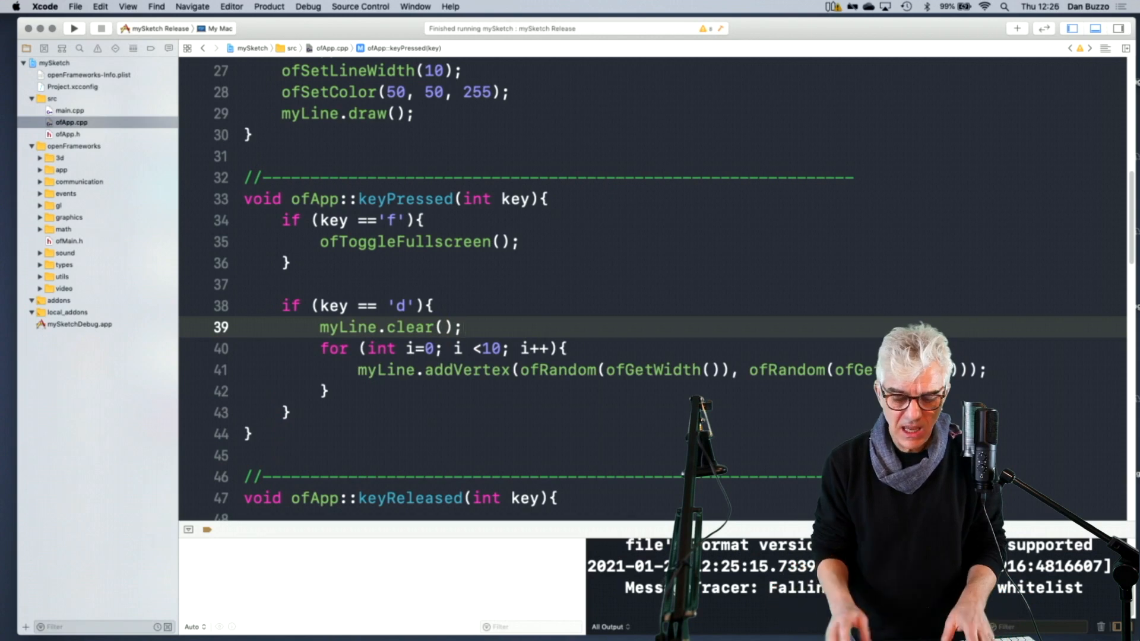
pyautogui.moveTo(184, 95)
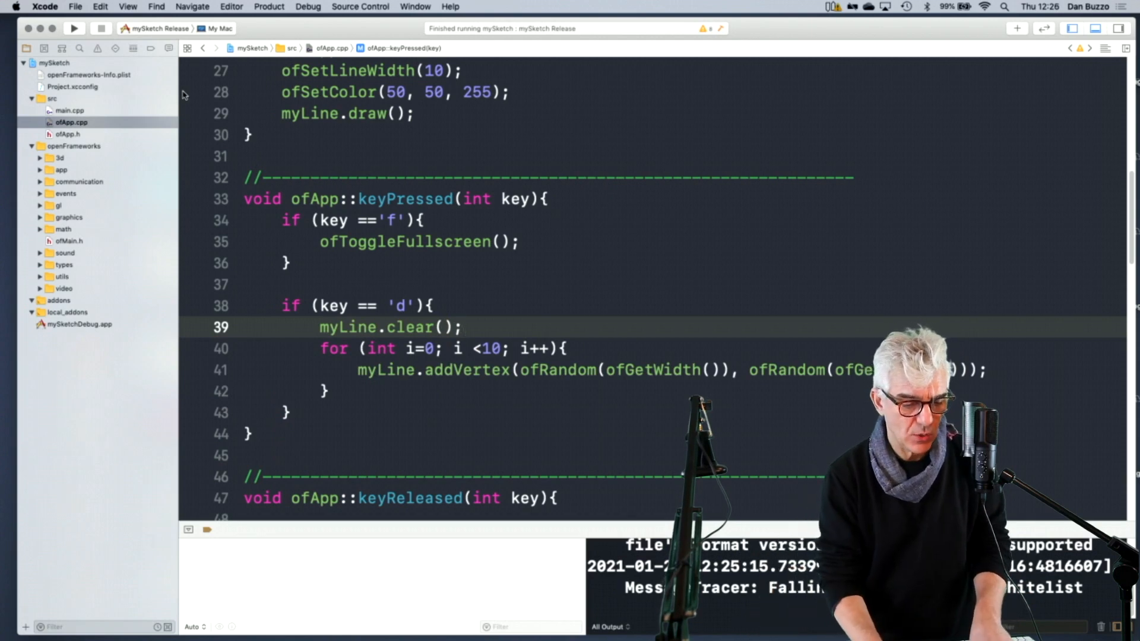
pyautogui.click(74, 29)
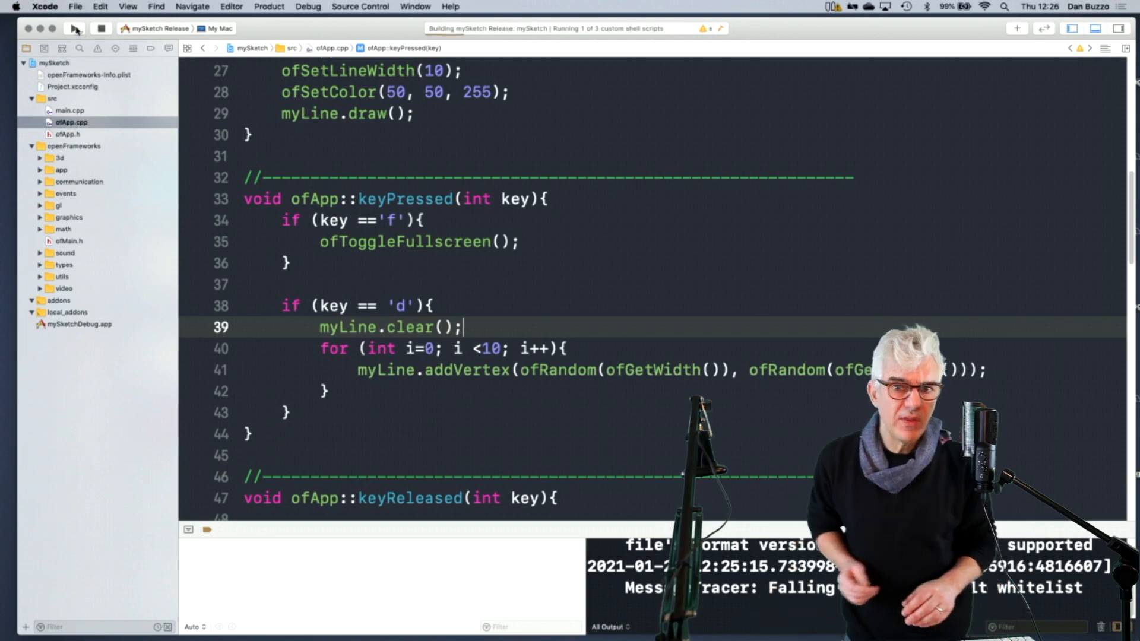
# End the running mySketch build with the toolbar Run/Stop button.
pyautogui.click(75, 28)
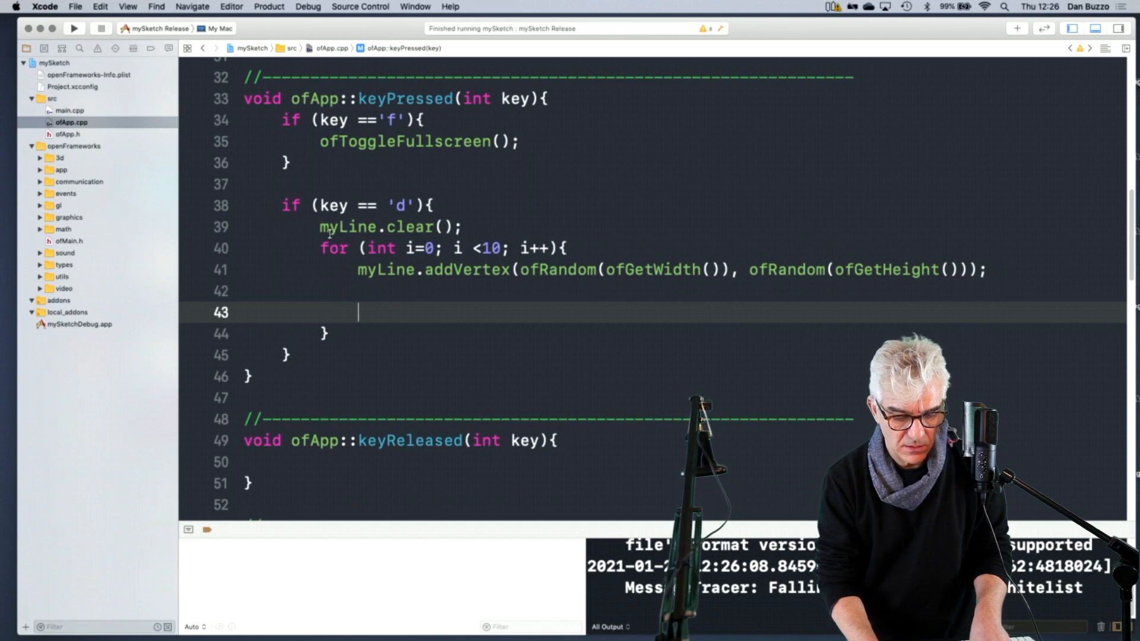
# Comment out addVertex, replace it with myLine.curveTo using random coordinates, and rebuild.
pyautogui.press('cmd+/')
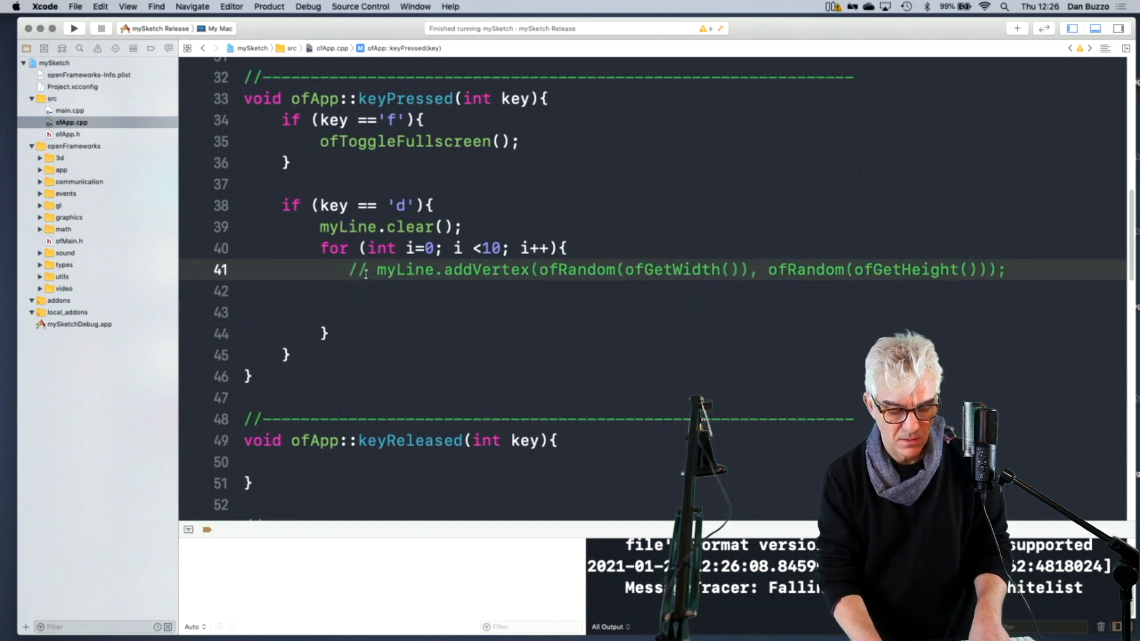
pyautogui.moveTo(375, 269); pyautogui.dragTo(1004, 269)
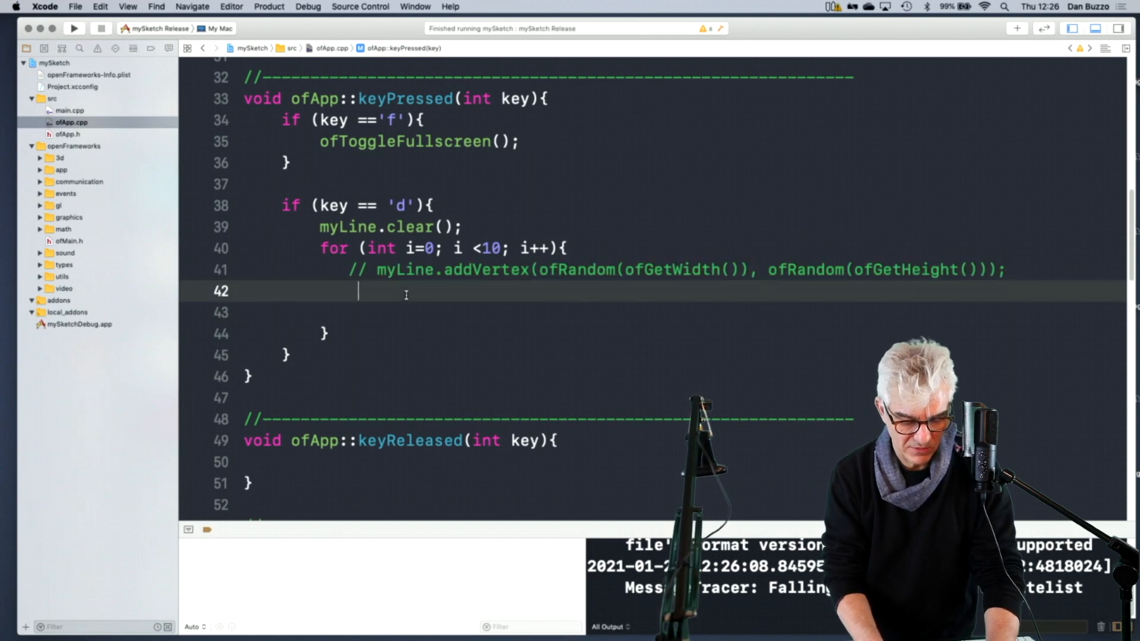
pyautogui.write('myLine.addVertex(ofRandom(ofGetWidth()), ofRandom(ofGetHeight()));')
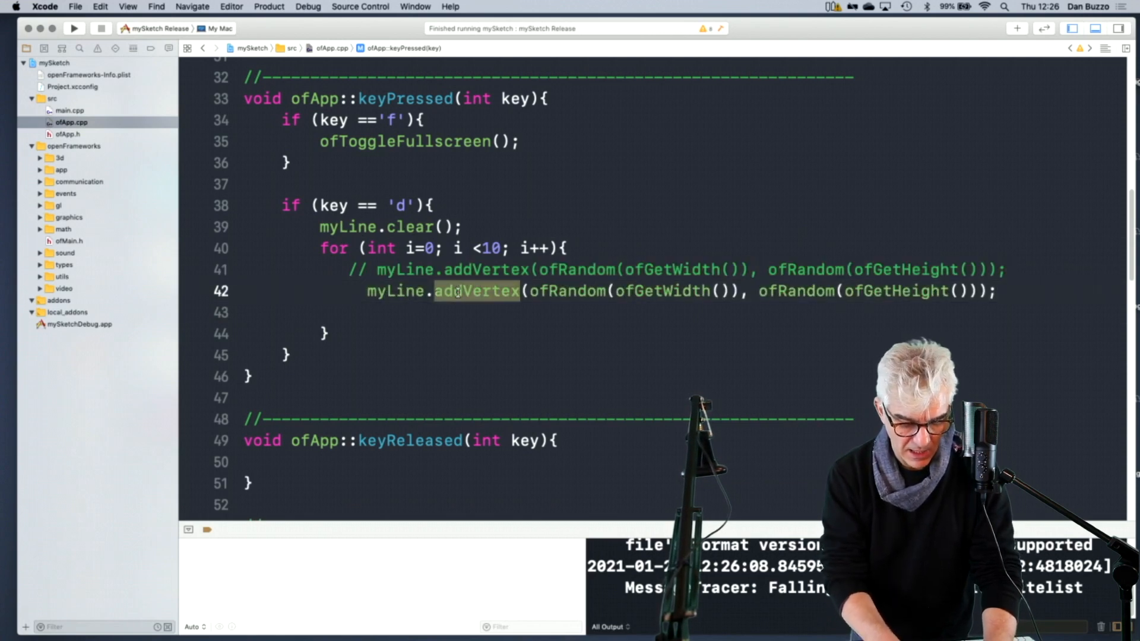
pyautogui.write('cur')
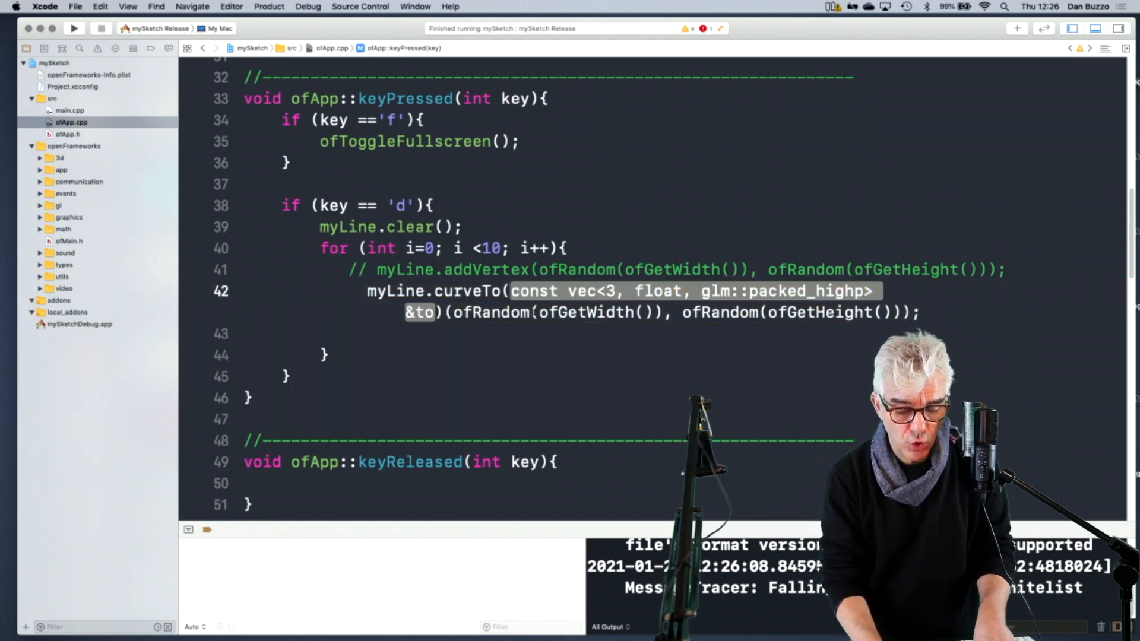
pyautogui.press('Delete')
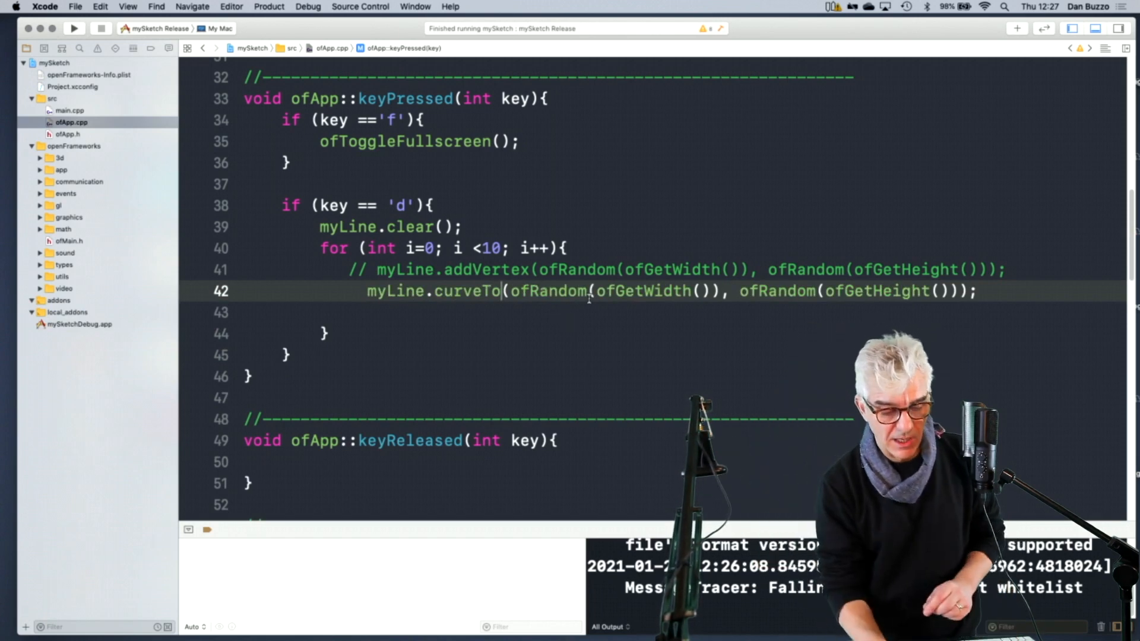
pyautogui.click(73, 28)
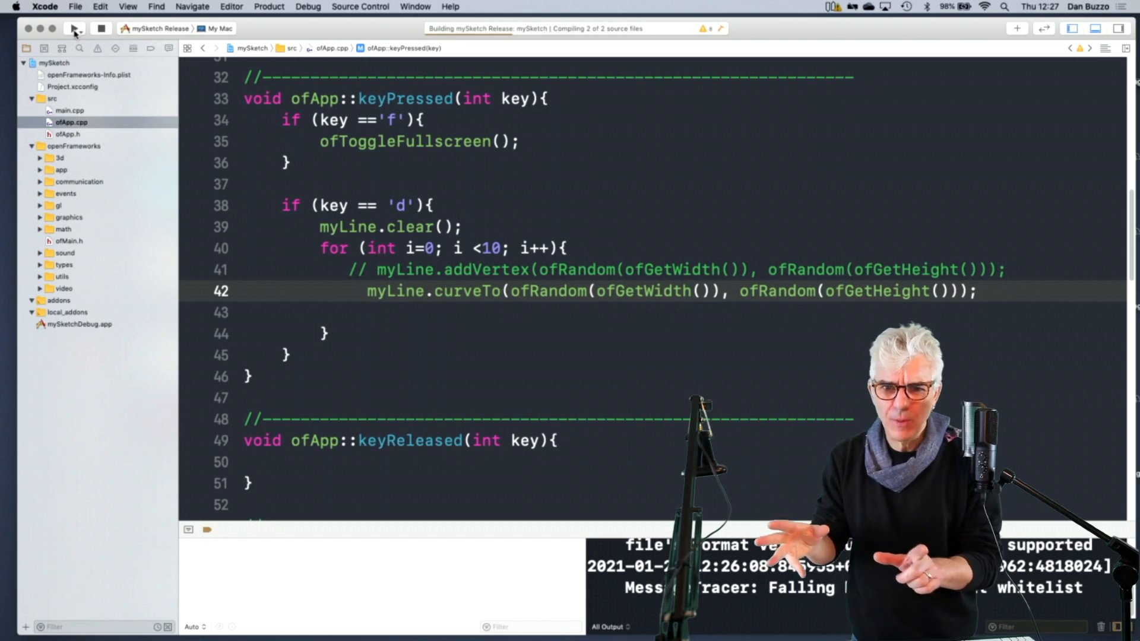
# End the running curveTo build of mySketch from the toolbar.
pyautogui.click(75, 28)
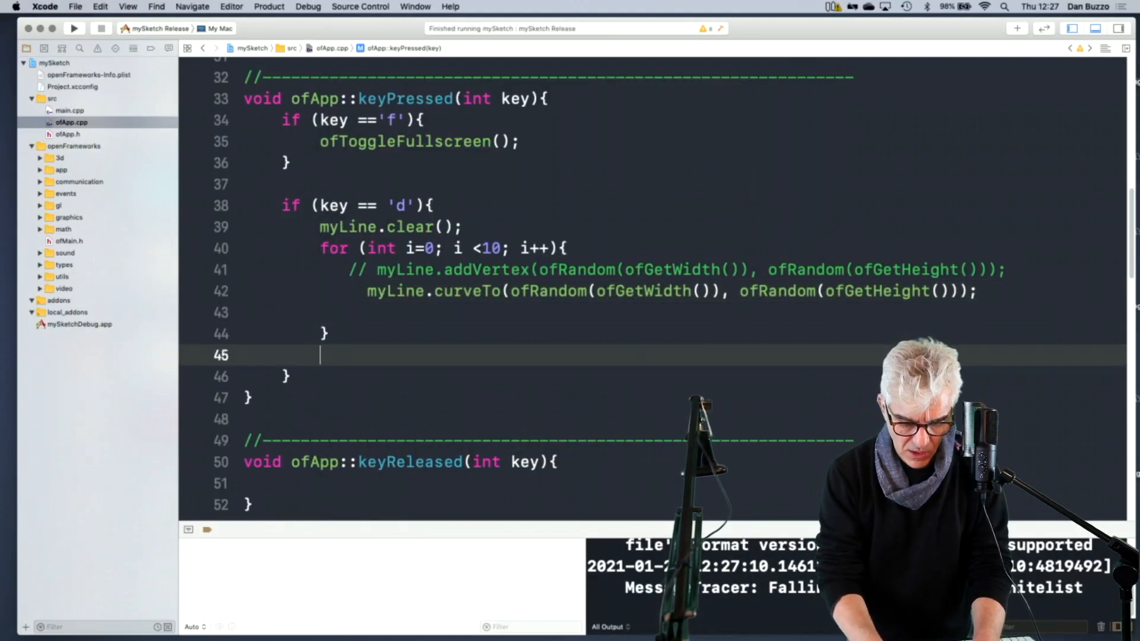
# Add myLine.close(); after the 'd' handler's loop and rebuild the sketch.
pyautogui.write('mylin')
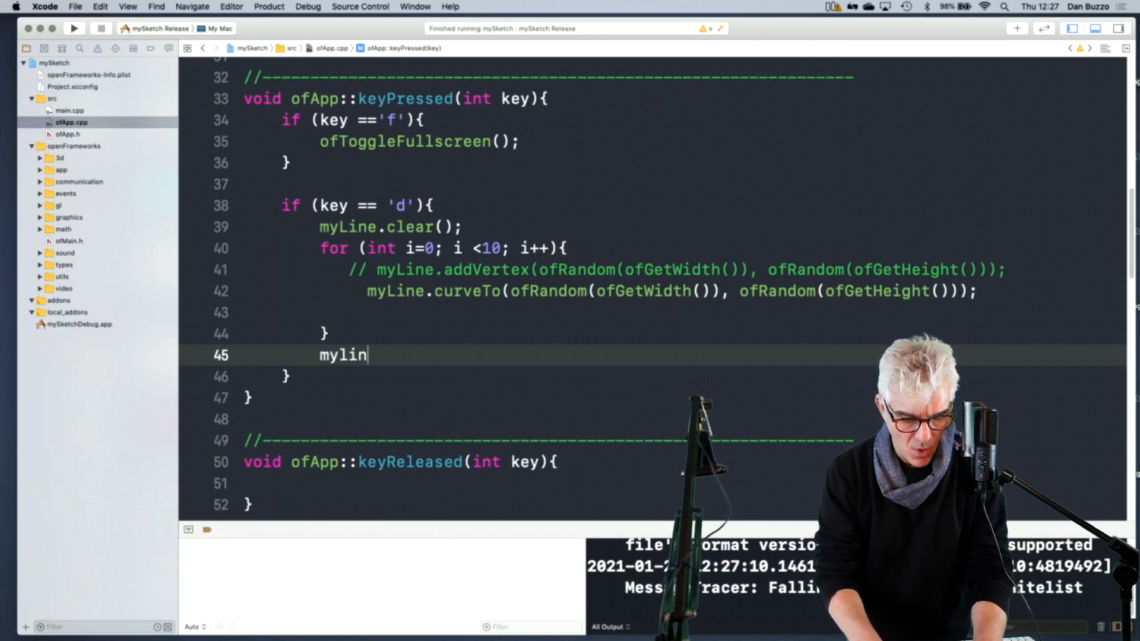
pyautogui.write('.')
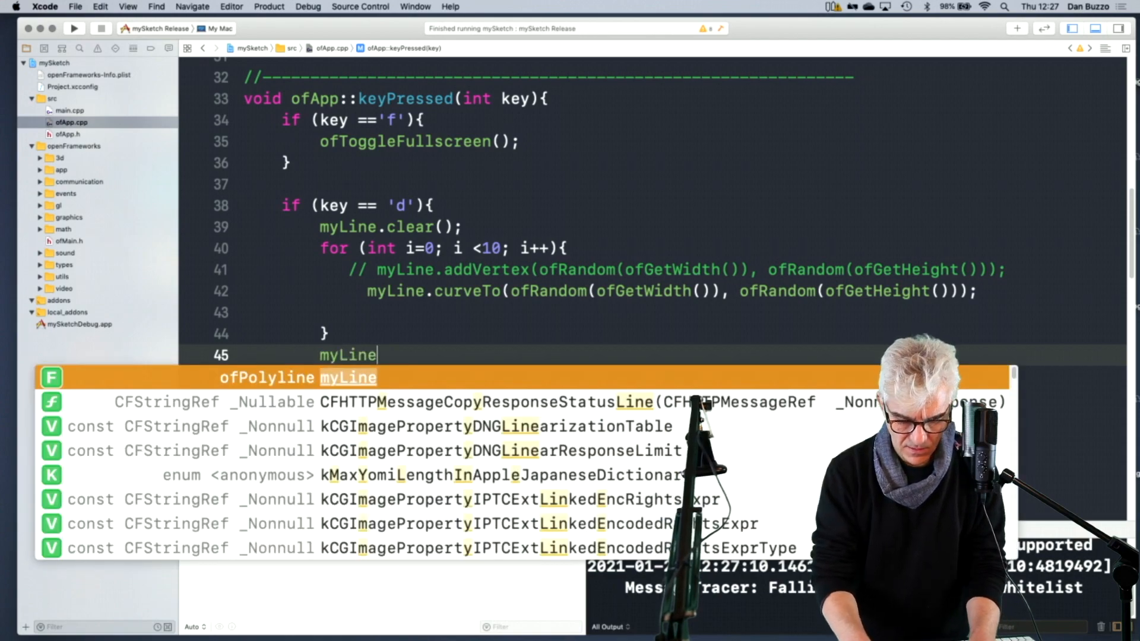
pyautogui.write('.close();')
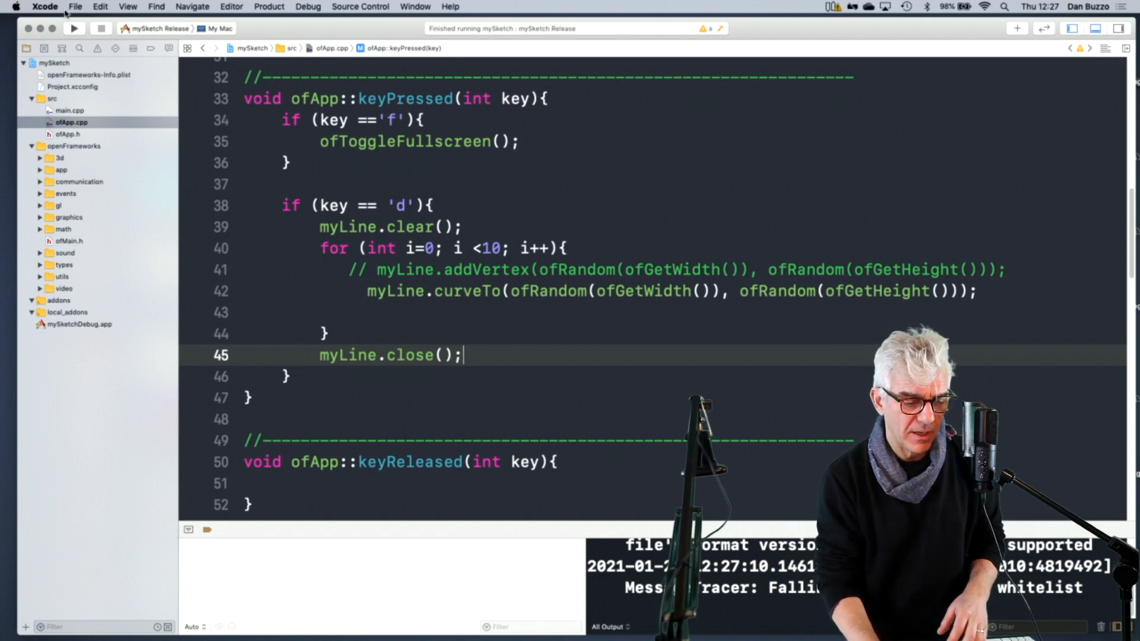
pyautogui.click(72, 29)
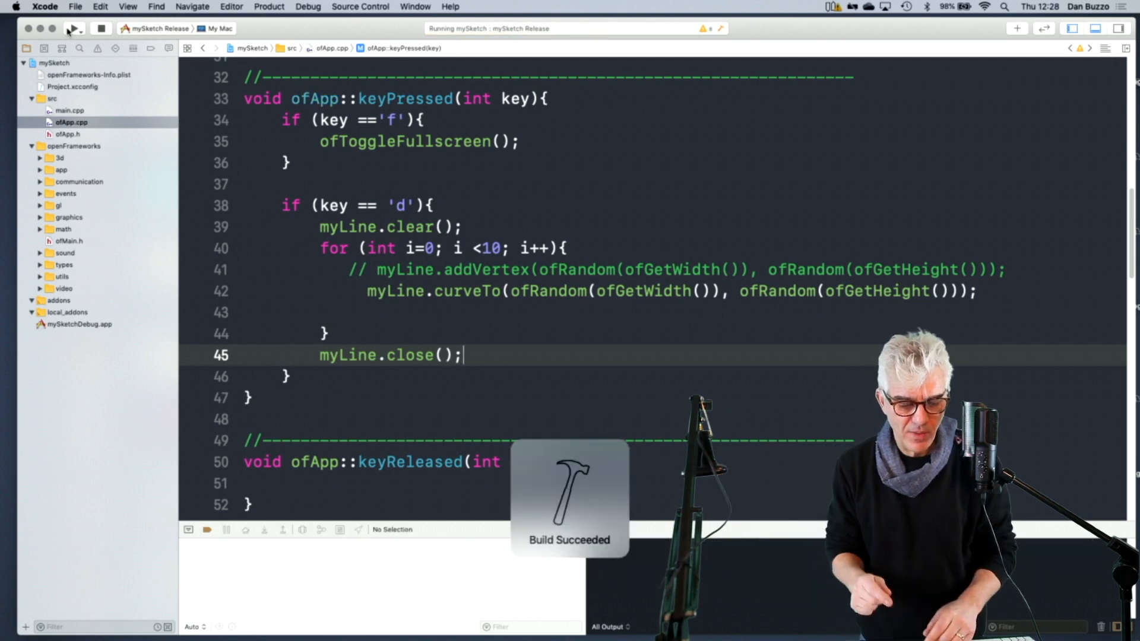
# End the previous mySketch run using the toolbar button.
pyautogui.click(68, 29)
pyautogui.write('0')
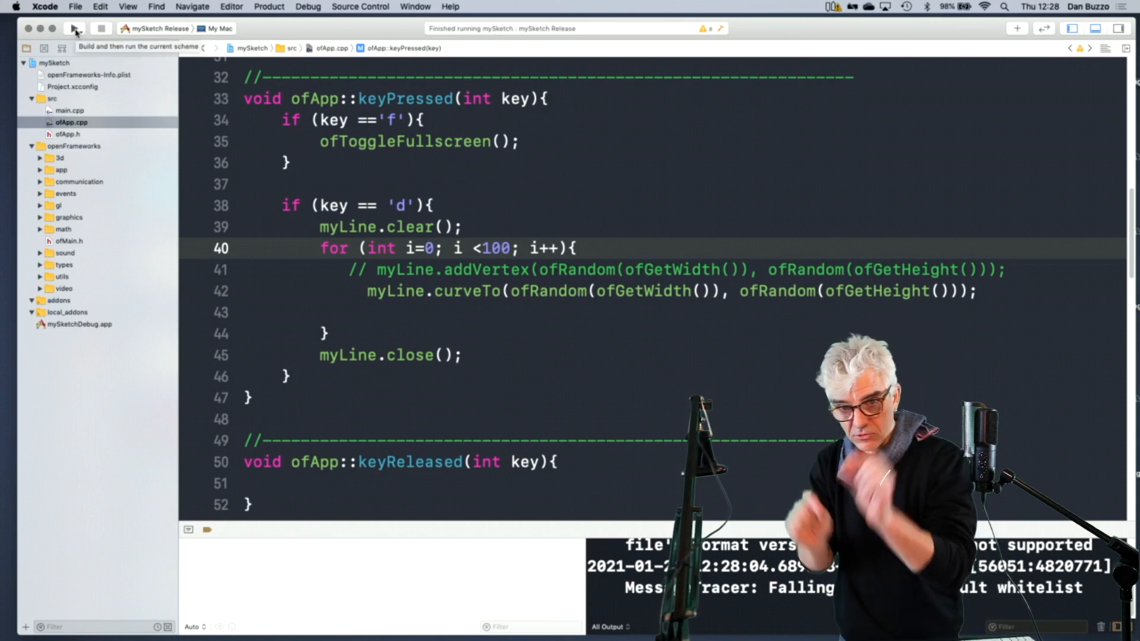
# Run the 100-point version of mySketch, then stop it.
pyautogui.click(76, 28)
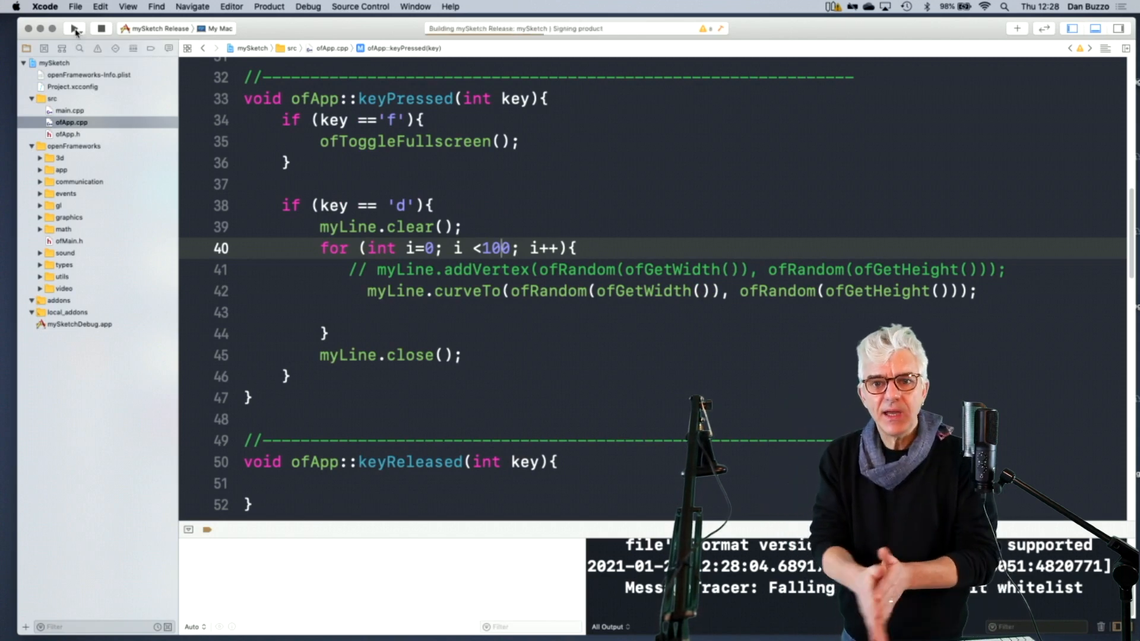
pyautogui.click(75, 28)
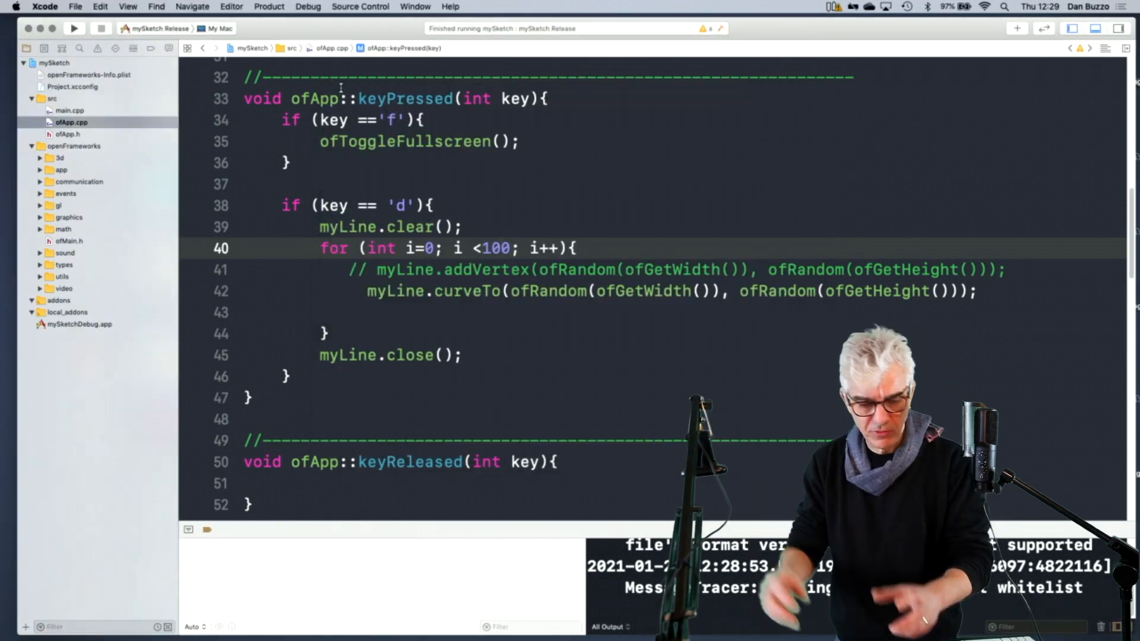
# Delete a stray character in the partly typed float member beneath myLine in ofApp.h.
pyautogui.press('Backspace')
pyautogui.write('float l')
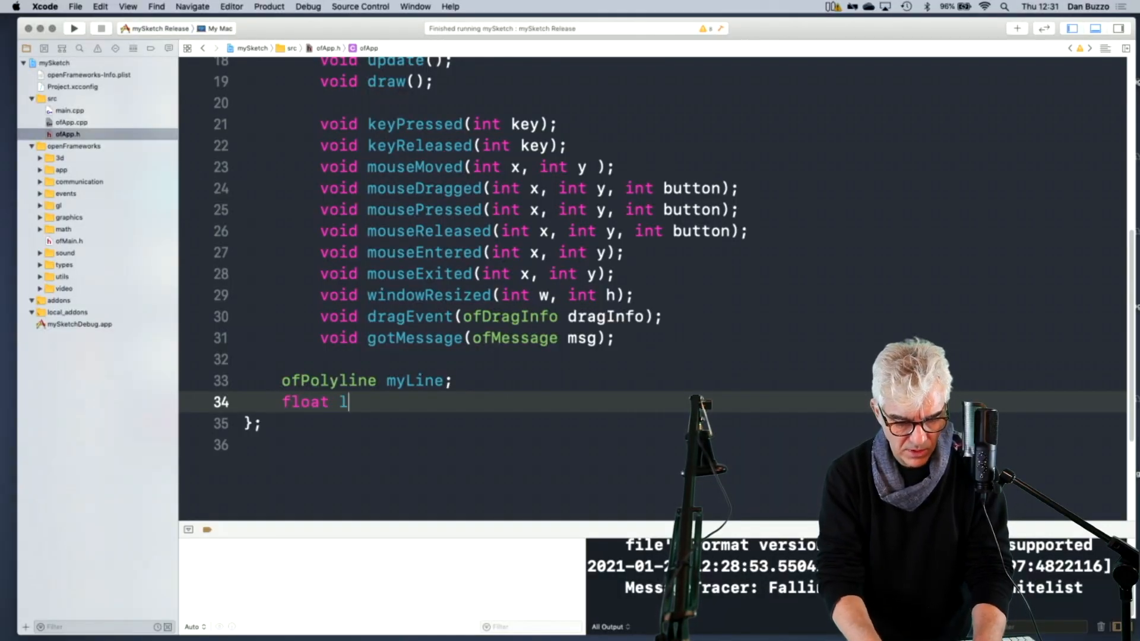
# Finish the declaration float linePercent; below ofPolyline myLine;.
pyautogui.write('inePer')
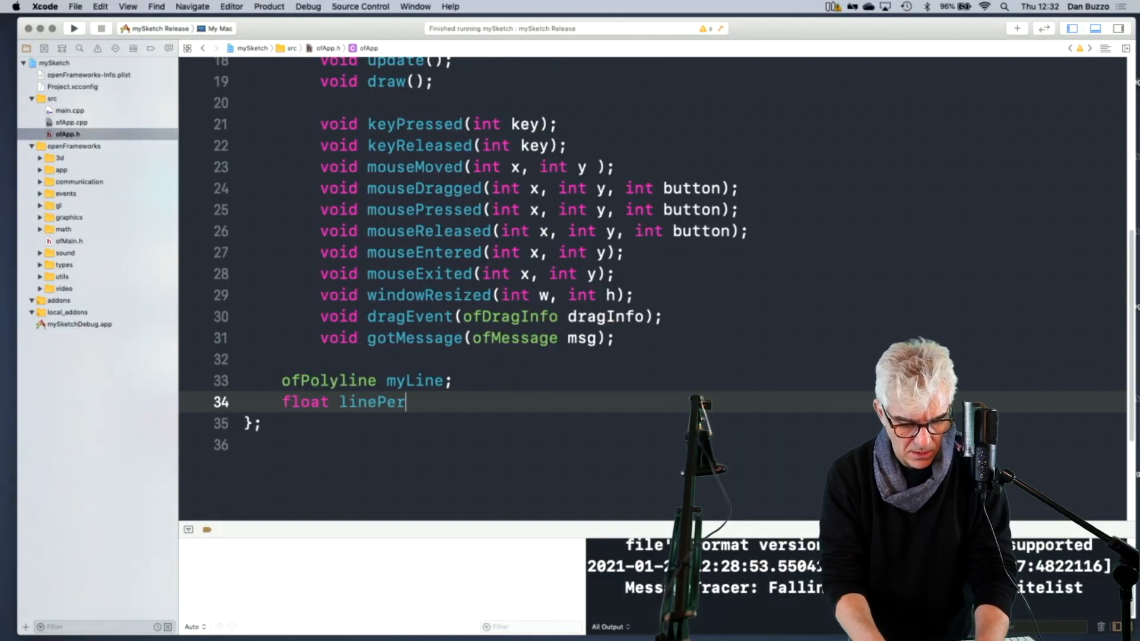
pyautogui.write('ecent;')
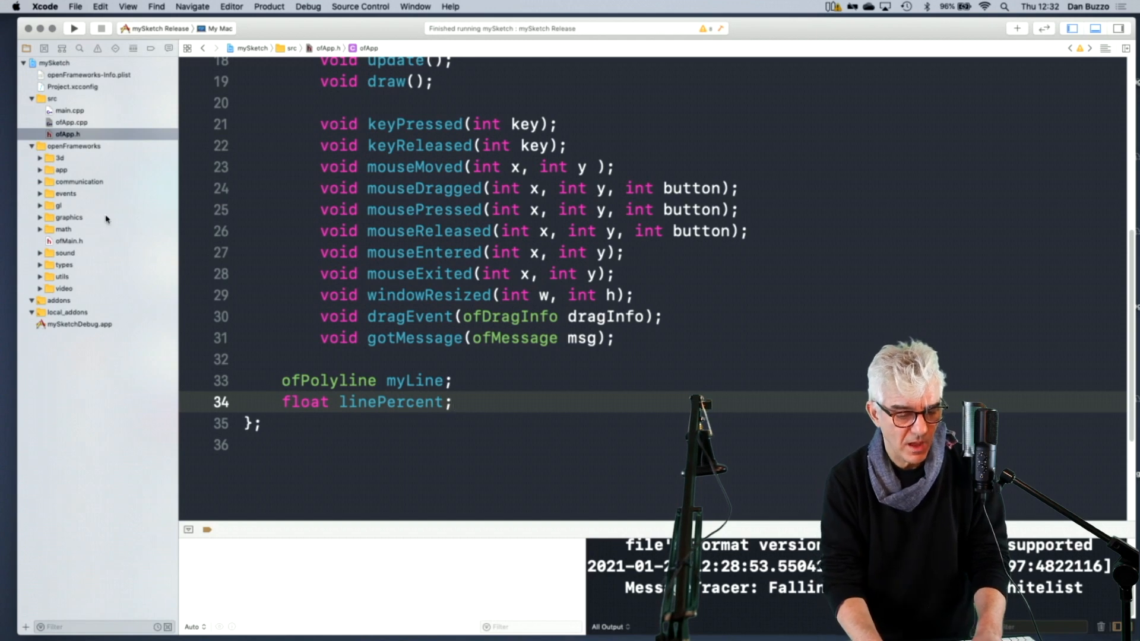
# In ofApp.cpp's setup(), initialize linePercent to 0.0.
pyautogui.click(70, 122)
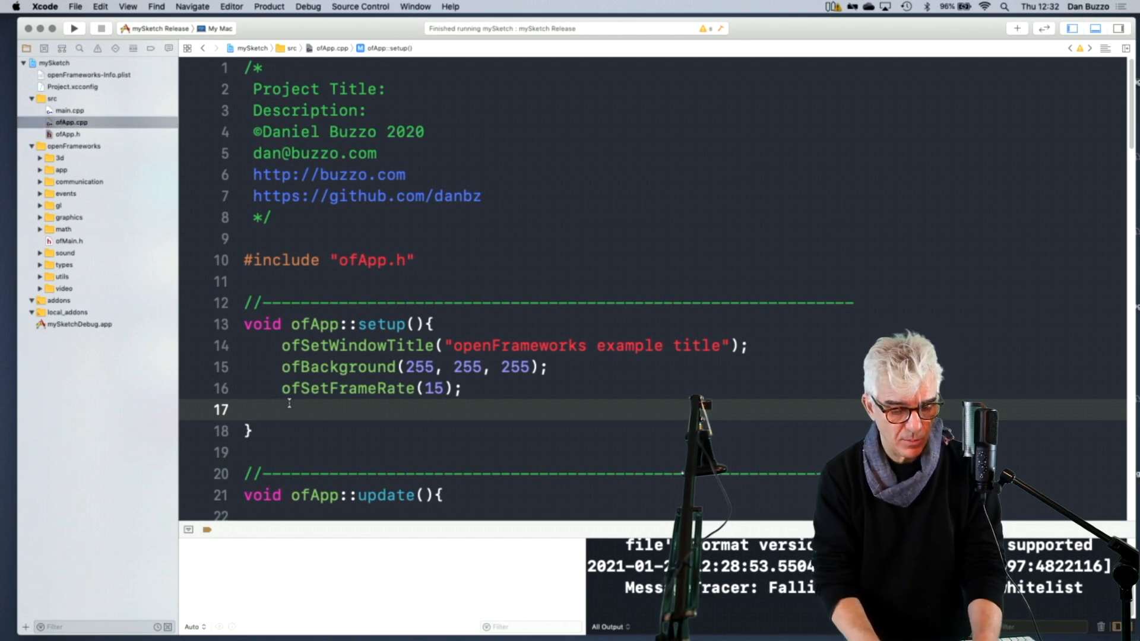
pyautogui.scroll(-3)
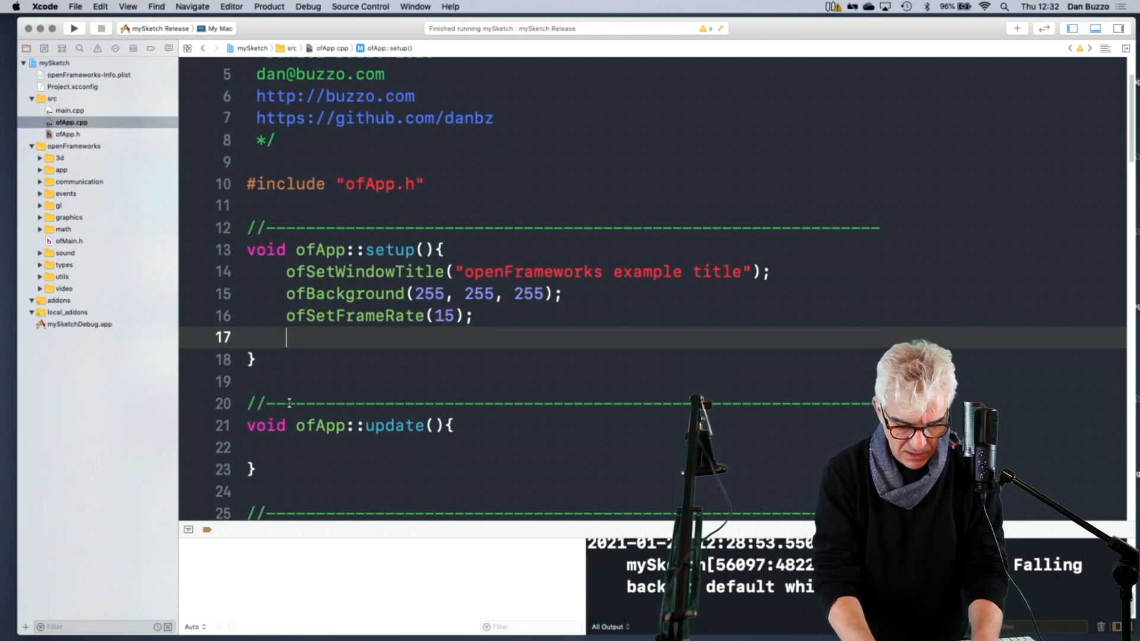
pyautogui.write('linePe4r')
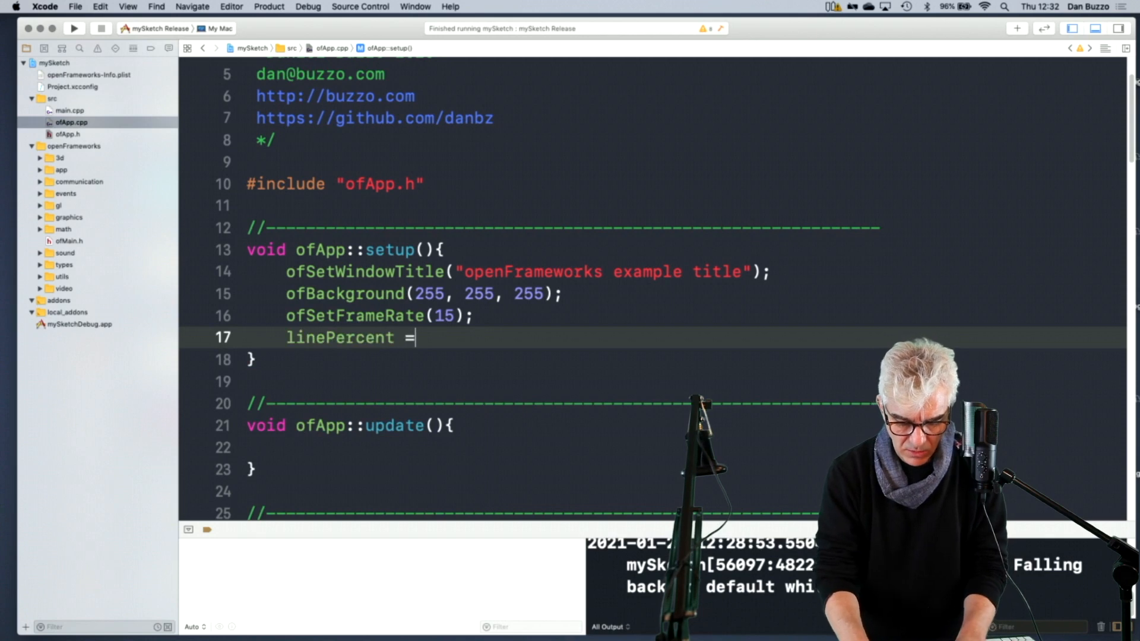
pyautogui.write('0.0;')
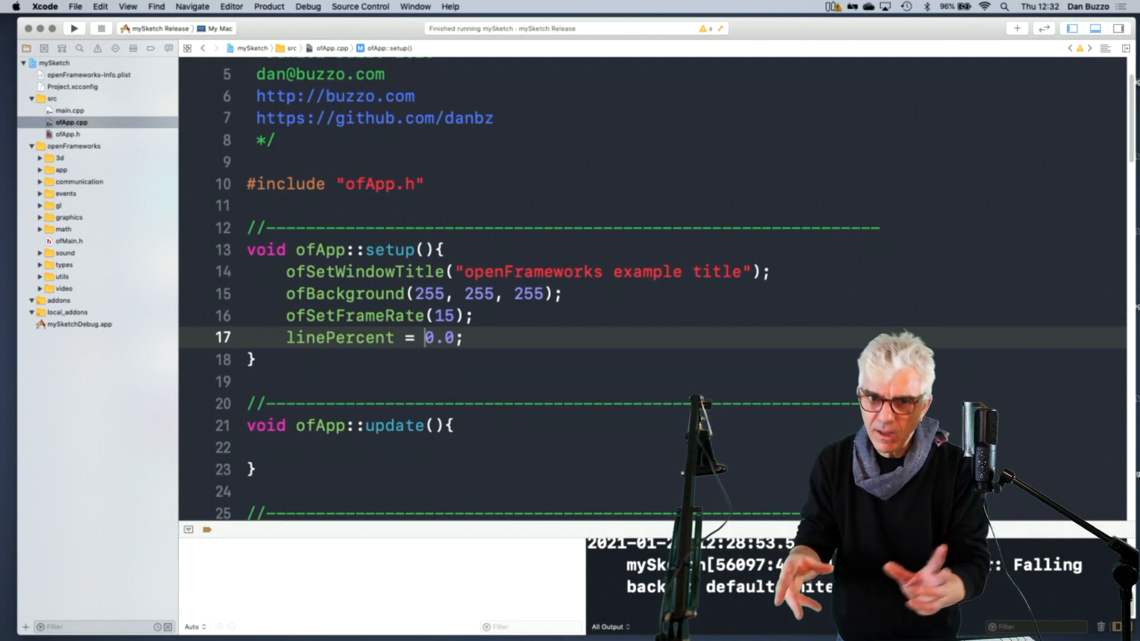
# In update(), increase linePercent by 0.05 each frame.
pyautogui.scroll(-3)
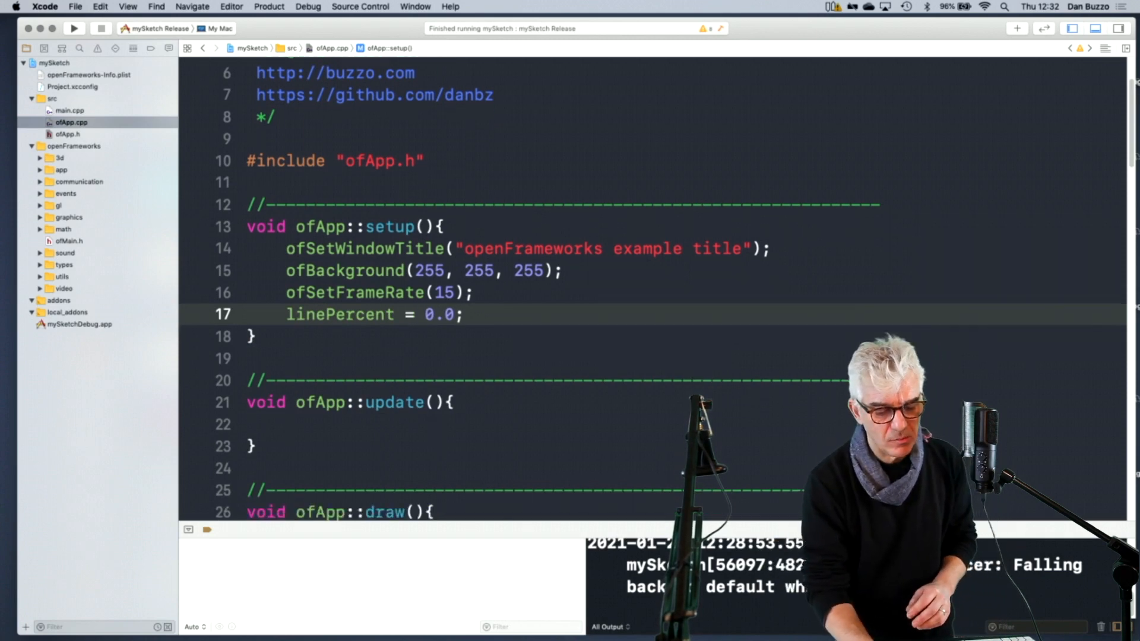
pyautogui.scroll(-3)
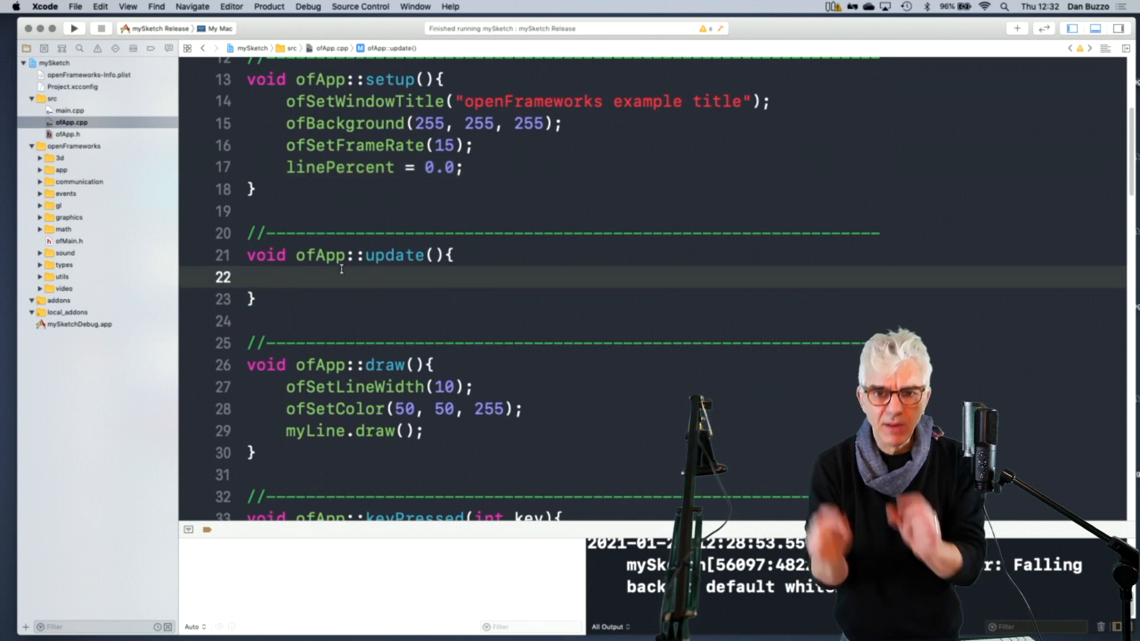
pyautogui.click(288, 276)
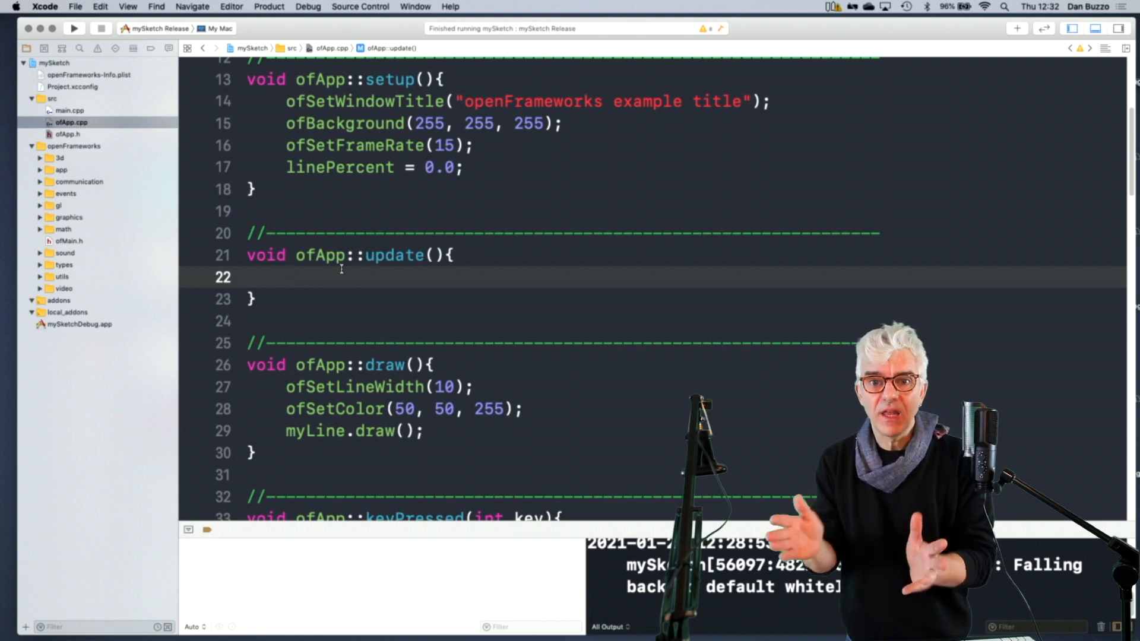
pyautogui.write('l')
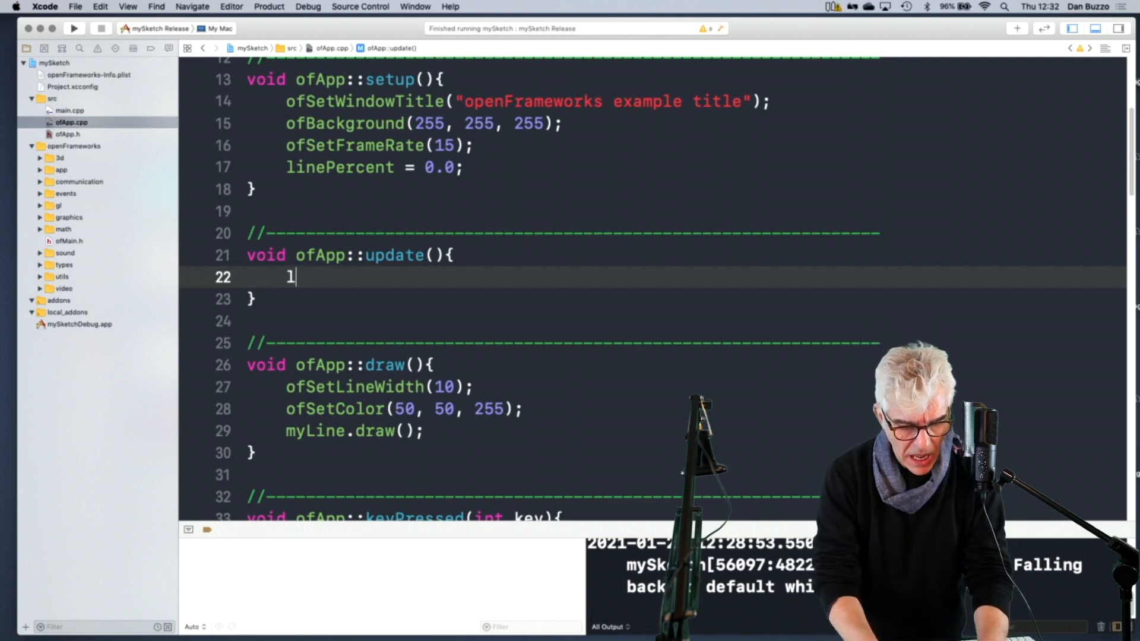
pyautogui.write('inePercent n')
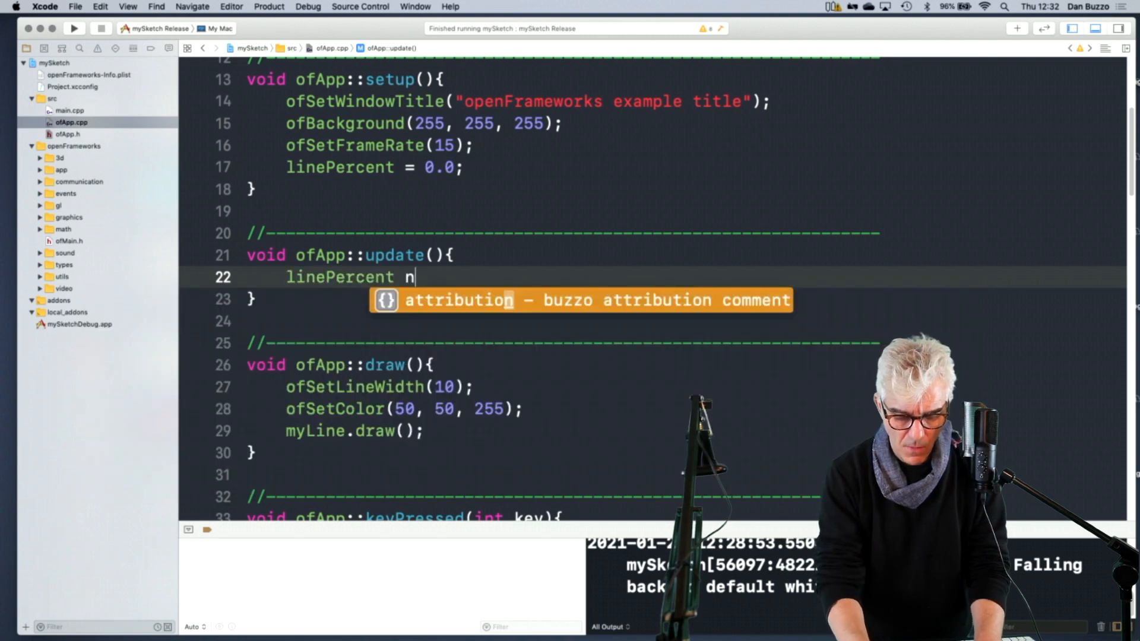
pyautogui.press('backspace')
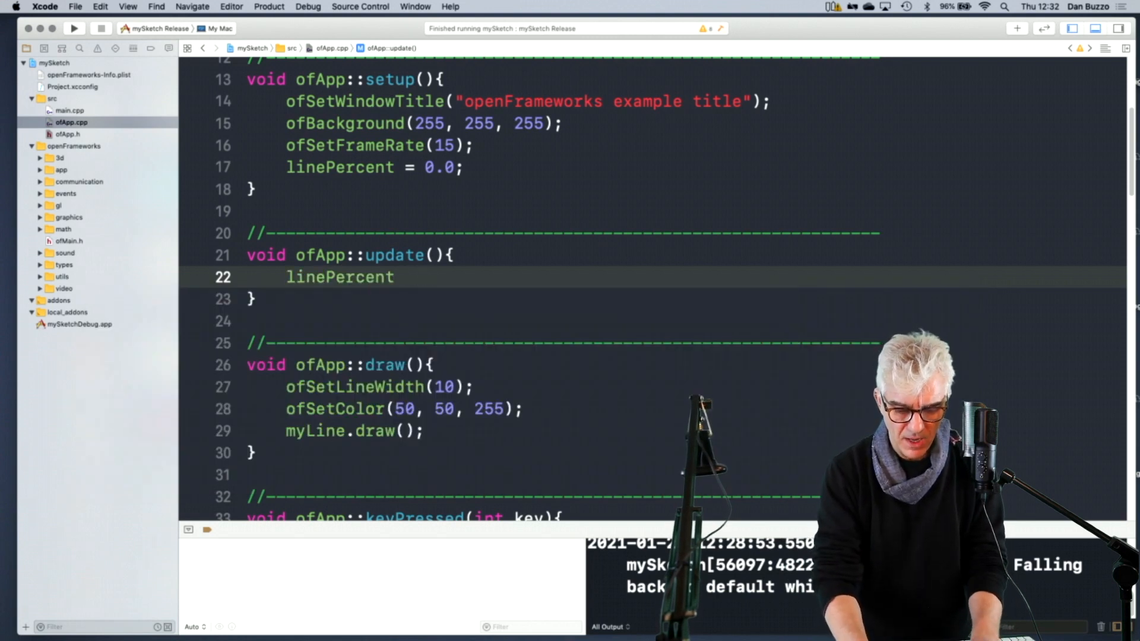
pyautogui.write('+=')
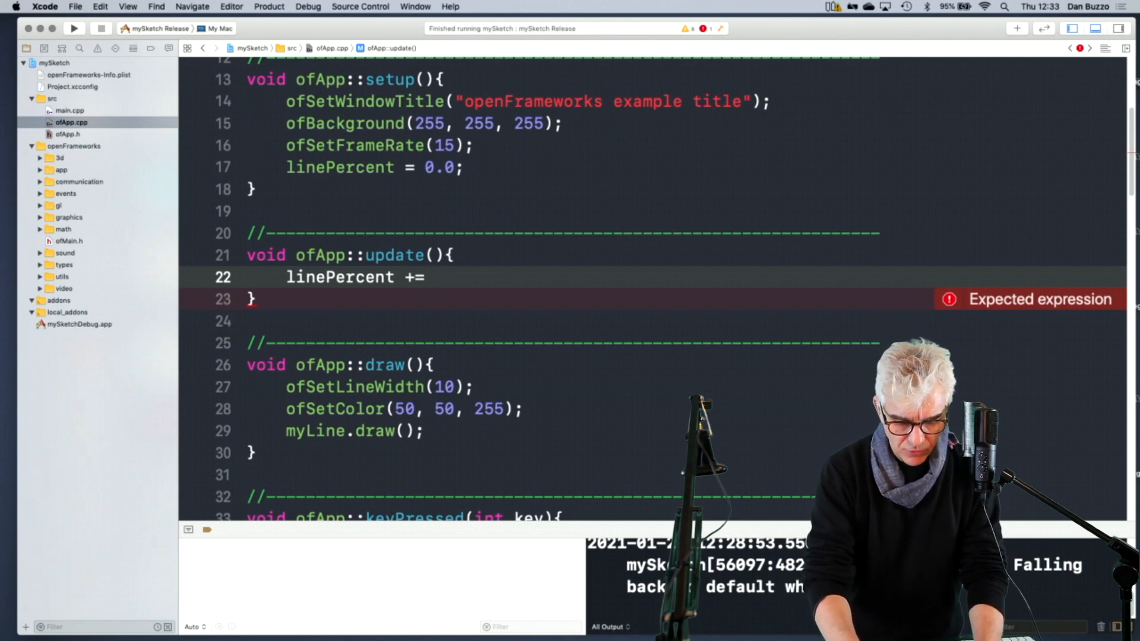
pyautogui.write('0.')
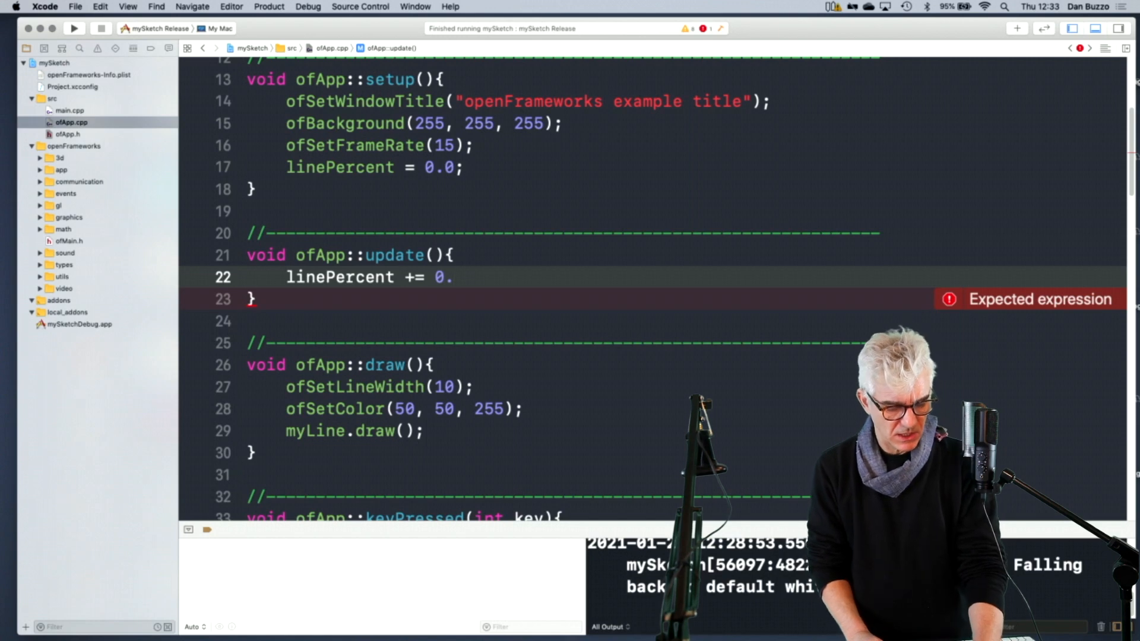
pyautogui.write('05;')
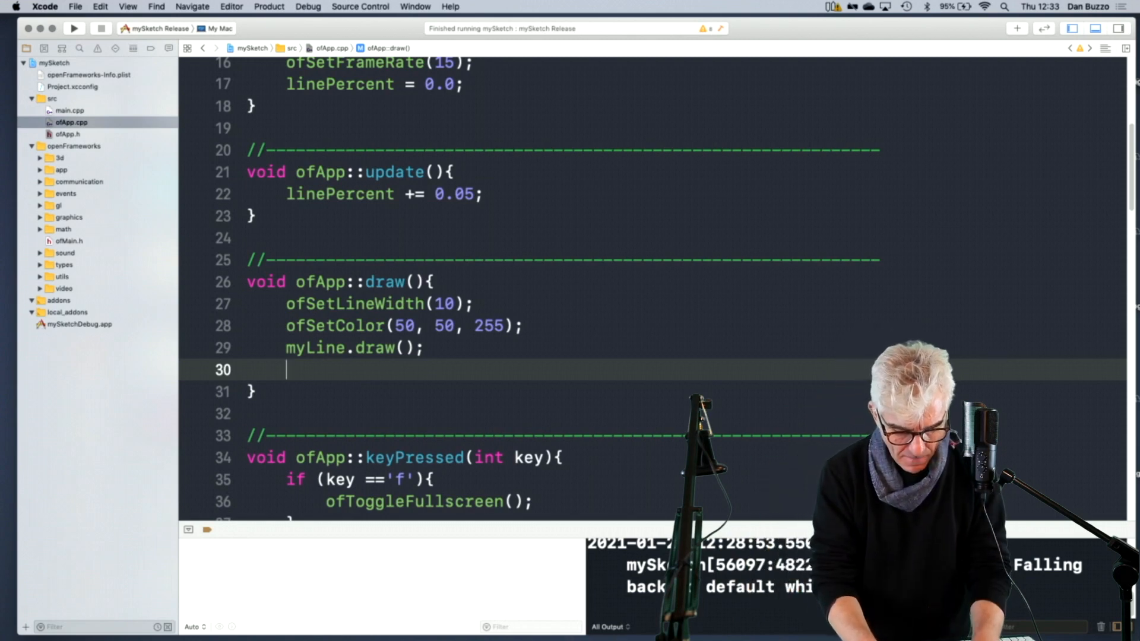
# In draw(), add myLine.getPointAtPercent(linePercent); replacing the float placeholder.
pyautogui.write('myLine')
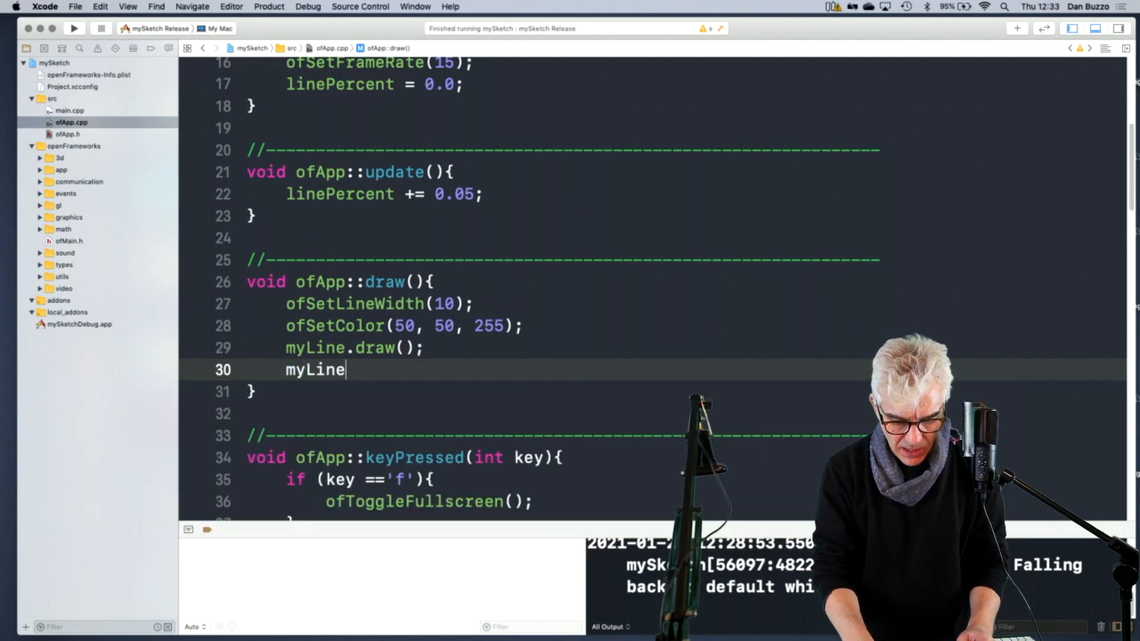
pyautogui.write('.get')
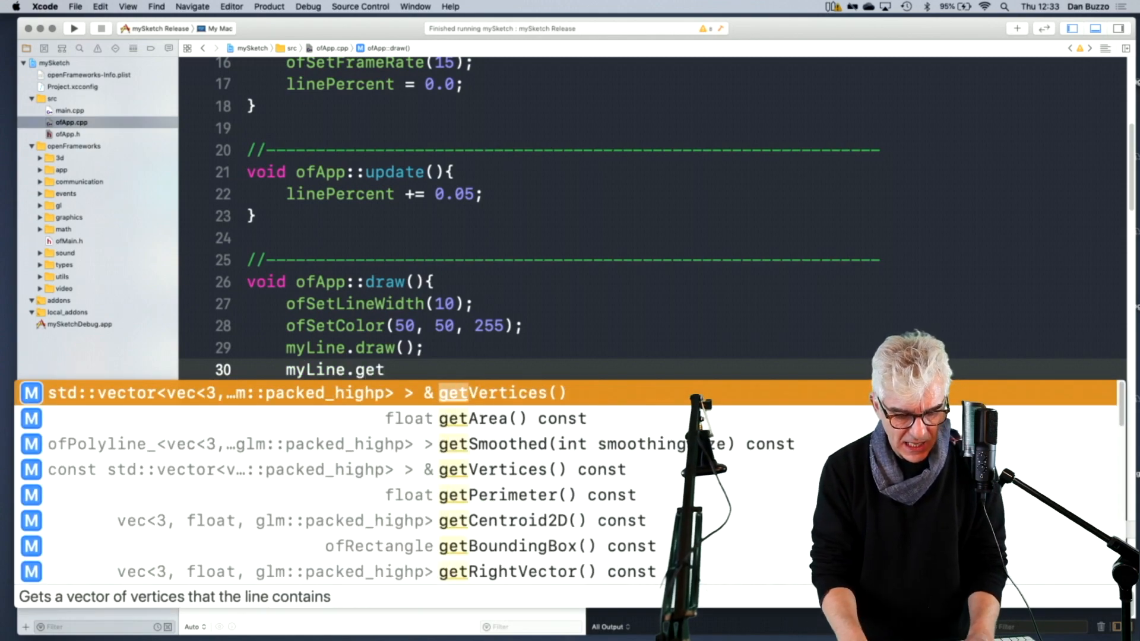
pyautogui.write('p')
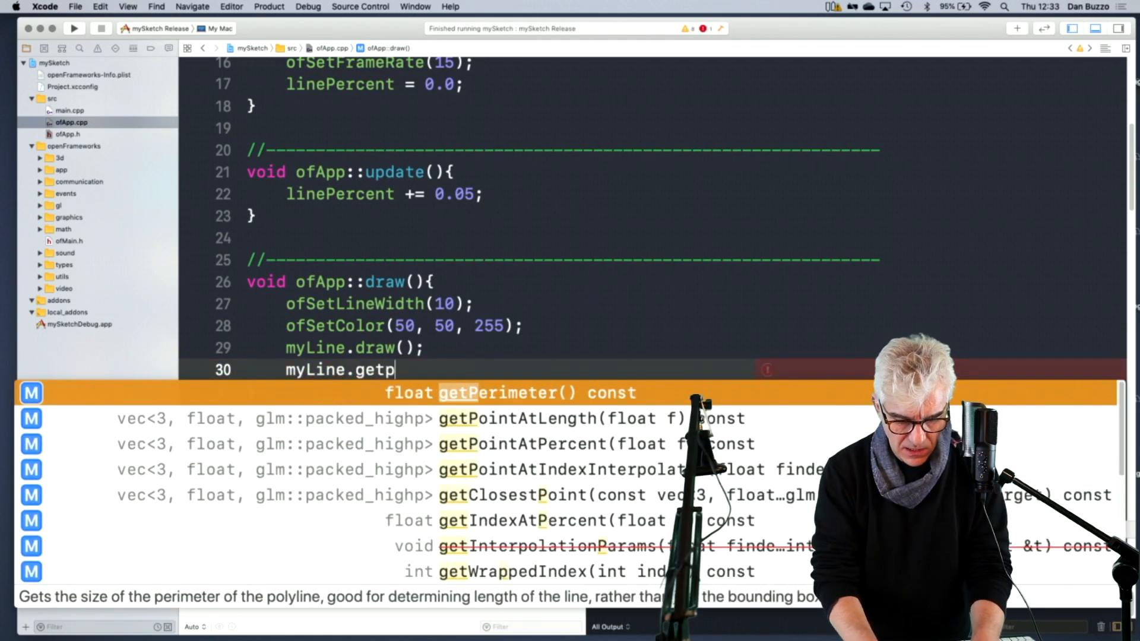
pyautogui.write('ointAtPercent(')
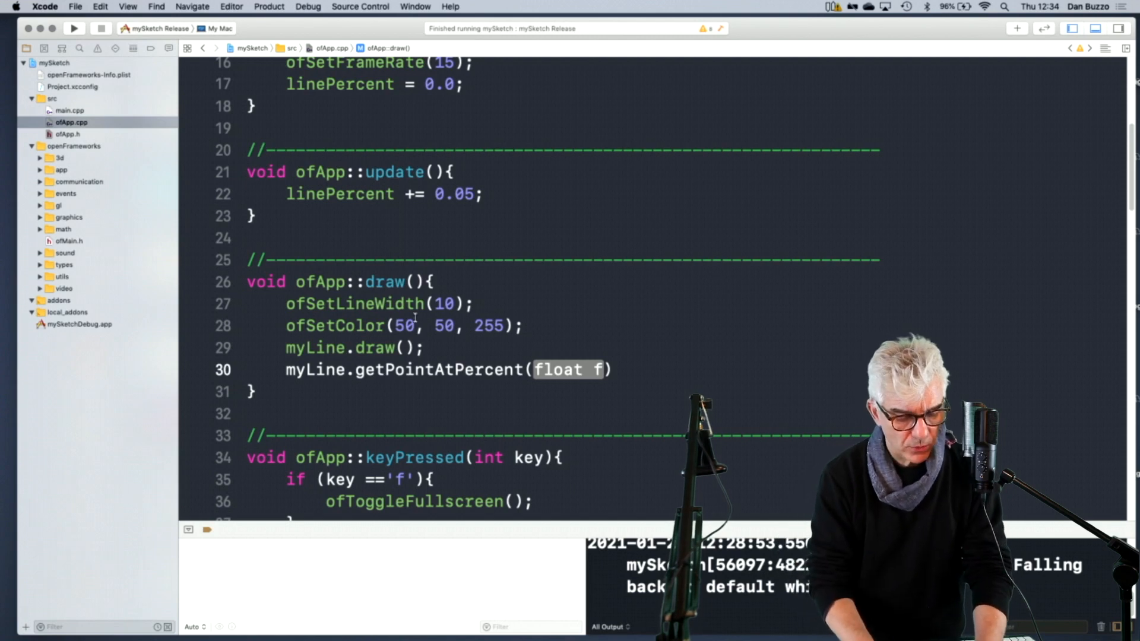
pyautogui.doubleClick(438, 370)
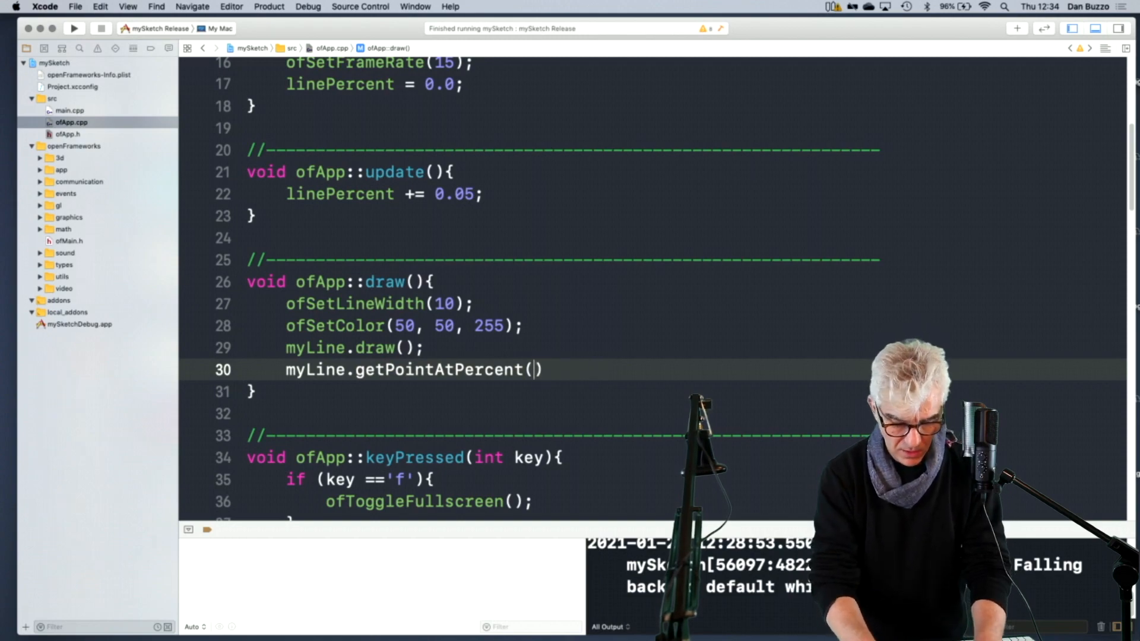
pyautogui.write('linePercent')
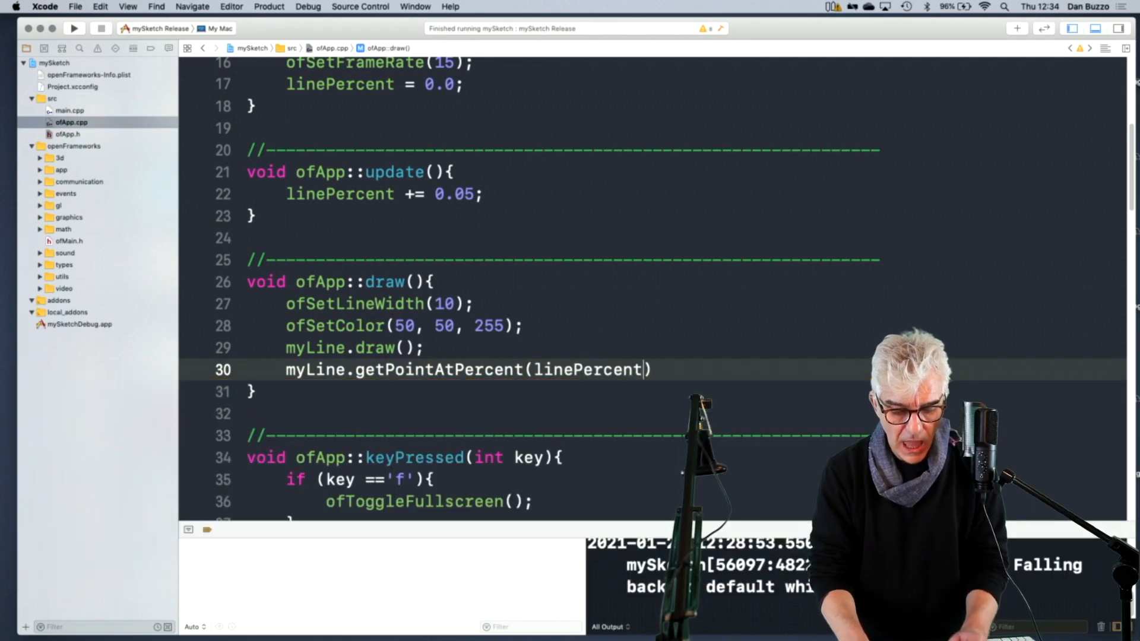
pyautogui.write(';')
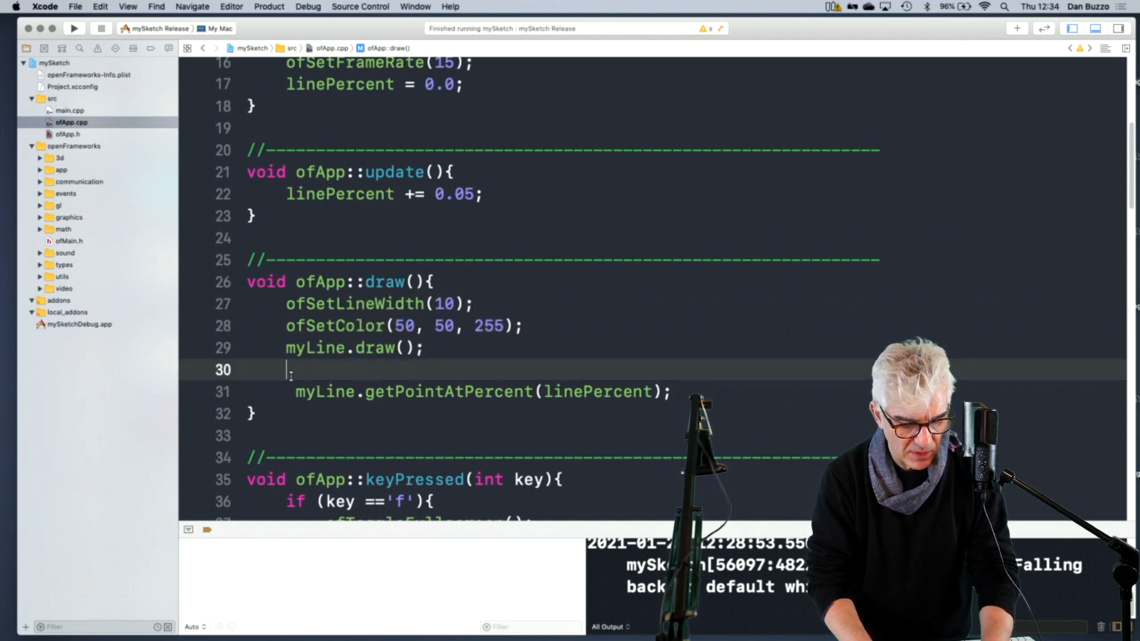
# Add ofSetColor with the values changed to red (255, 0, 0).
pyautogui.write('ofSetColor(50, 50, 255);')
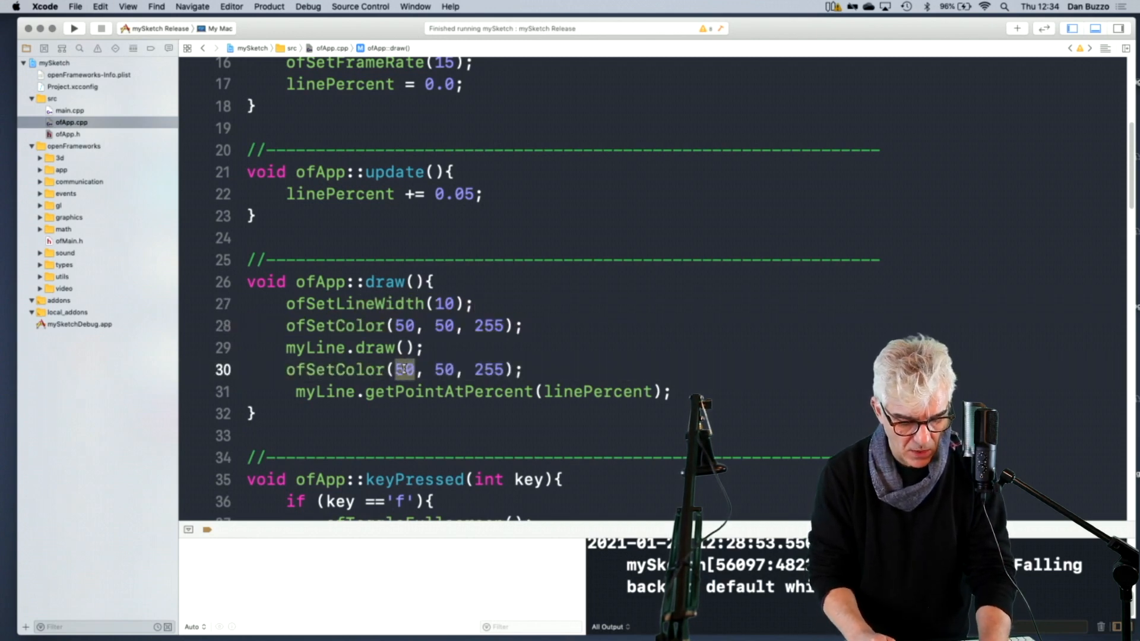
pyautogui.write('255')
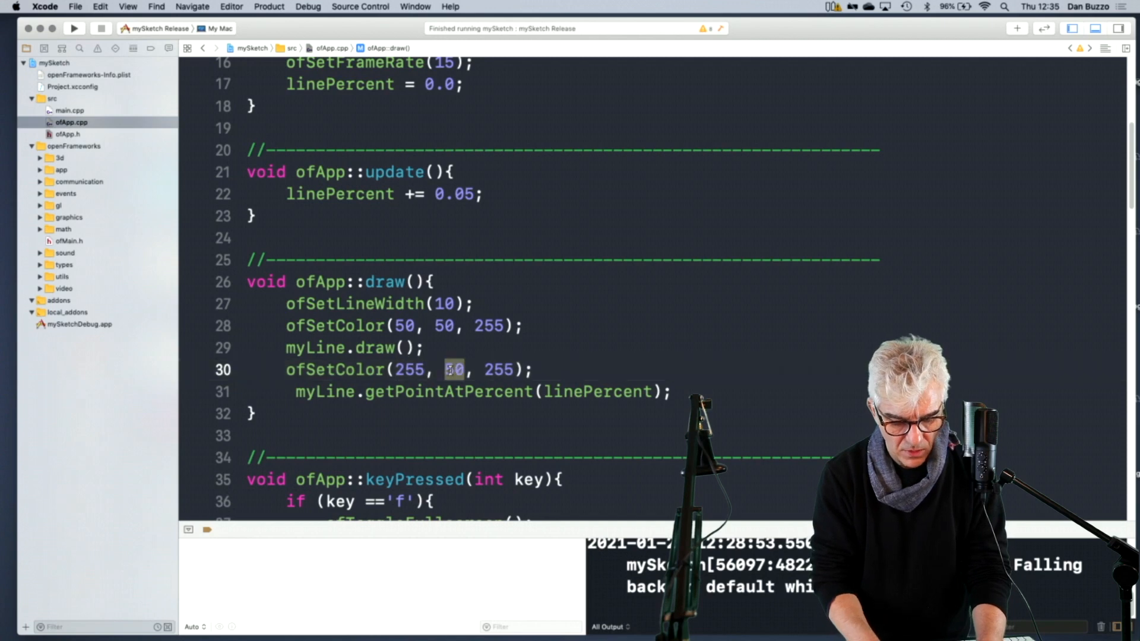
pyautogui.write('0')
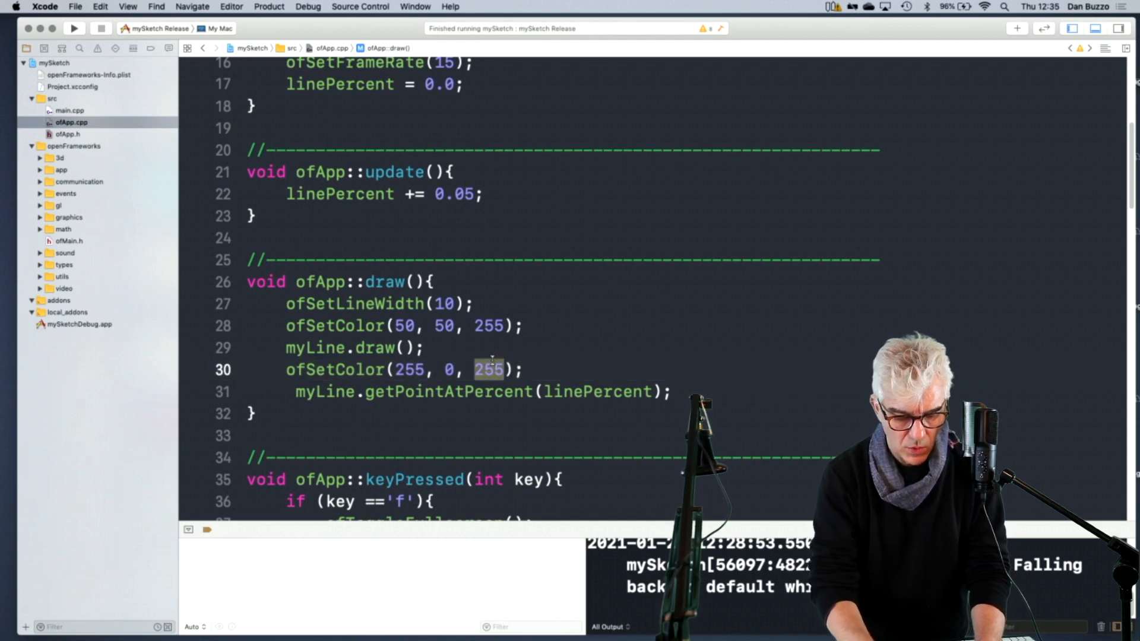
pyautogui.write('0')
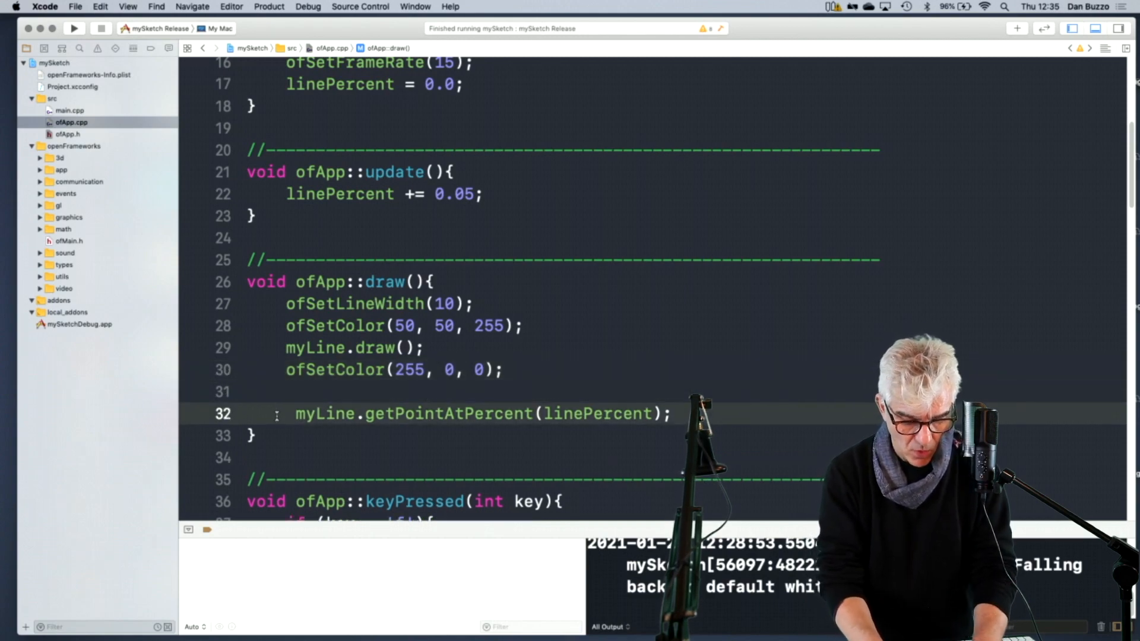
# Wrap the getPointAtPercent call in ofDrawCircle with radius 20.
pyautogui.write('ofdraw')
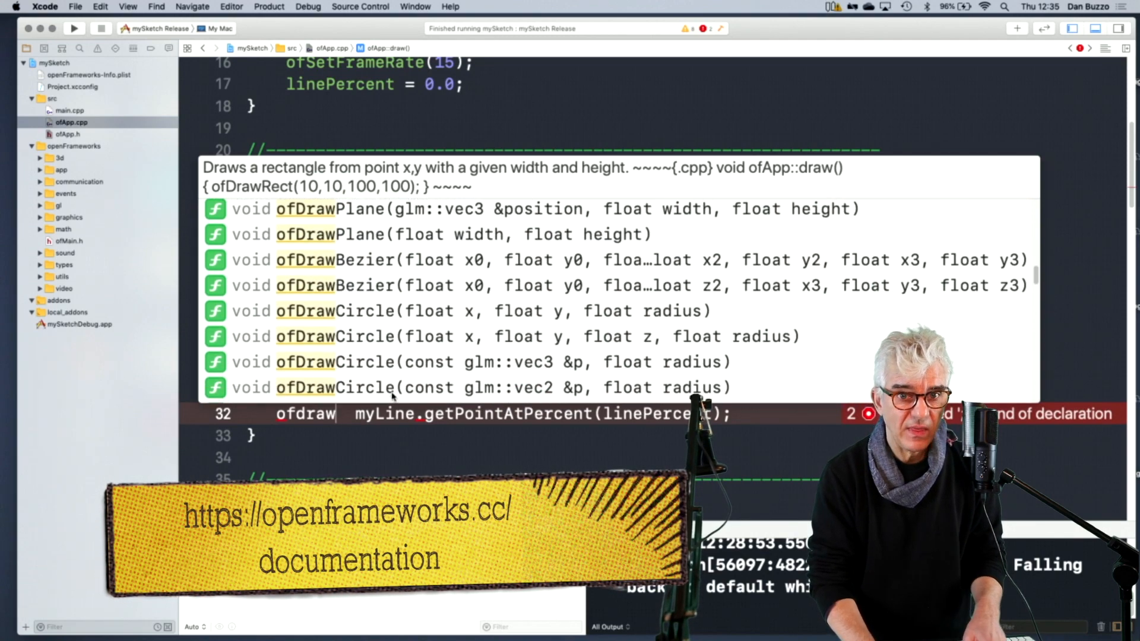
pyautogui.scroll(-3)
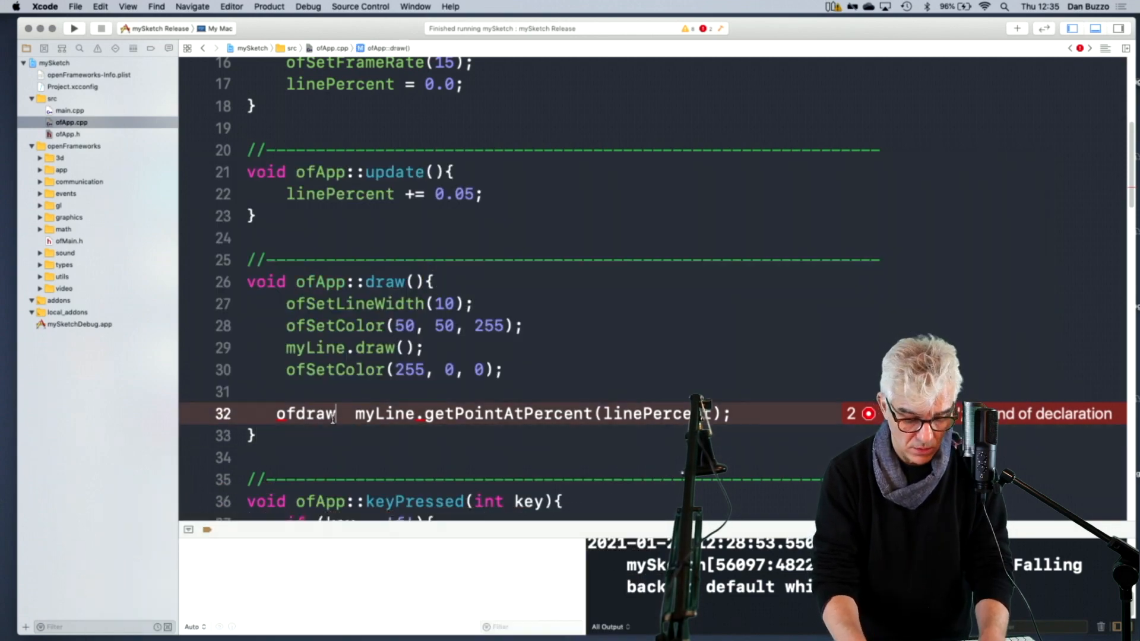
pyautogui.write('cir')
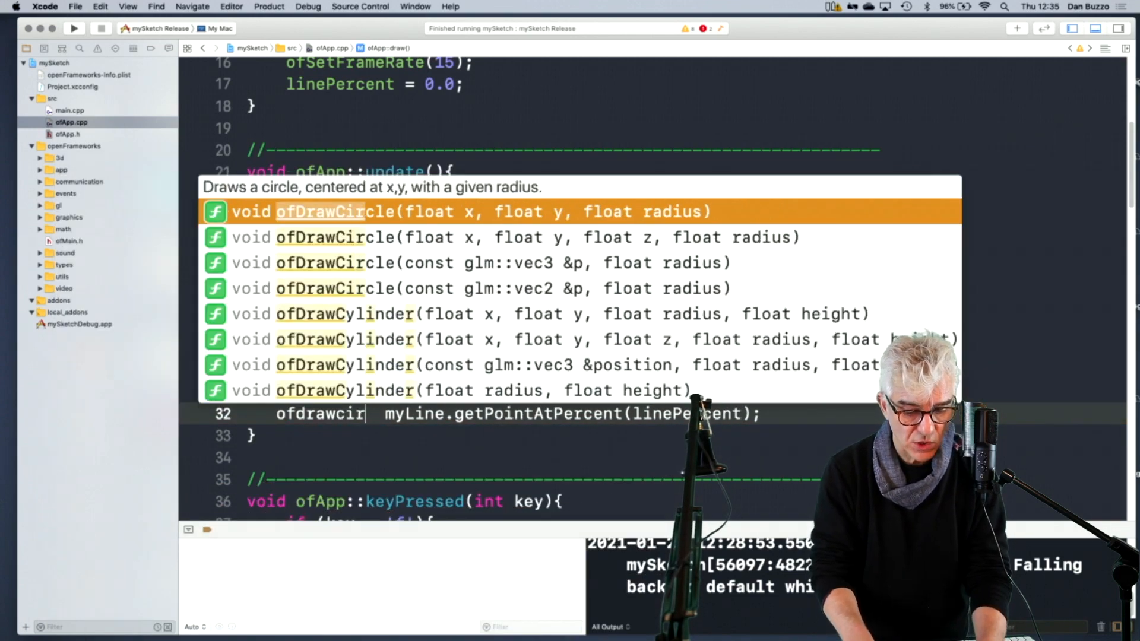
pyautogui.press('Return')
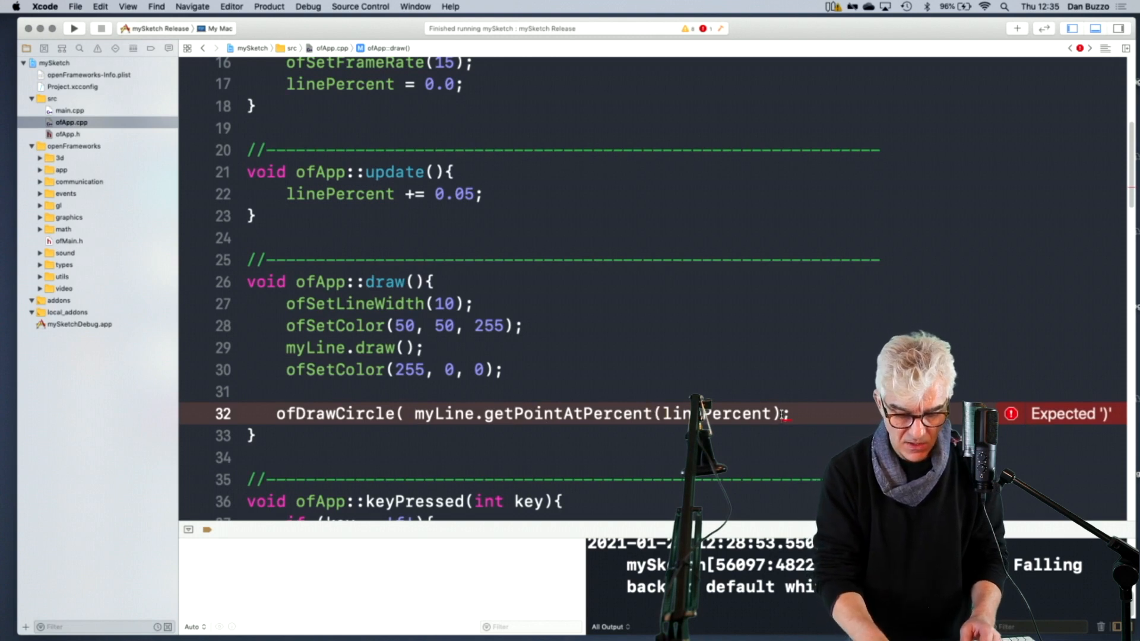
pyautogui.write(',')
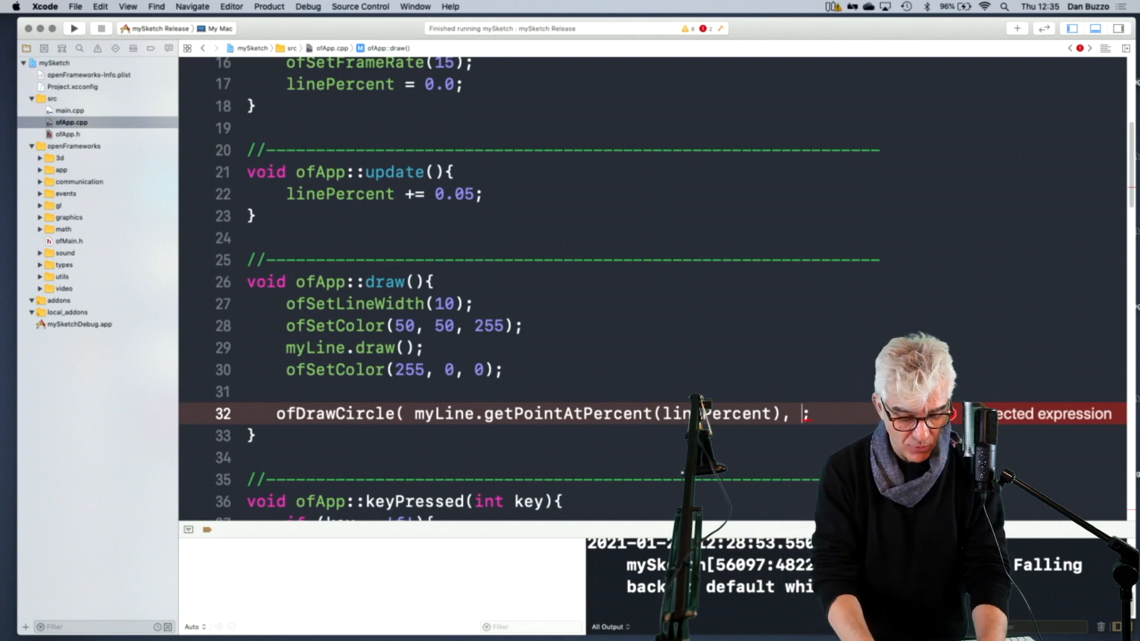
pyautogui.write('20')
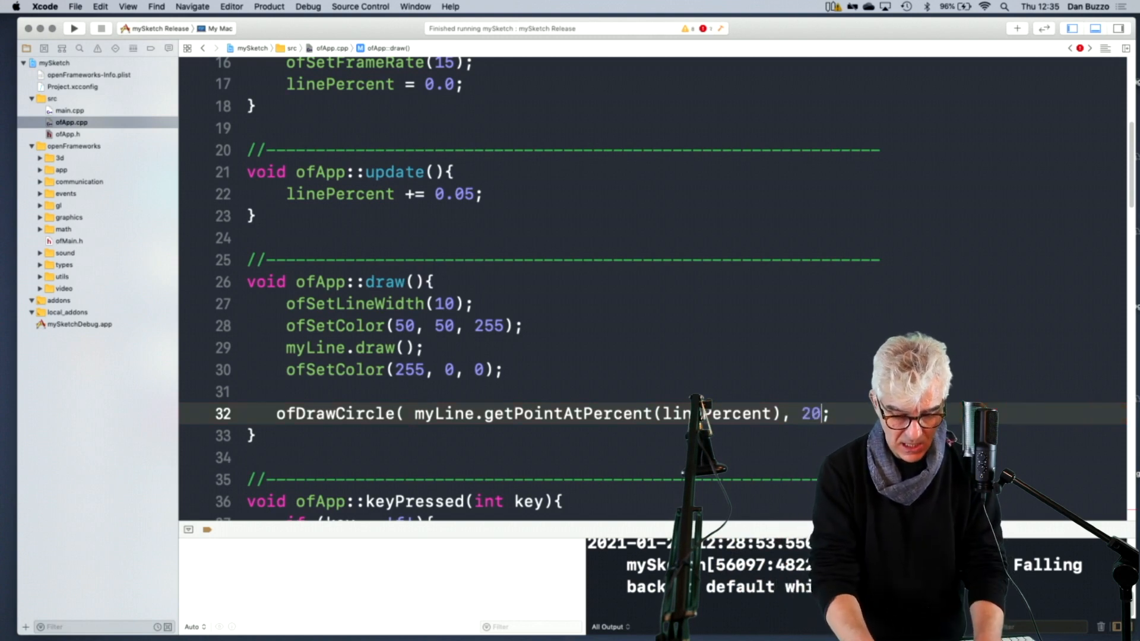
pyautogui.write(')')
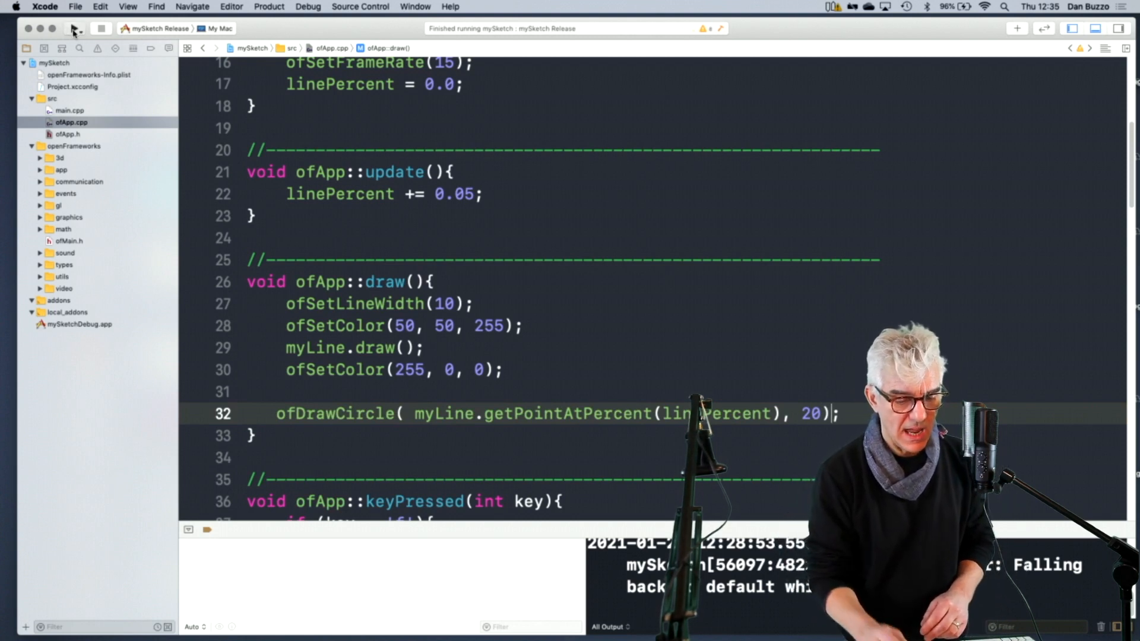
# Build and run mySketch to test the red circle.
pyautogui.click(72, 29)
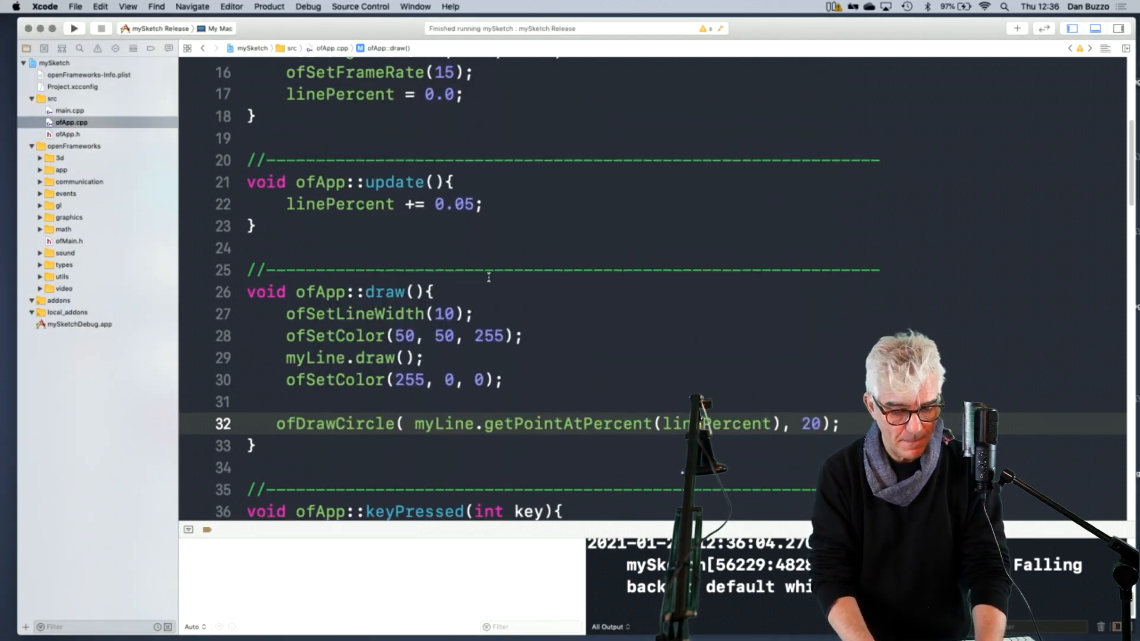
# Add linePercent = 0; after myLine.close() in keyPressed, then build and run.
pyautogui.scroll(-3)
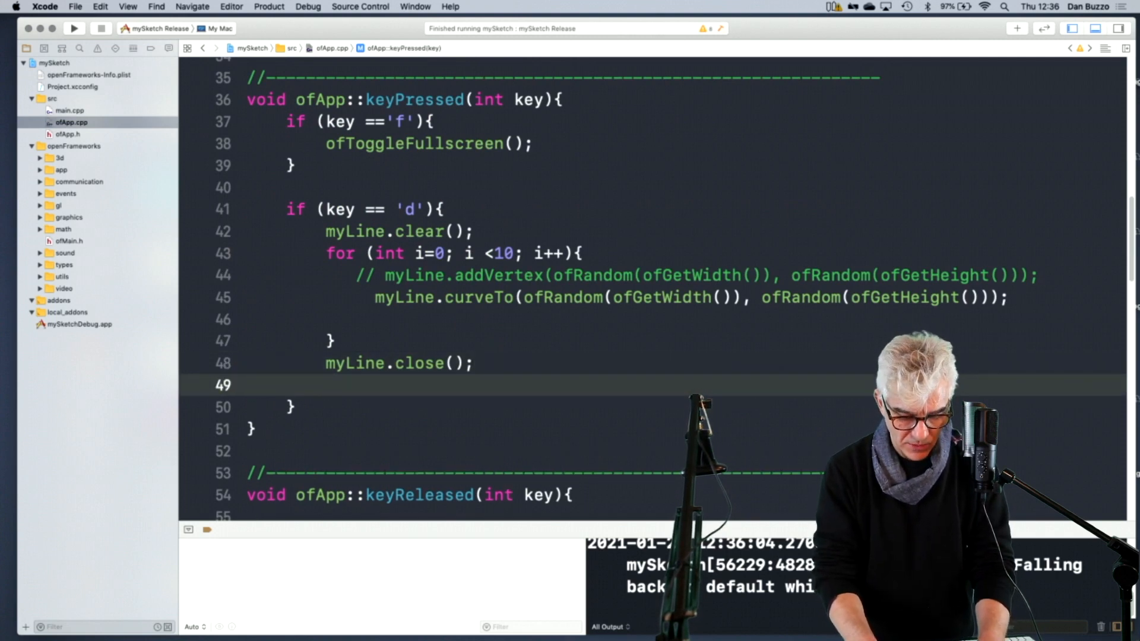
pyautogui.write('line')
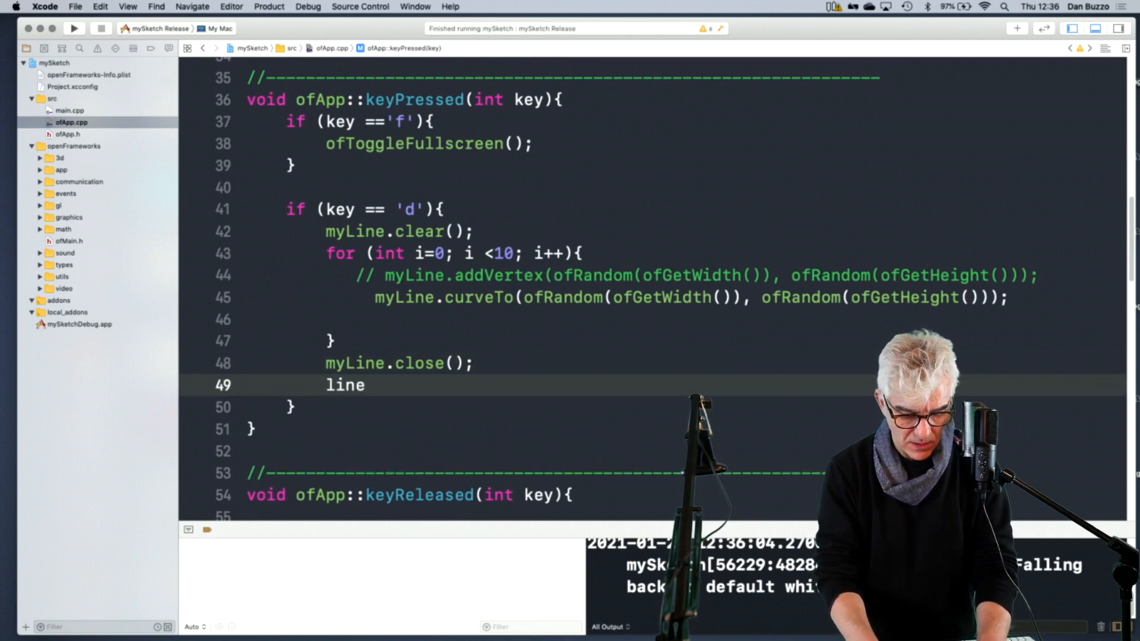
pyautogui.write('Percent')
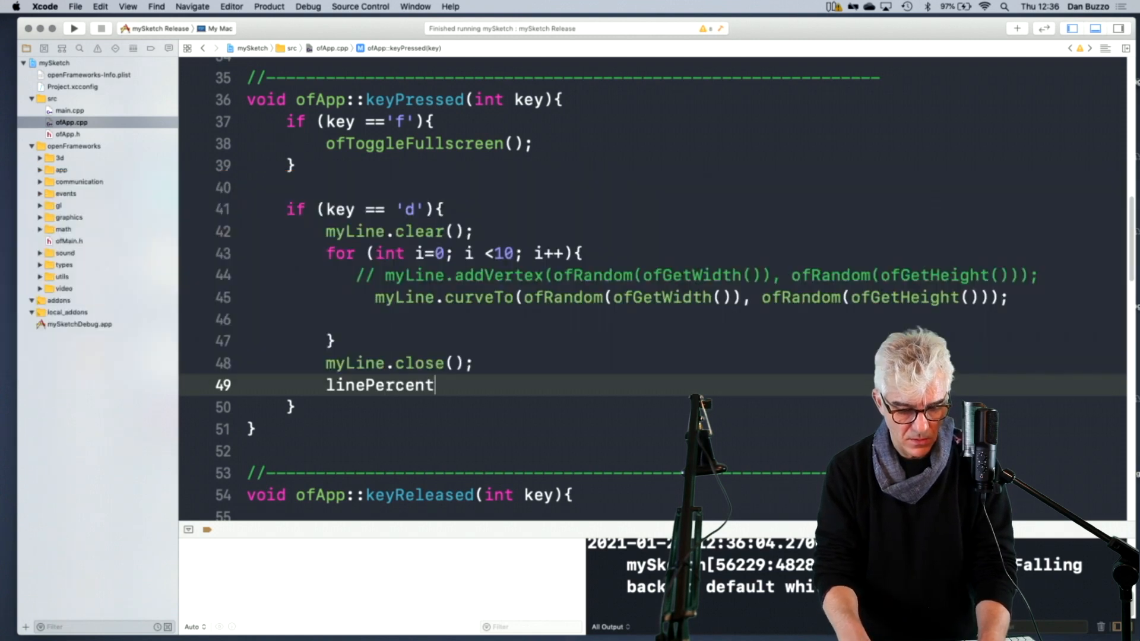
pyautogui.write('=')
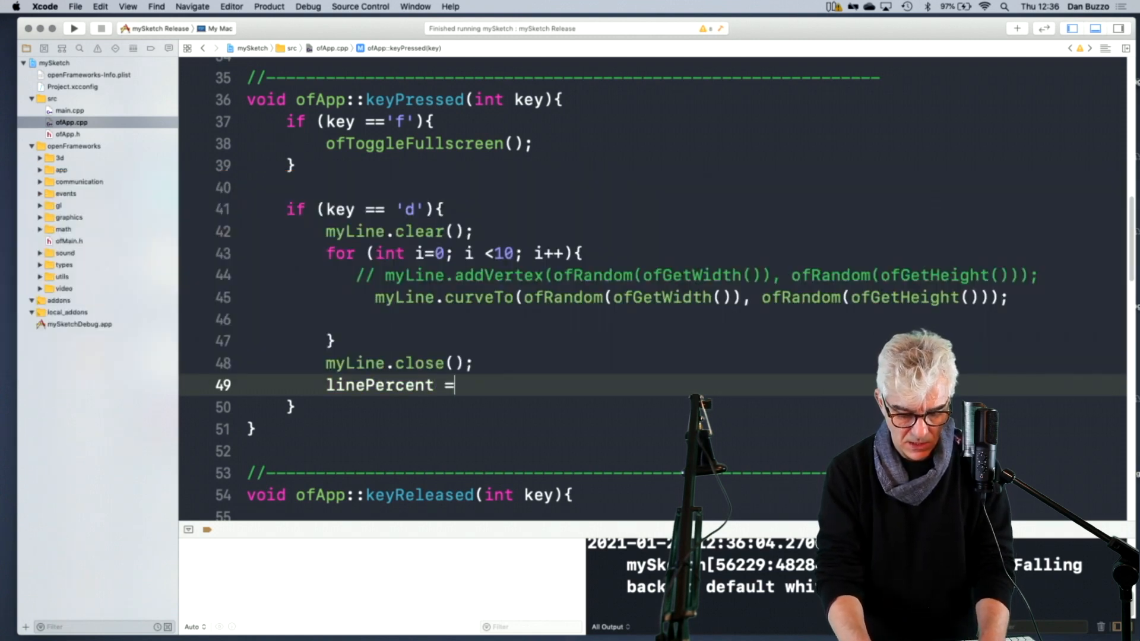
pyautogui.write('0;')
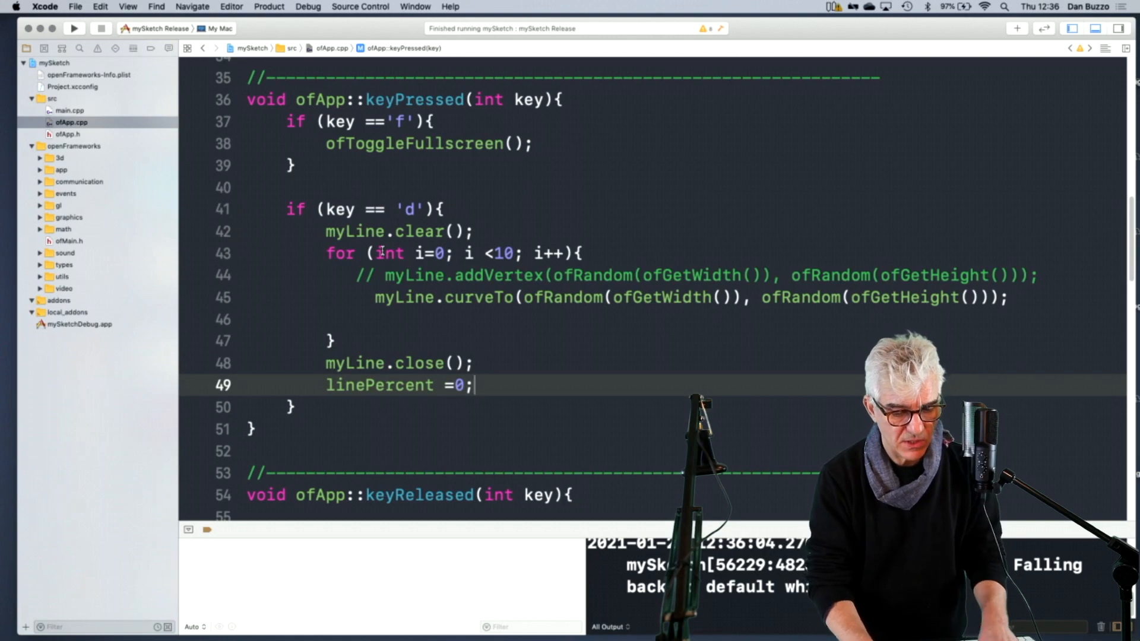
pyautogui.click(74, 29)
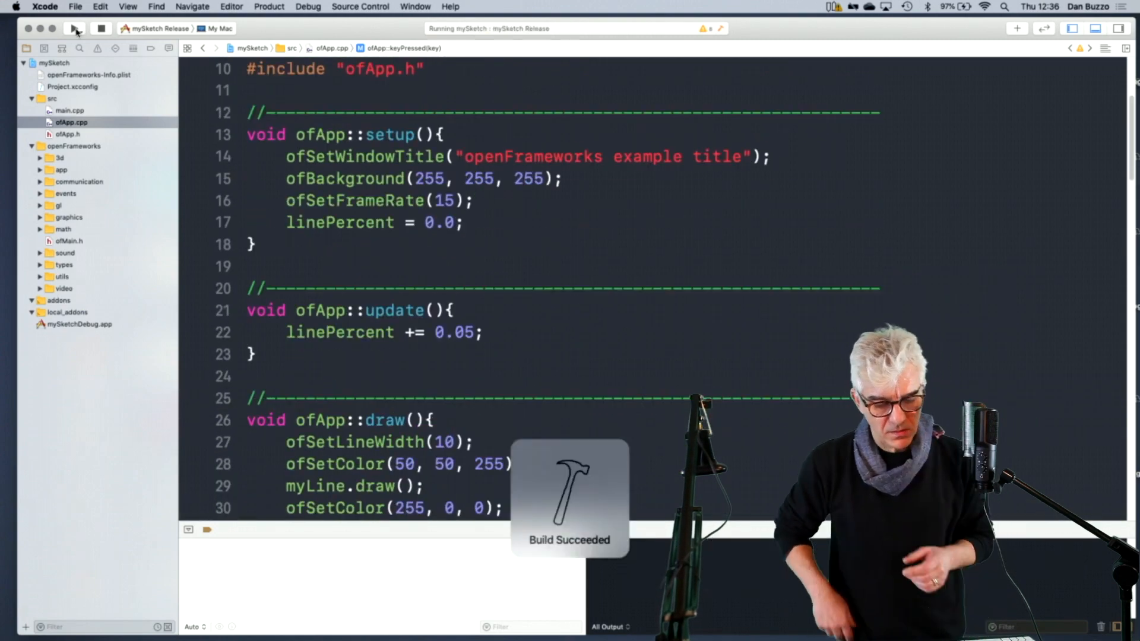
pyautogui.click(77, 29)
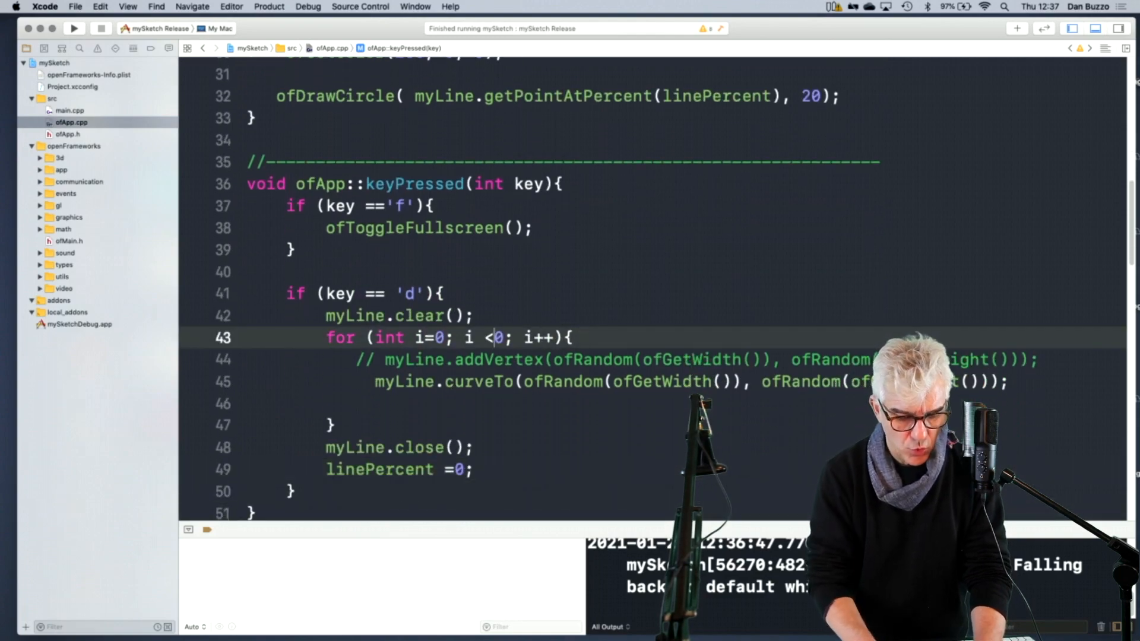
# Change the update step from 0.05 to 0.01 and relaunch the mySketch window.
pyautogui.write('20')
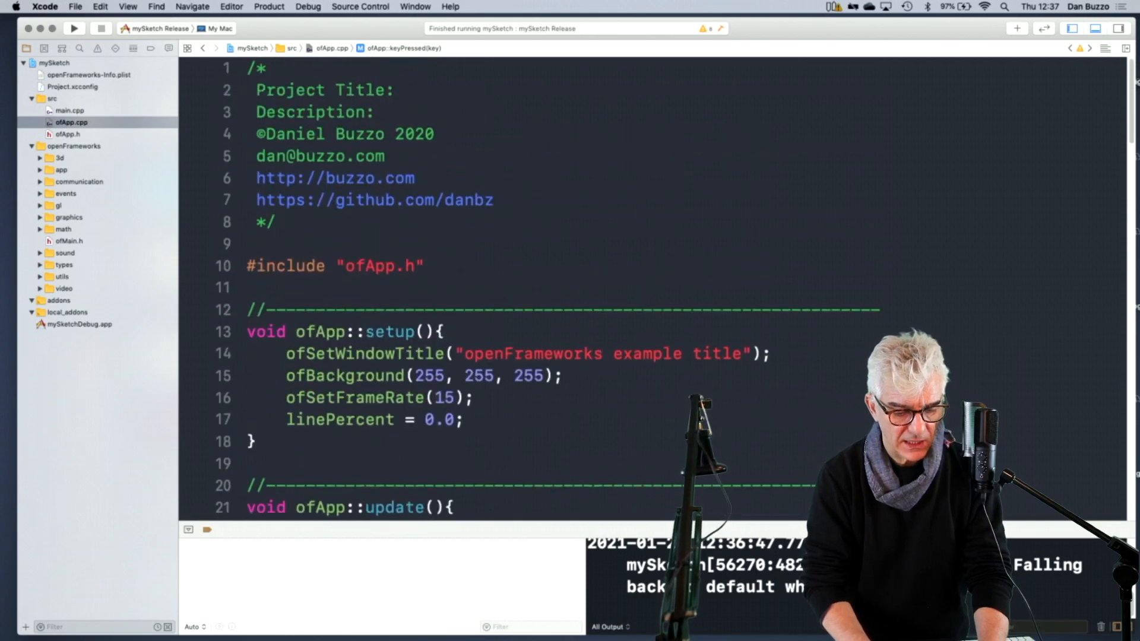
pyautogui.scroll(-3)
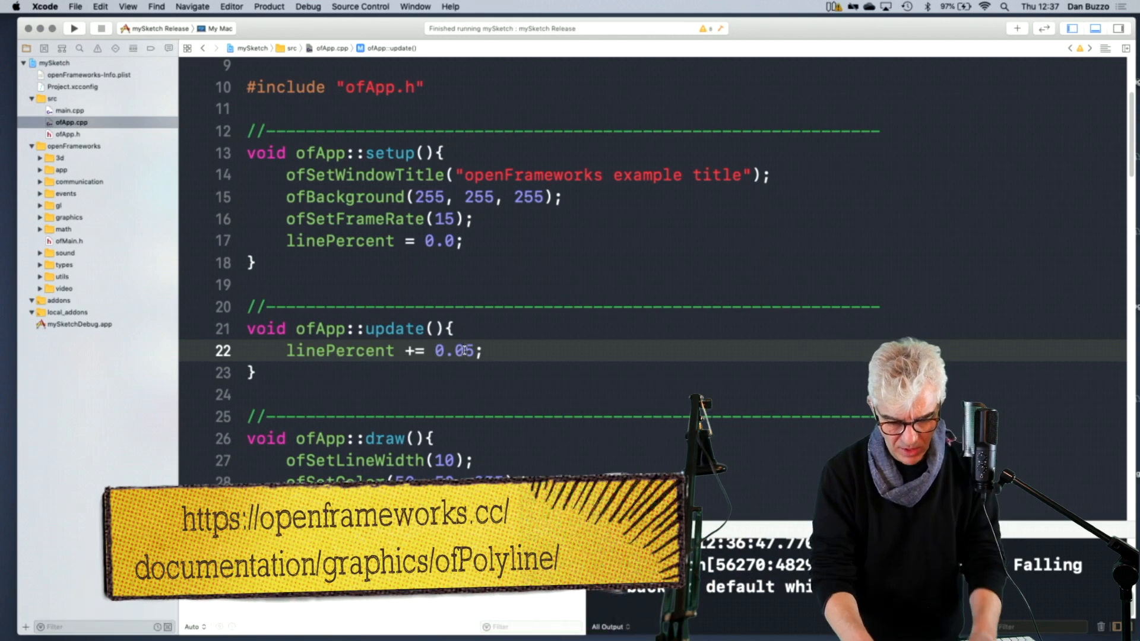
pyautogui.press('Backspace')
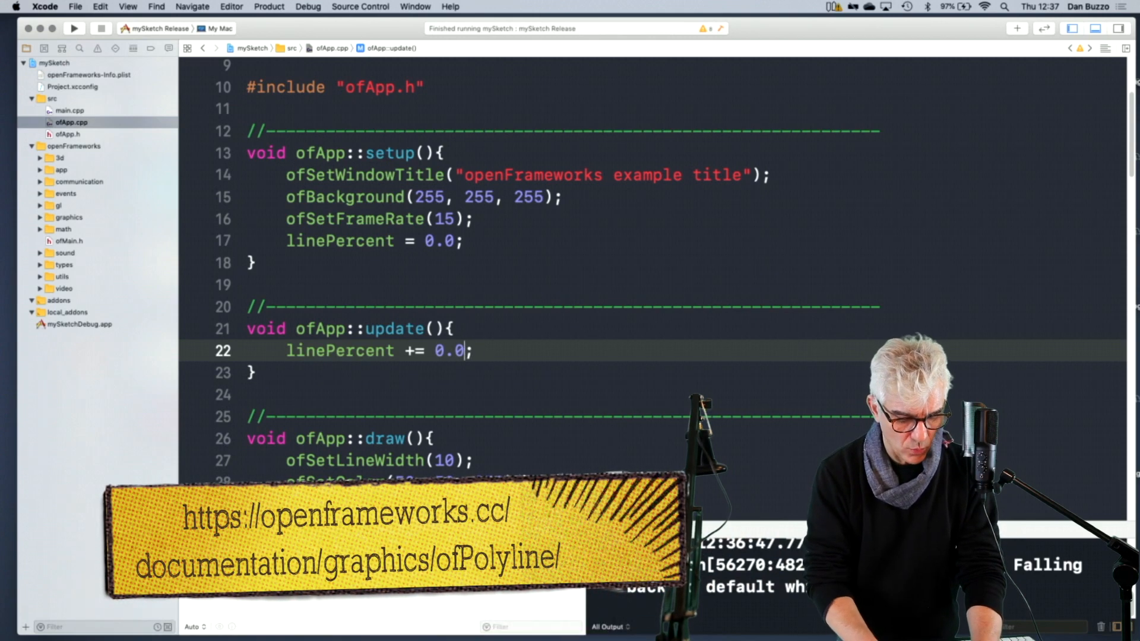
pyautogui.write('1')
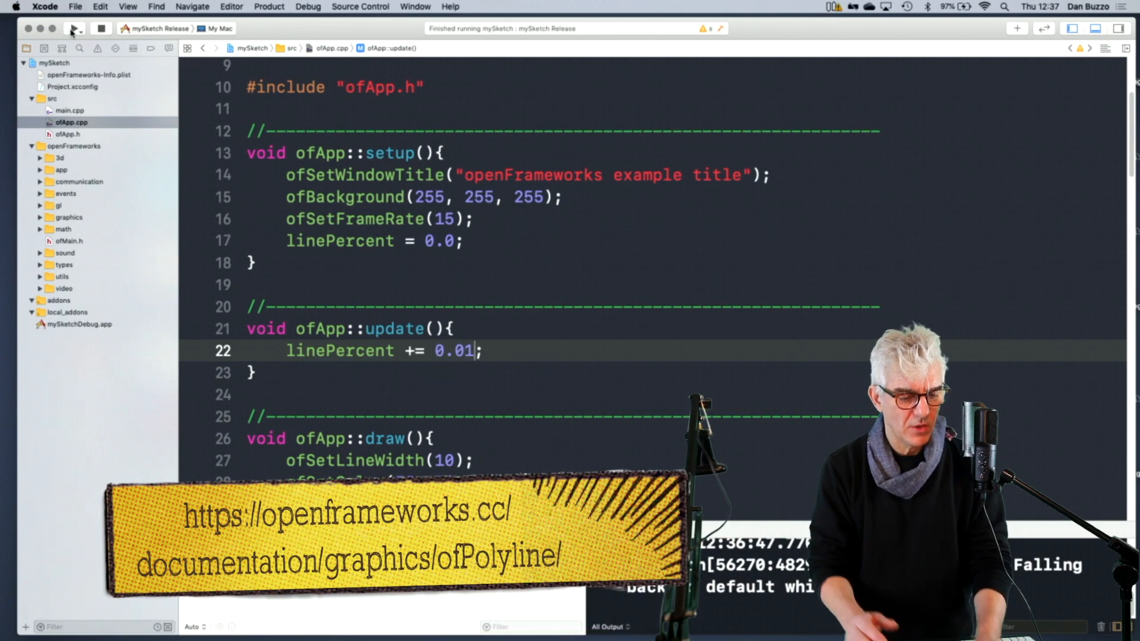
pyautogui.click(72, 28)
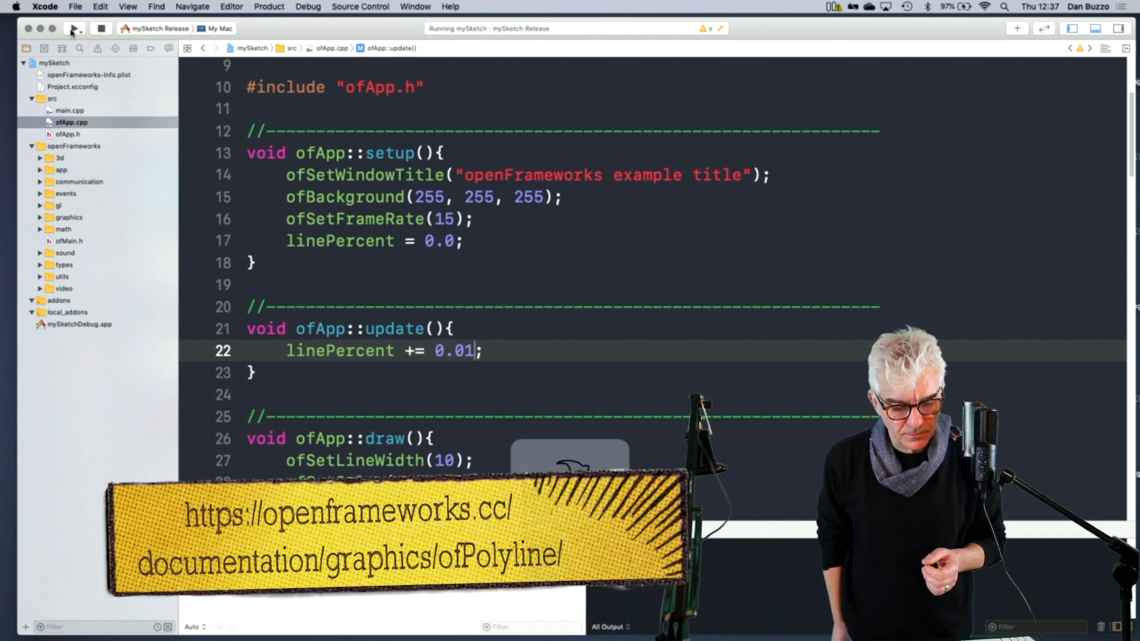
pyautogui.click(72, 29)
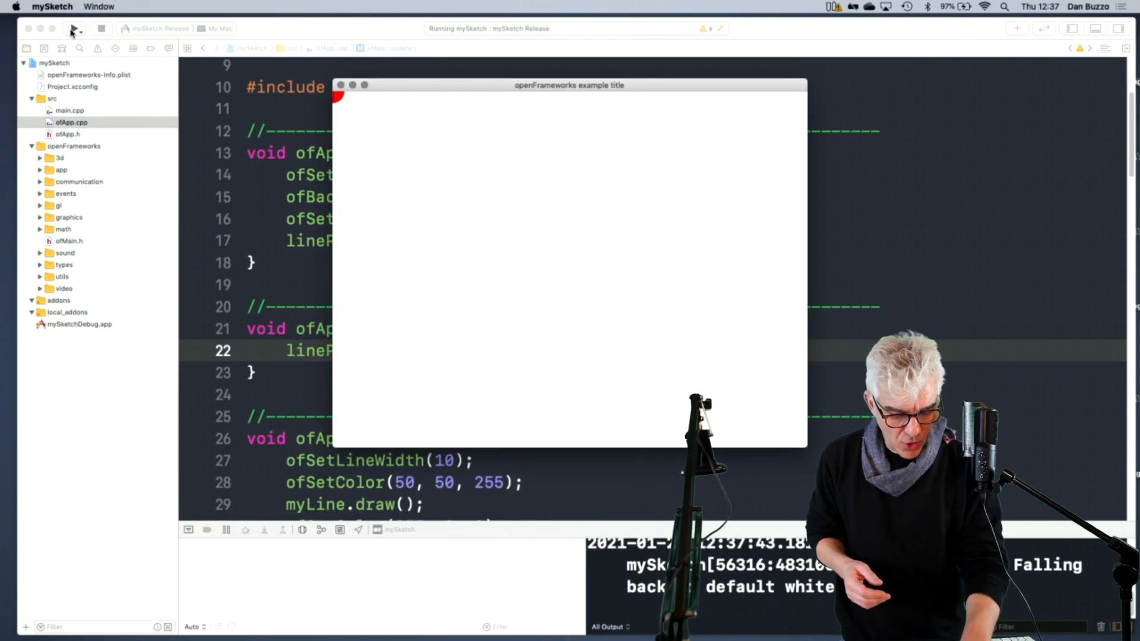